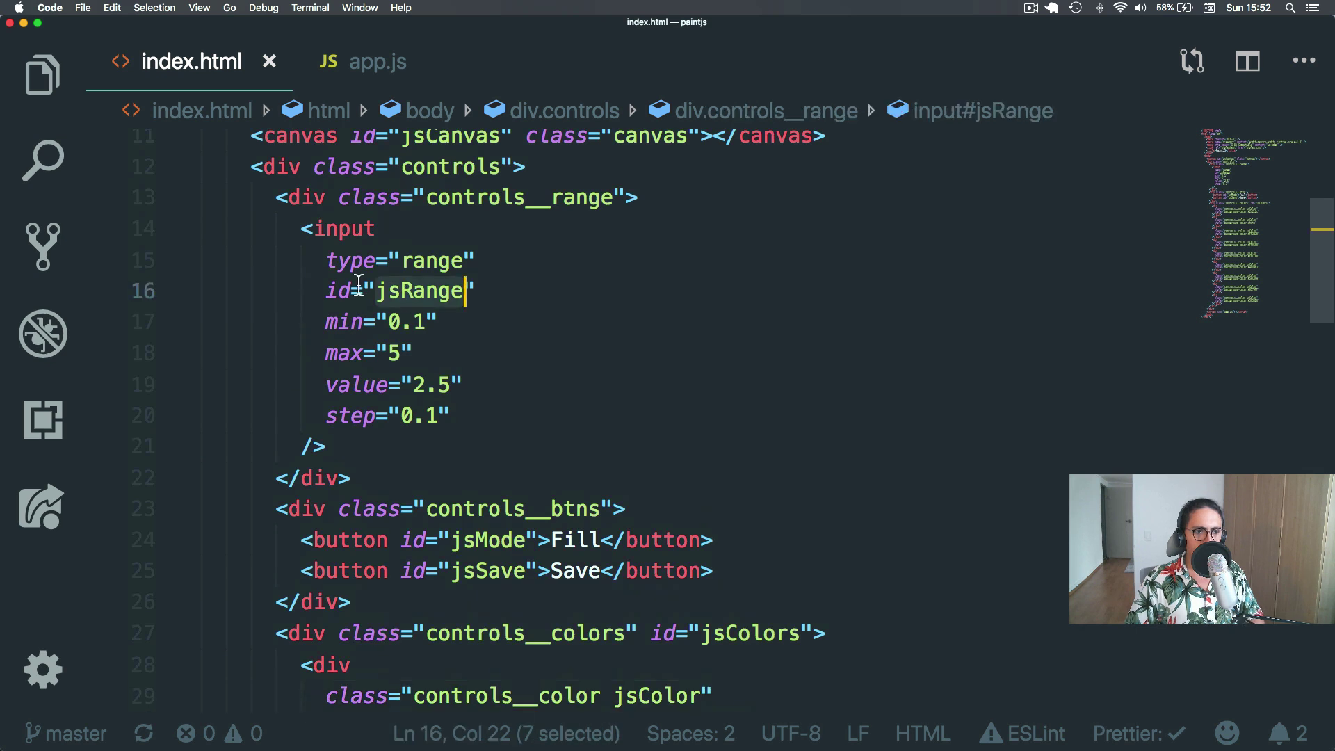
Review the jsRange input's attributes in index.html, then switch to app.js.
left_click_drag(467, 291, 366, 415)
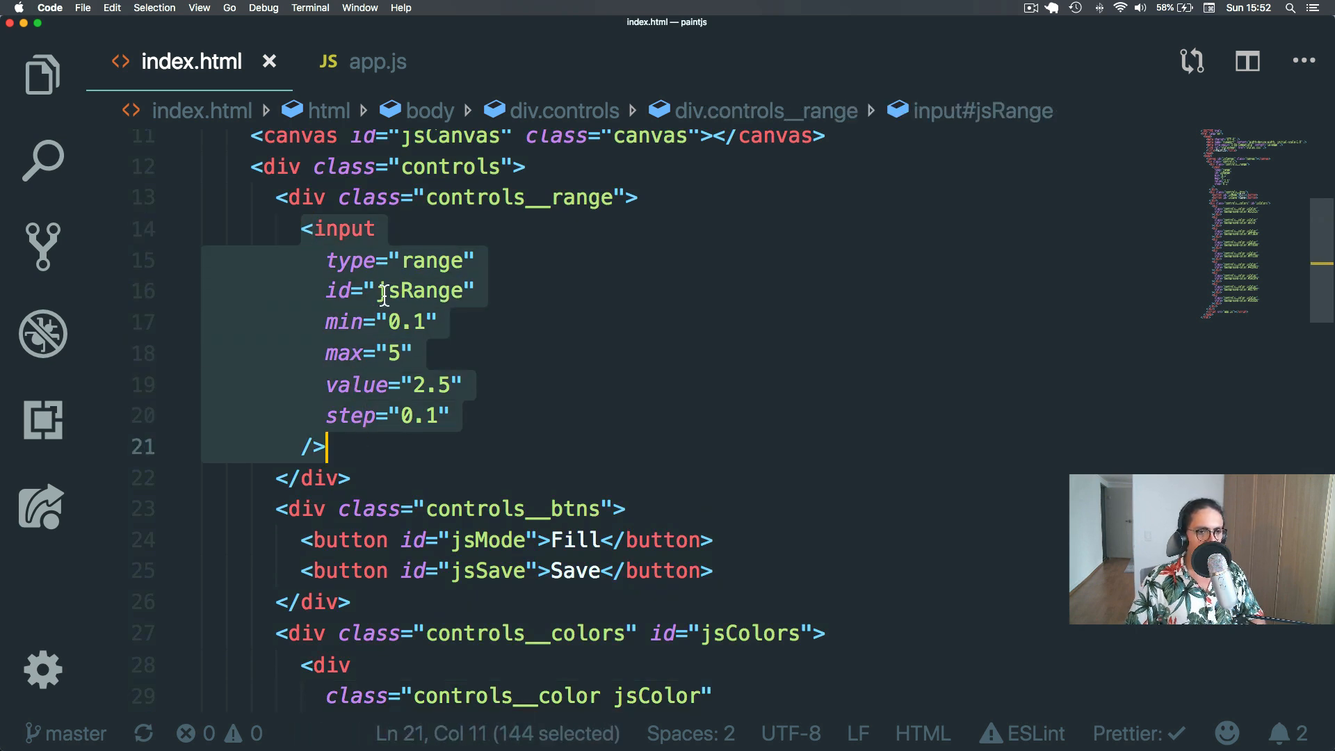
left_click(377, 62)
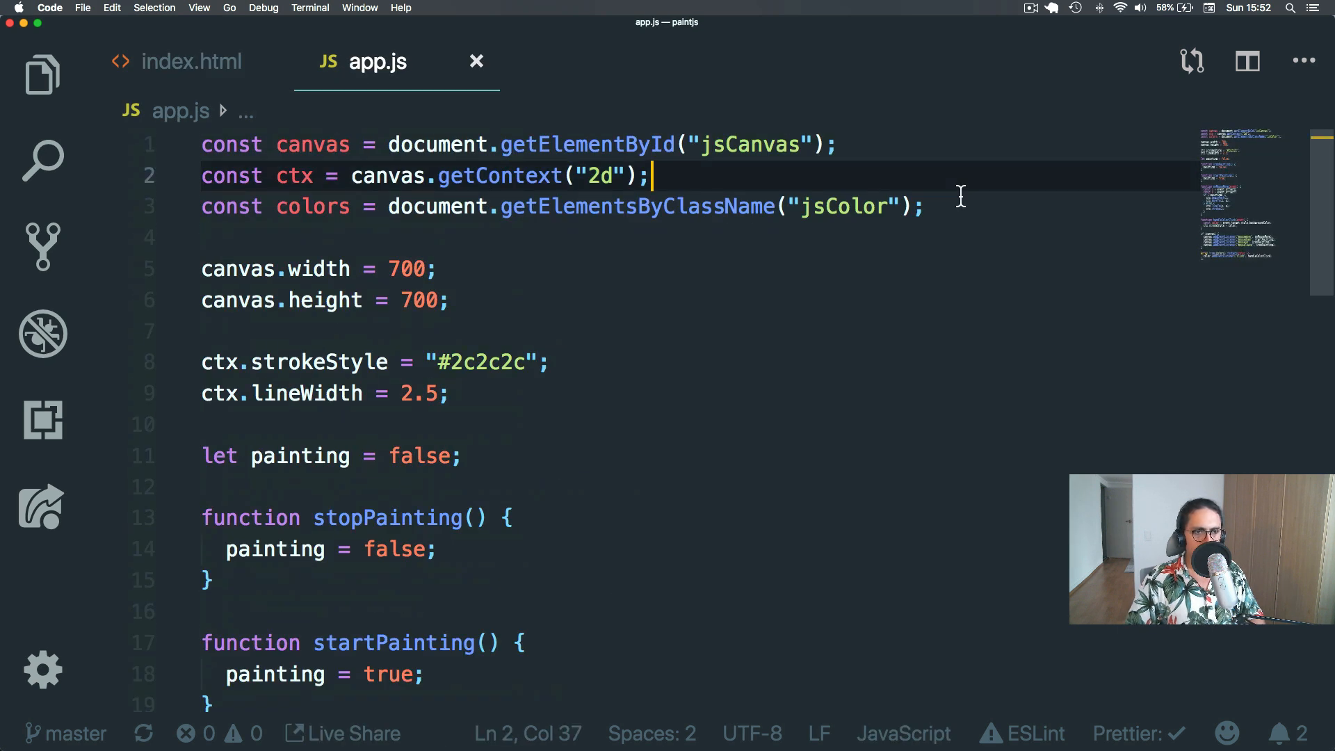
Declare const range = document.getElementById("jsRange"); near the top of app.js.
type("co")
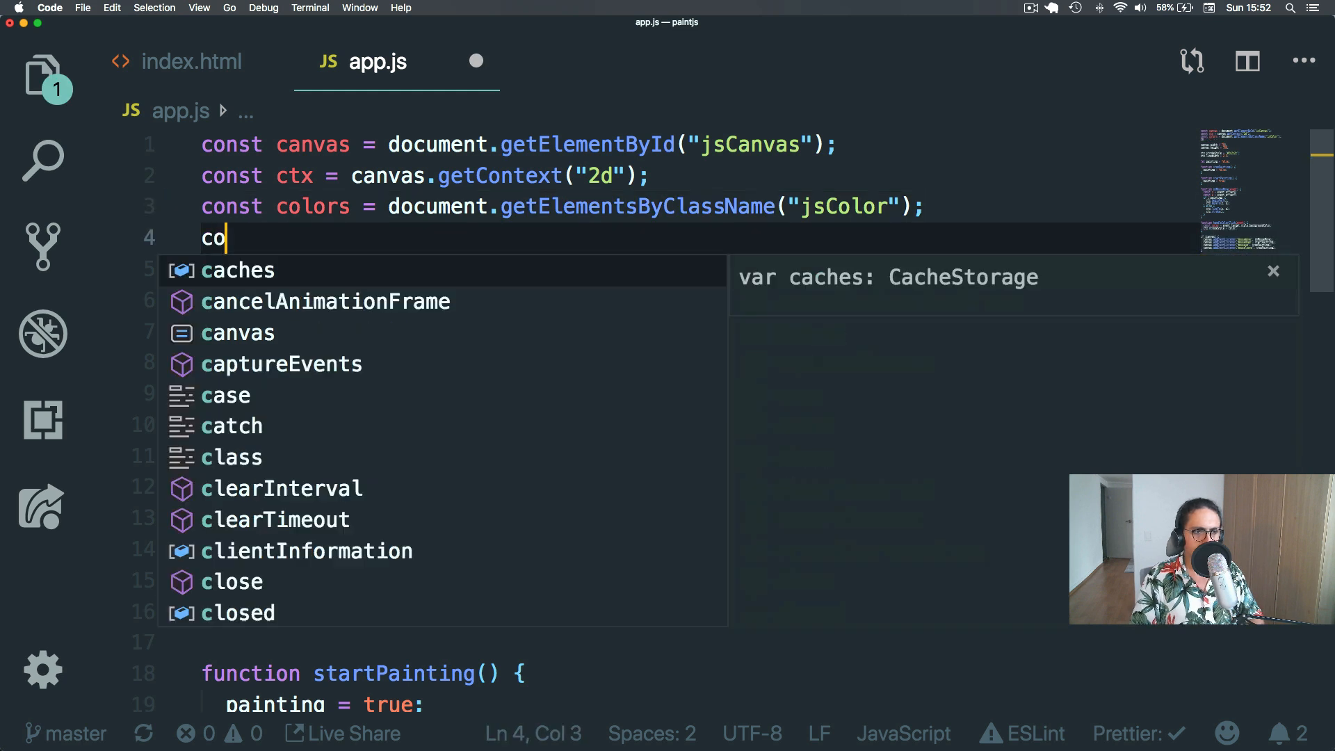
type("nst")
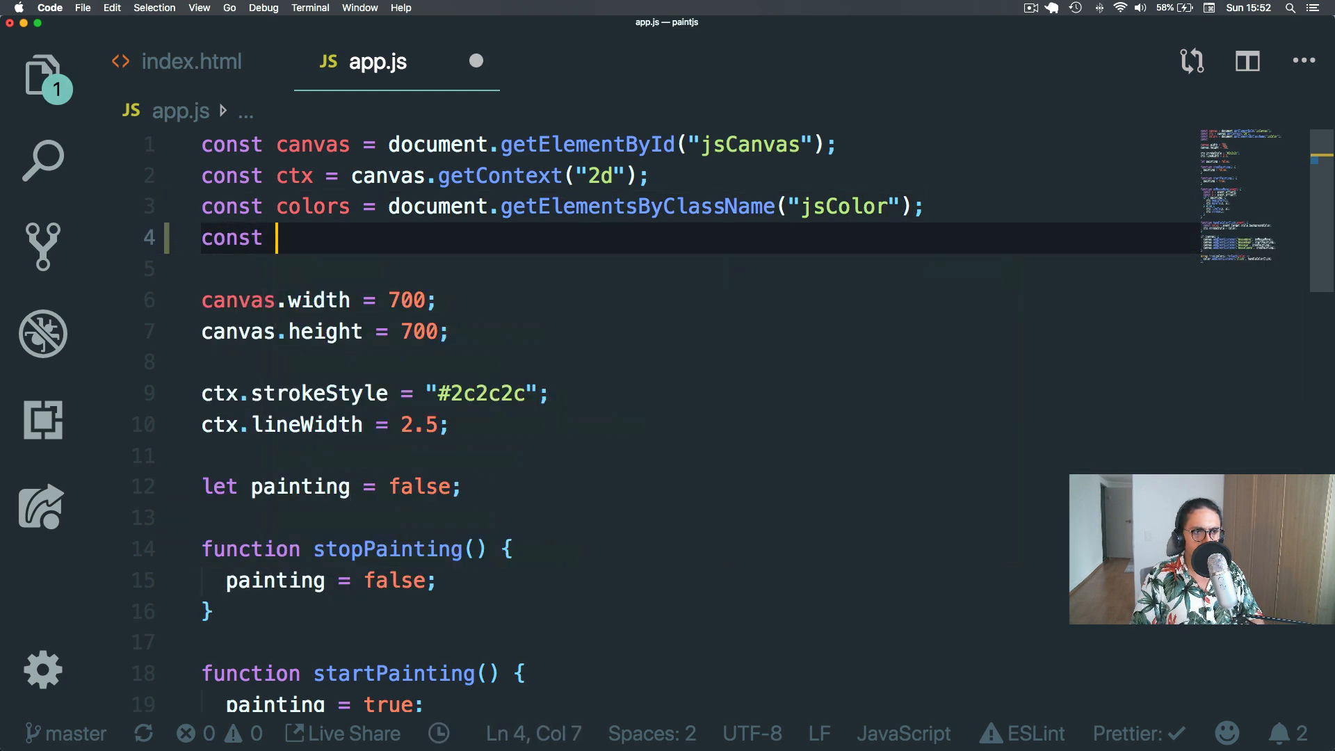
type("range =")
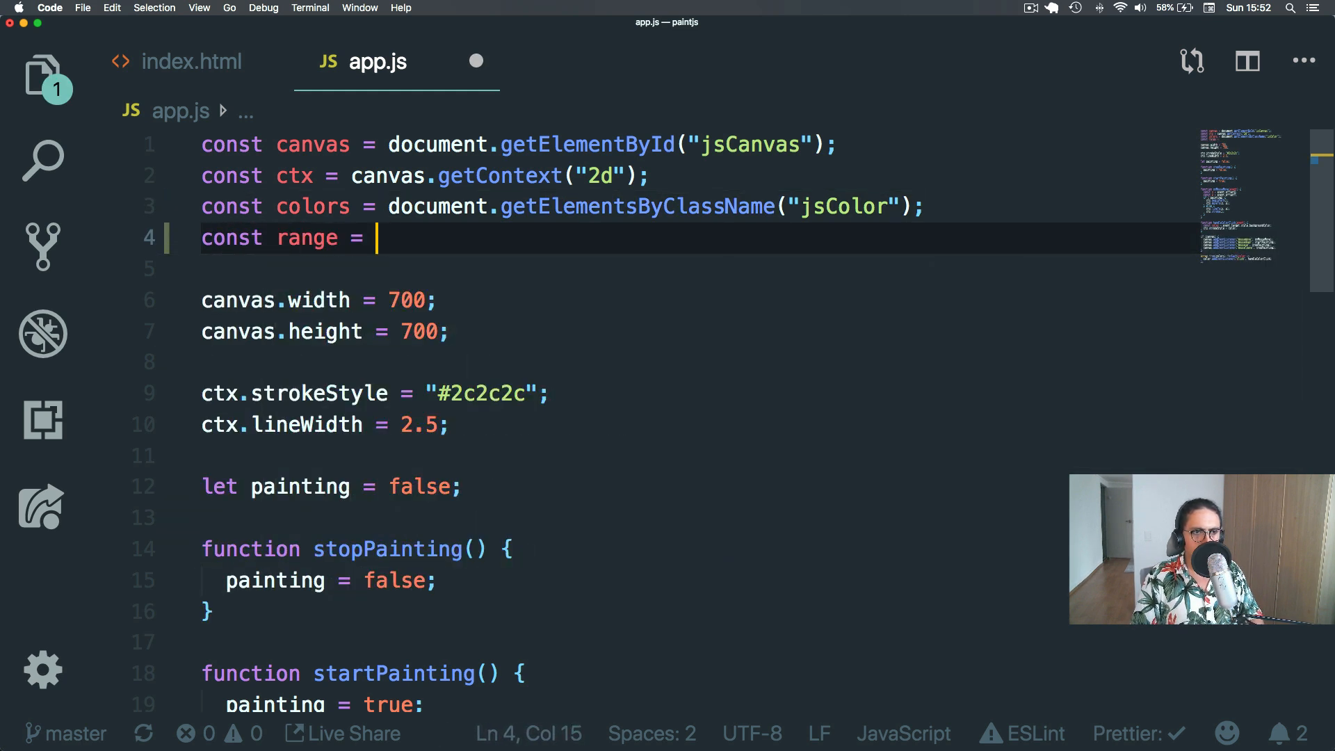
type("document.")
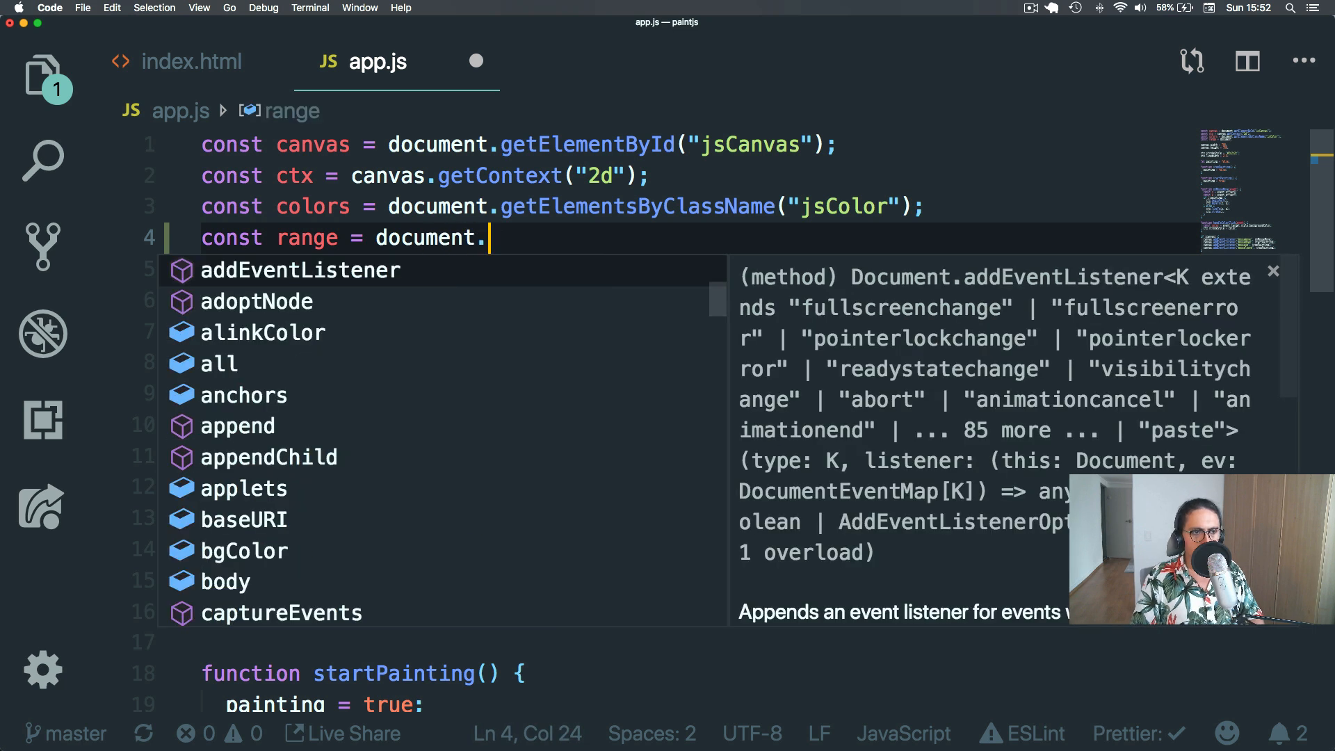
type("get")
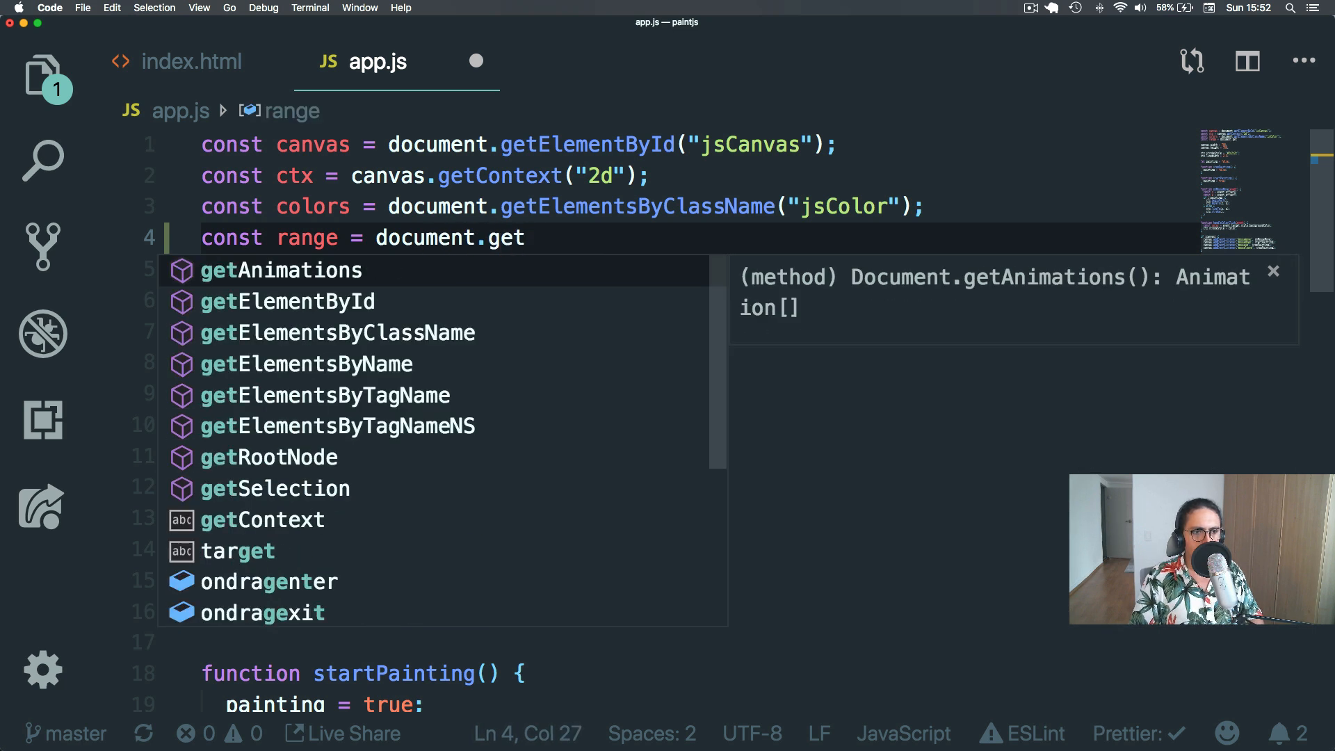
type("ElementById(\"jsRange\");")
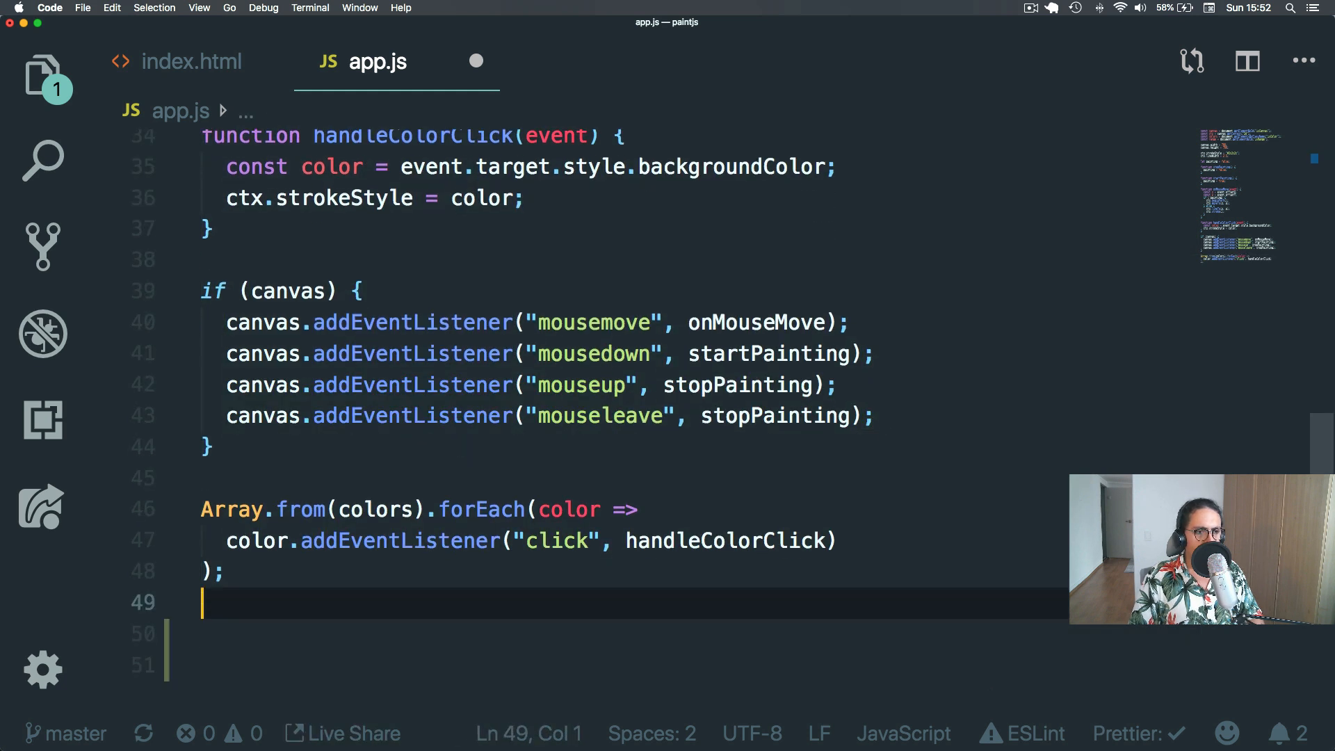
Add an if(range){ } block and begin range.addEventListener(" inside it.
key("Backspace")
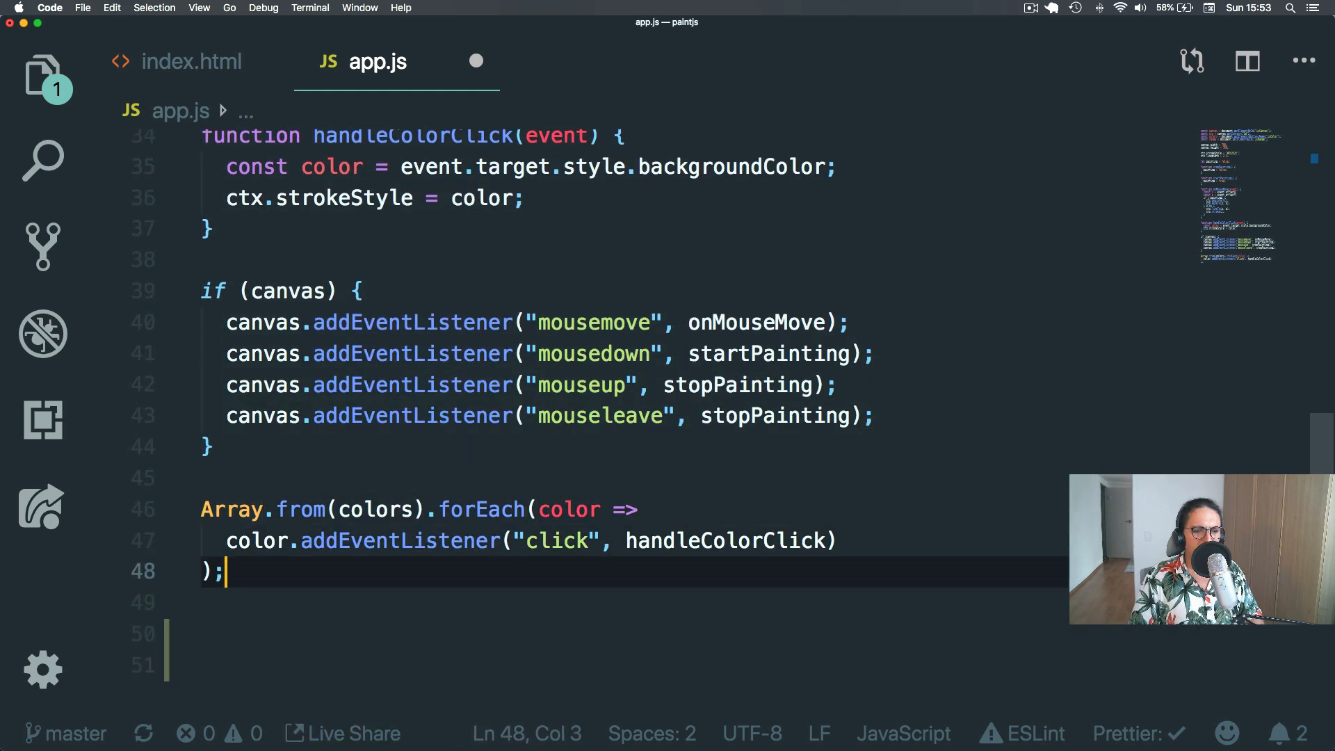
type("if()")
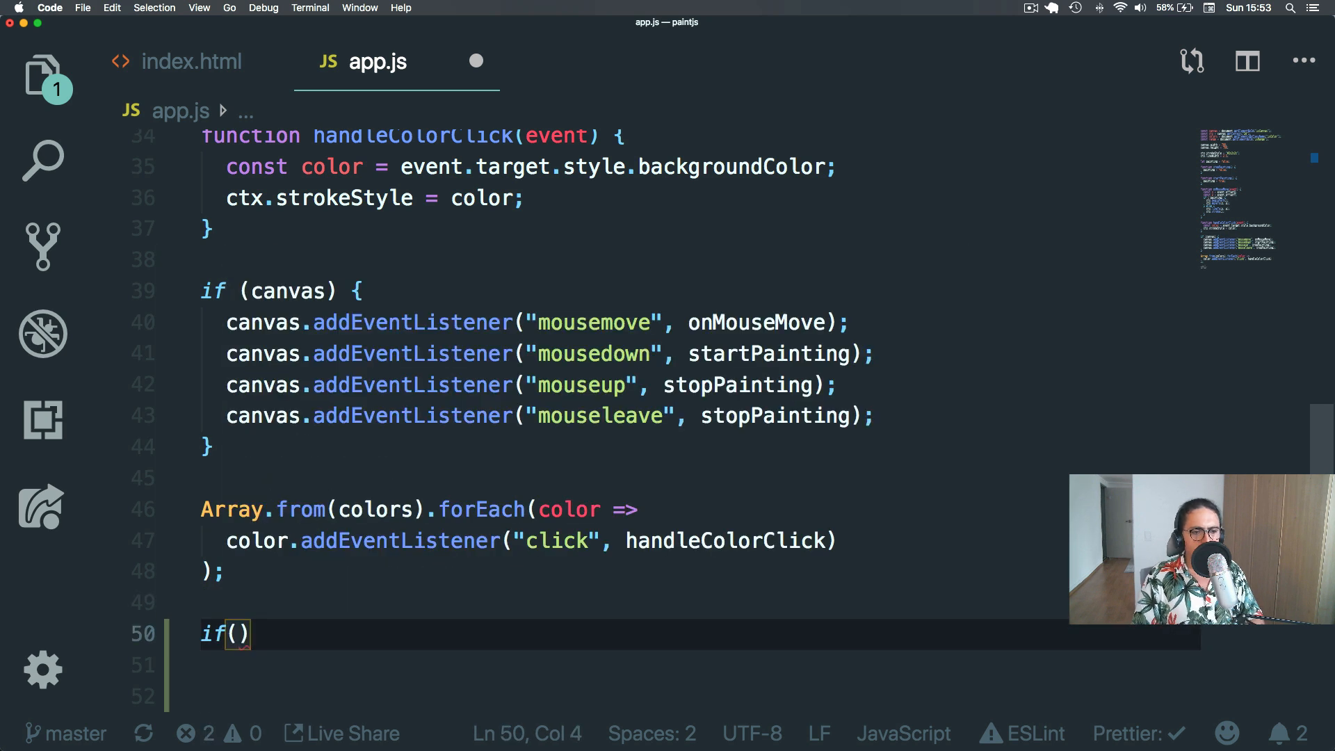
type("range")
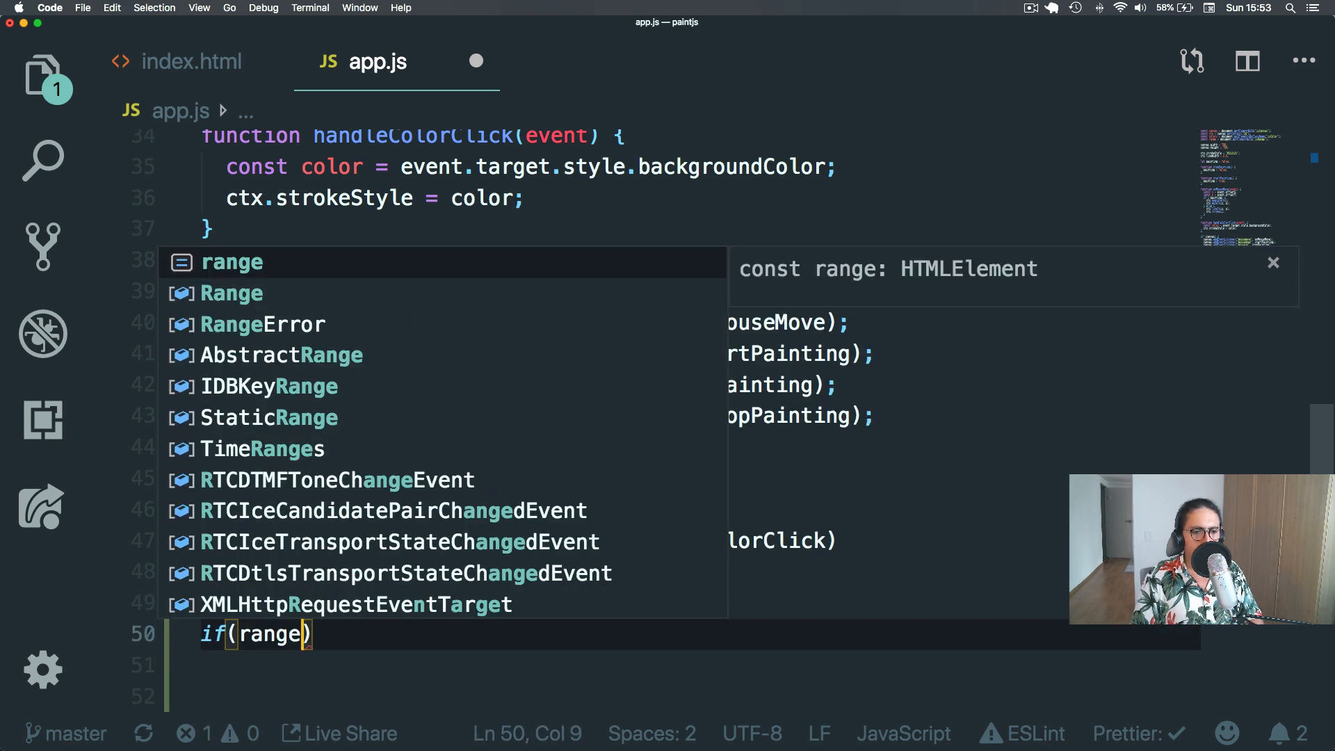
type("{")
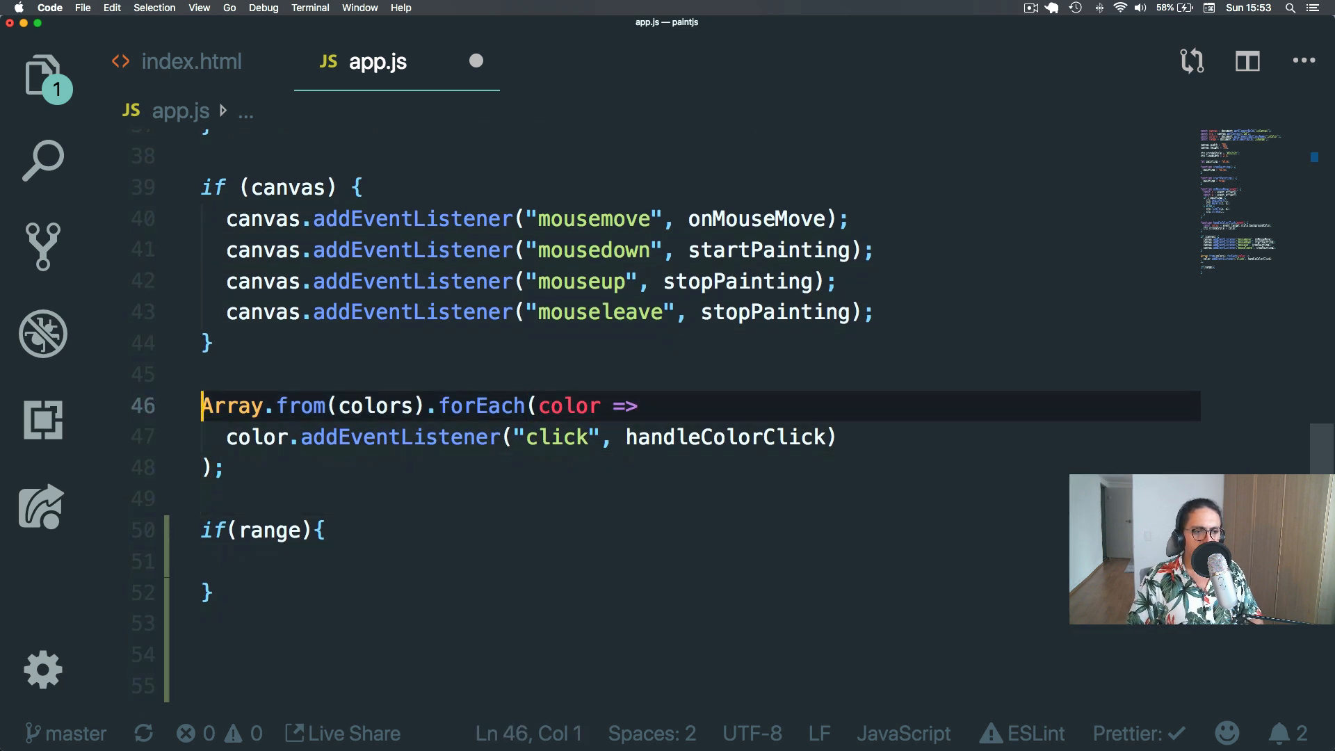
type("if(co")
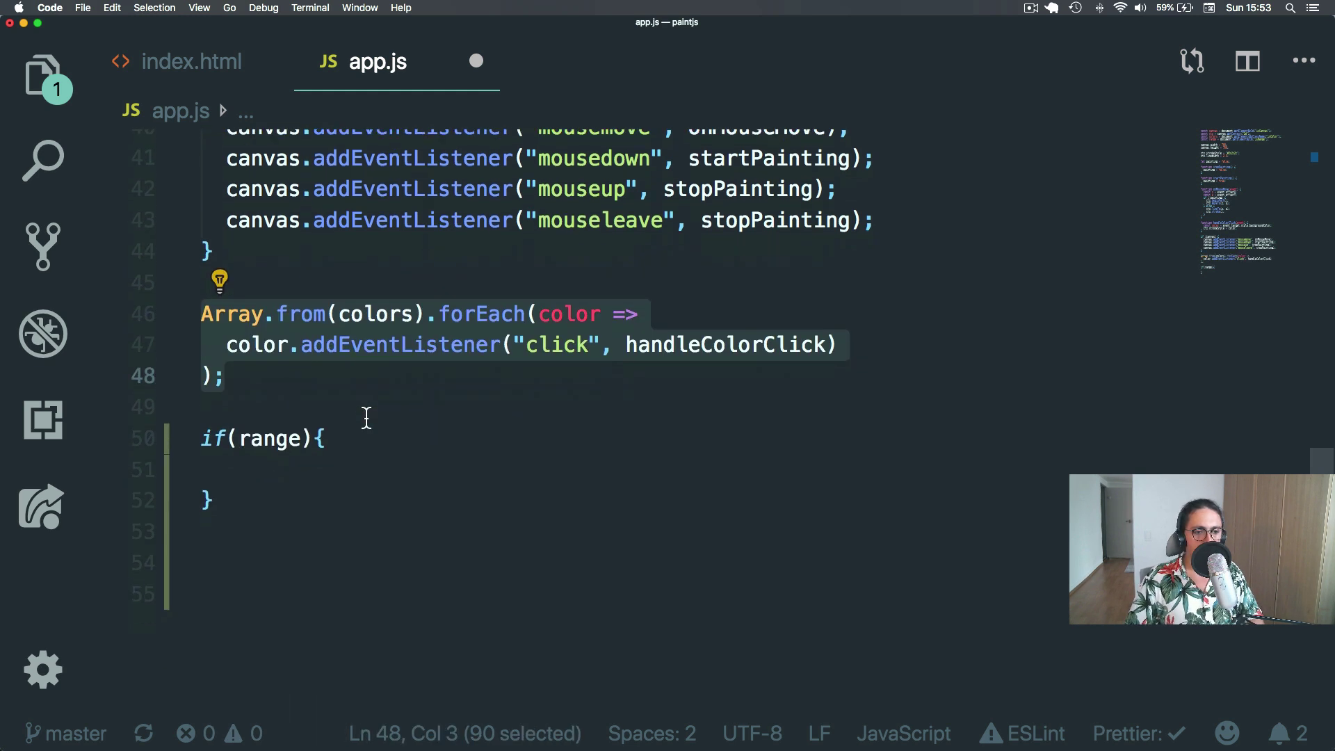
scroll("up", 3)
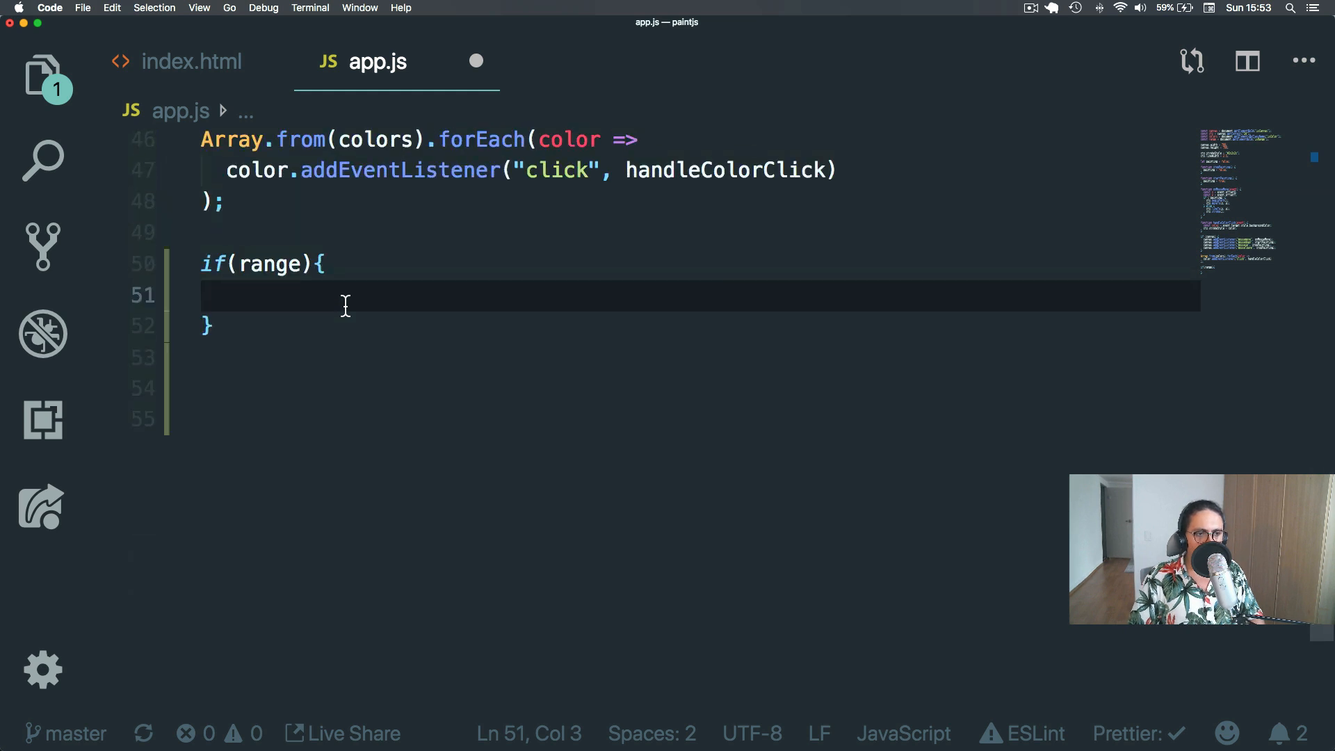
type("ranget")
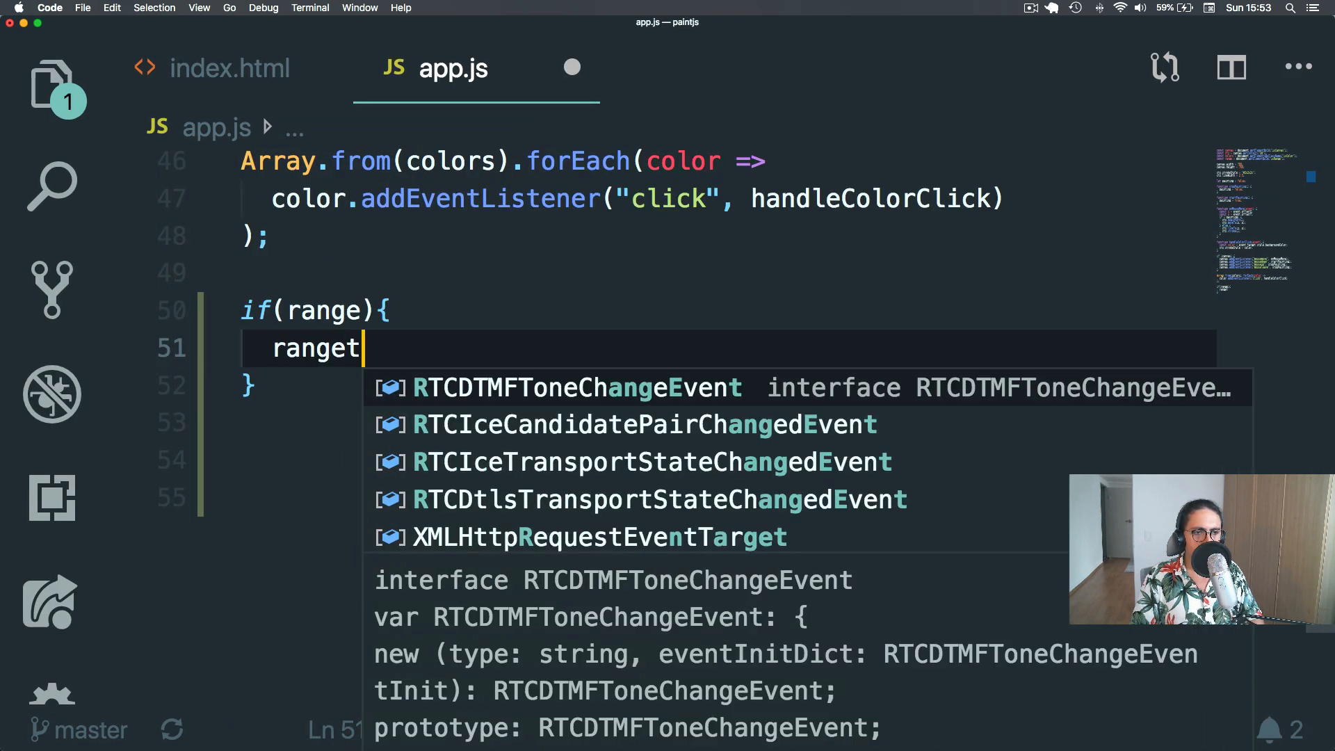
type(".addEventListener(\"")
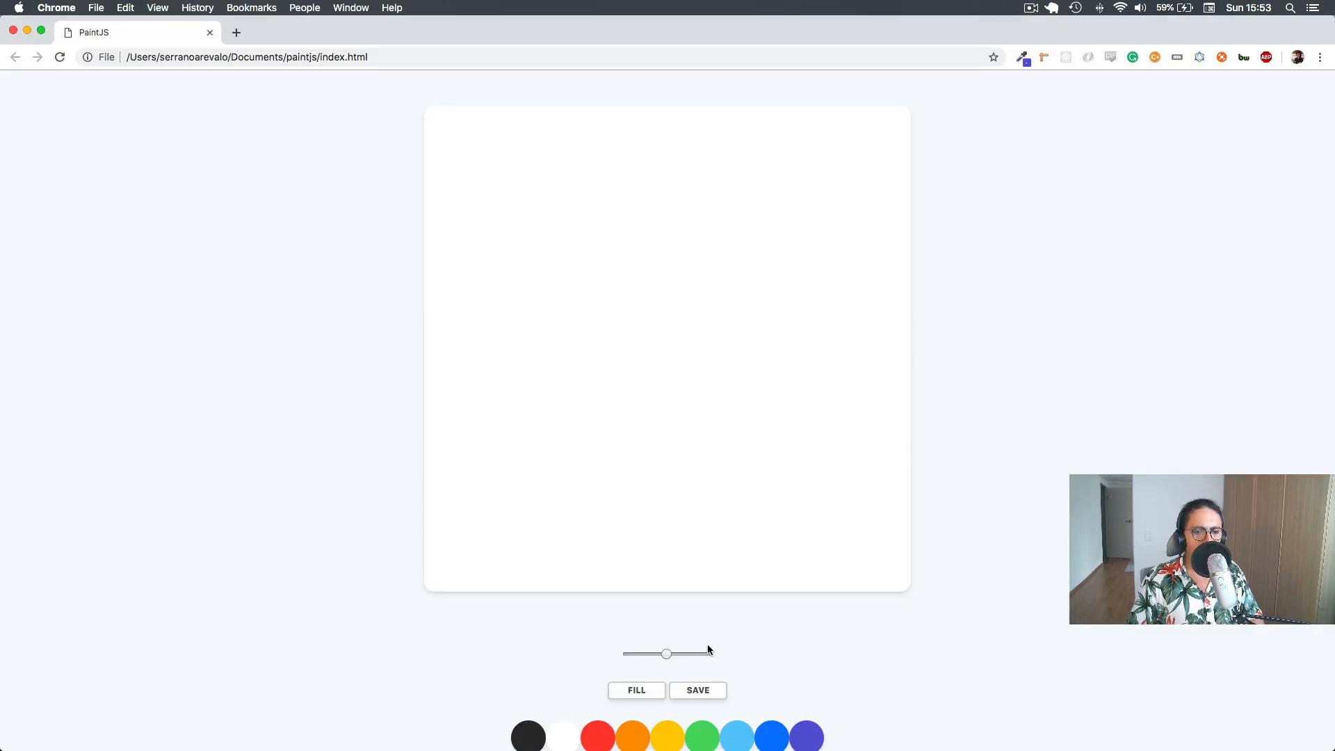
left_click_drag(666, 653, 641, 654)
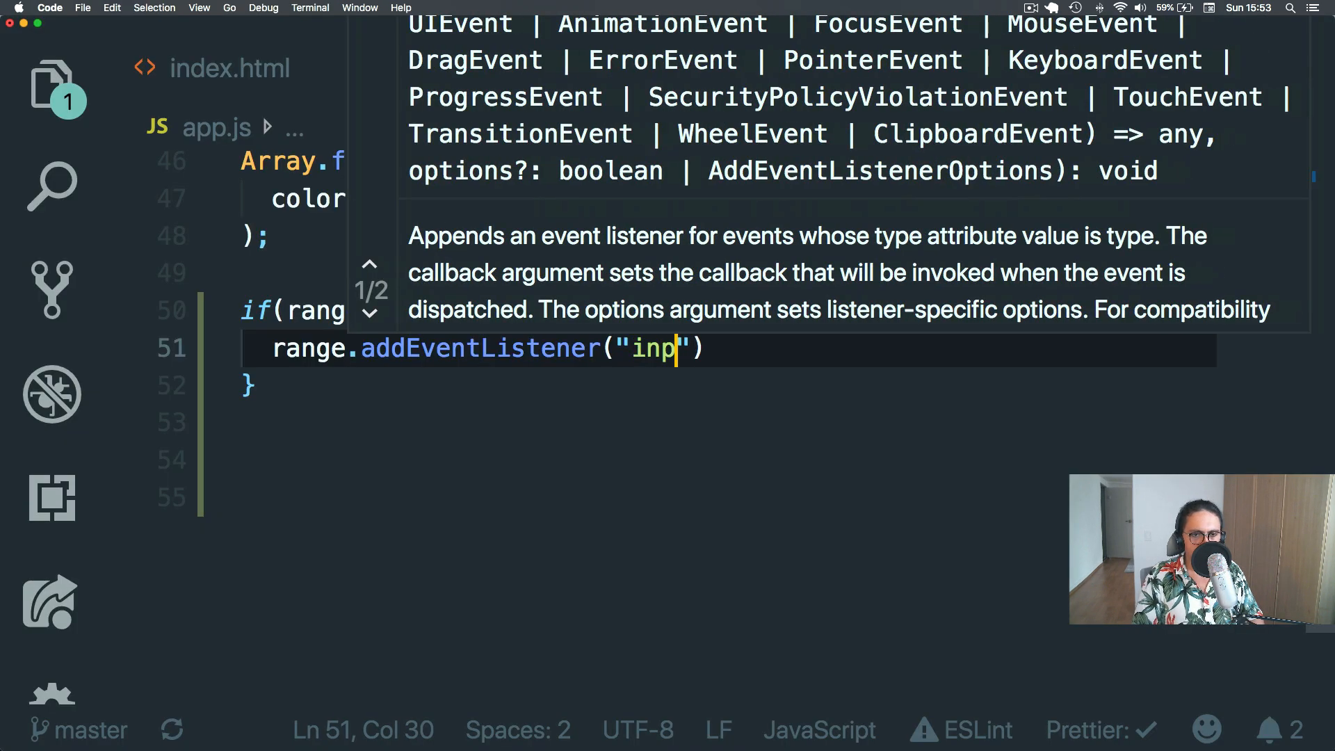
Finish the listener as range.addEventListener("input", handleRangeChange) and copy the handler name.
type("ut\", handleRange")
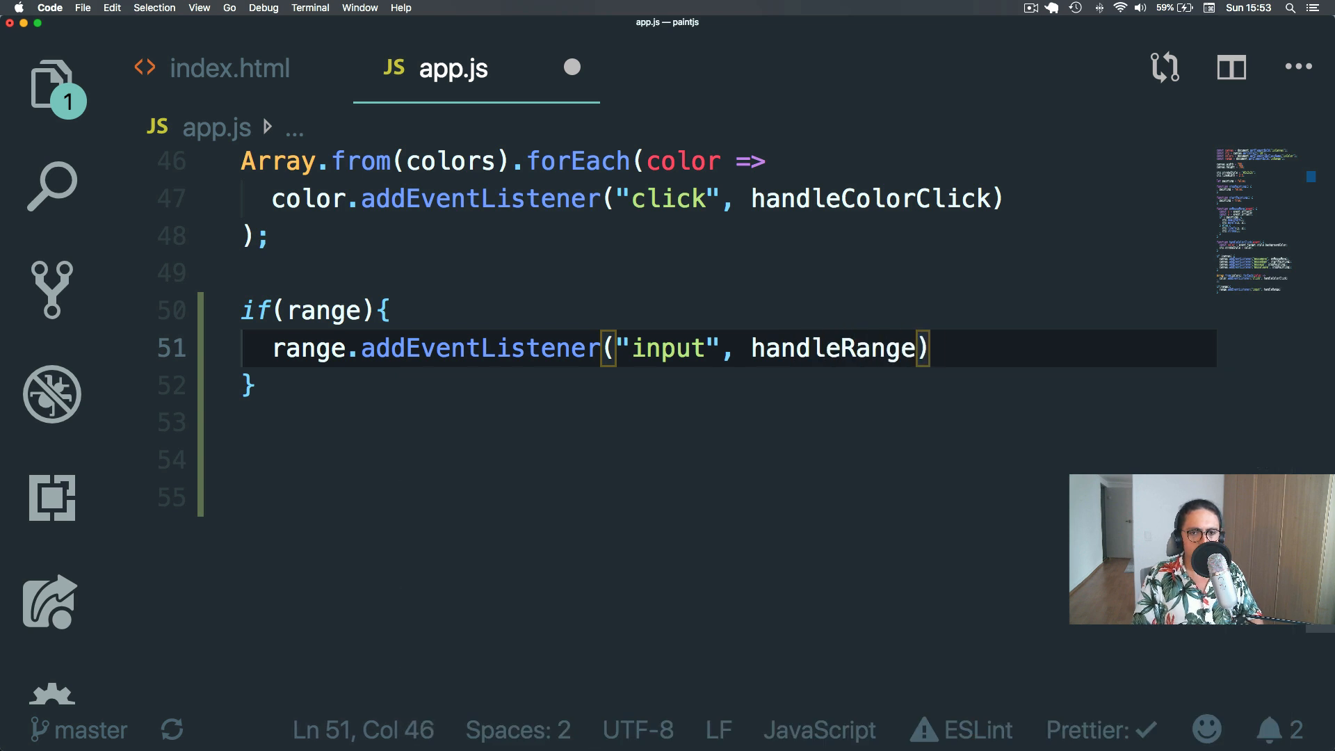
type("Change")
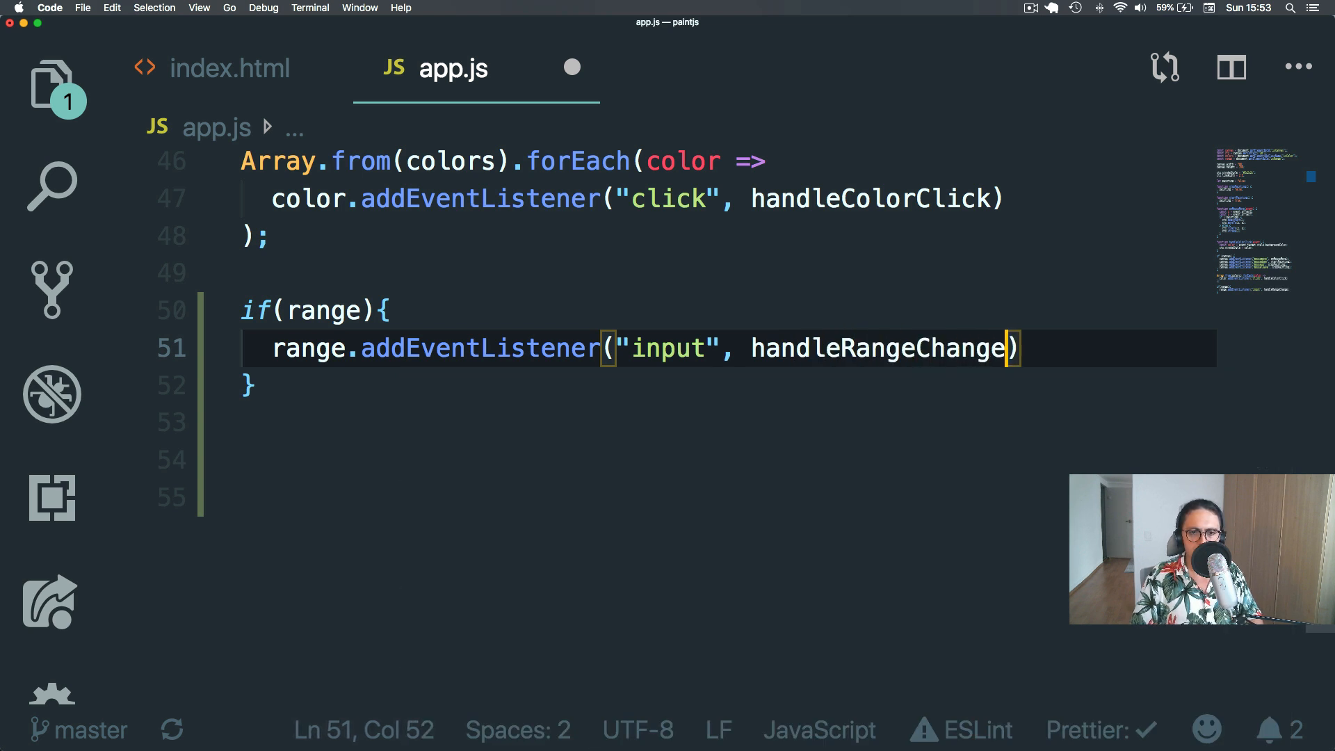
double_click(875, 348)
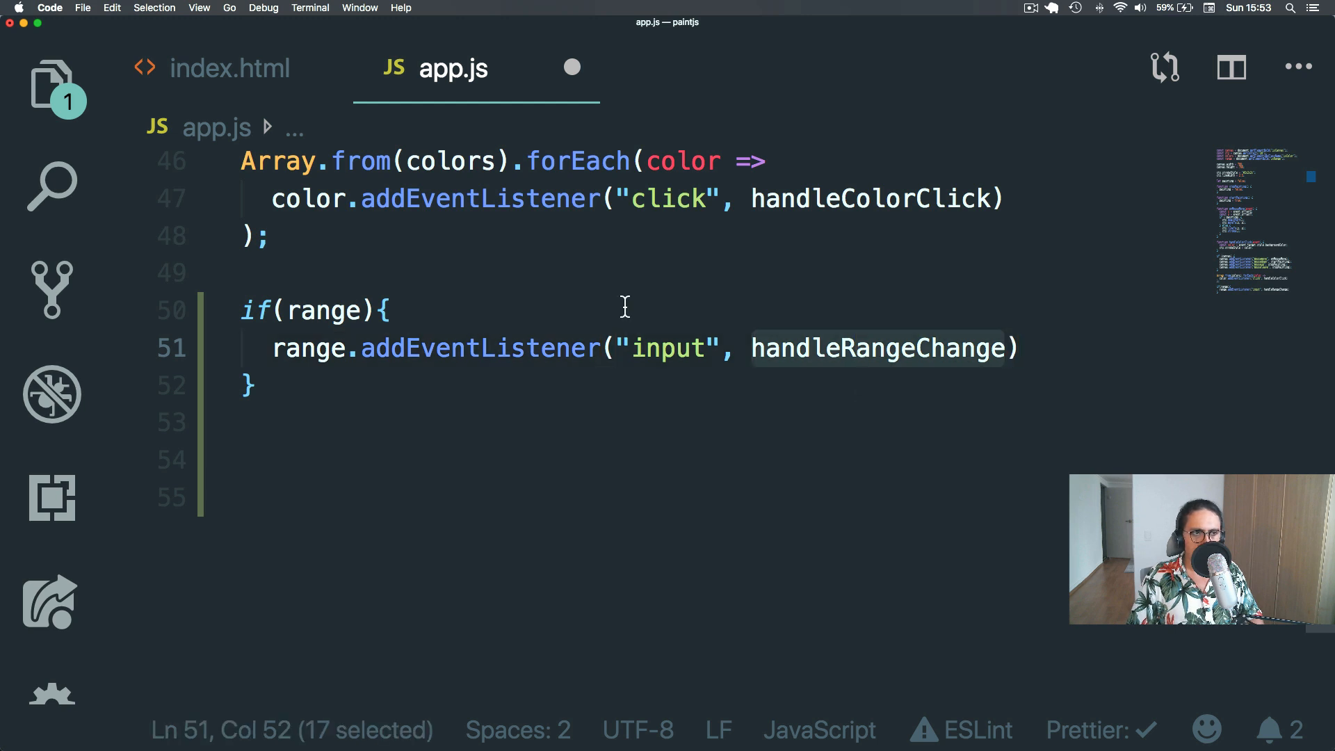
scroll("up", 3)
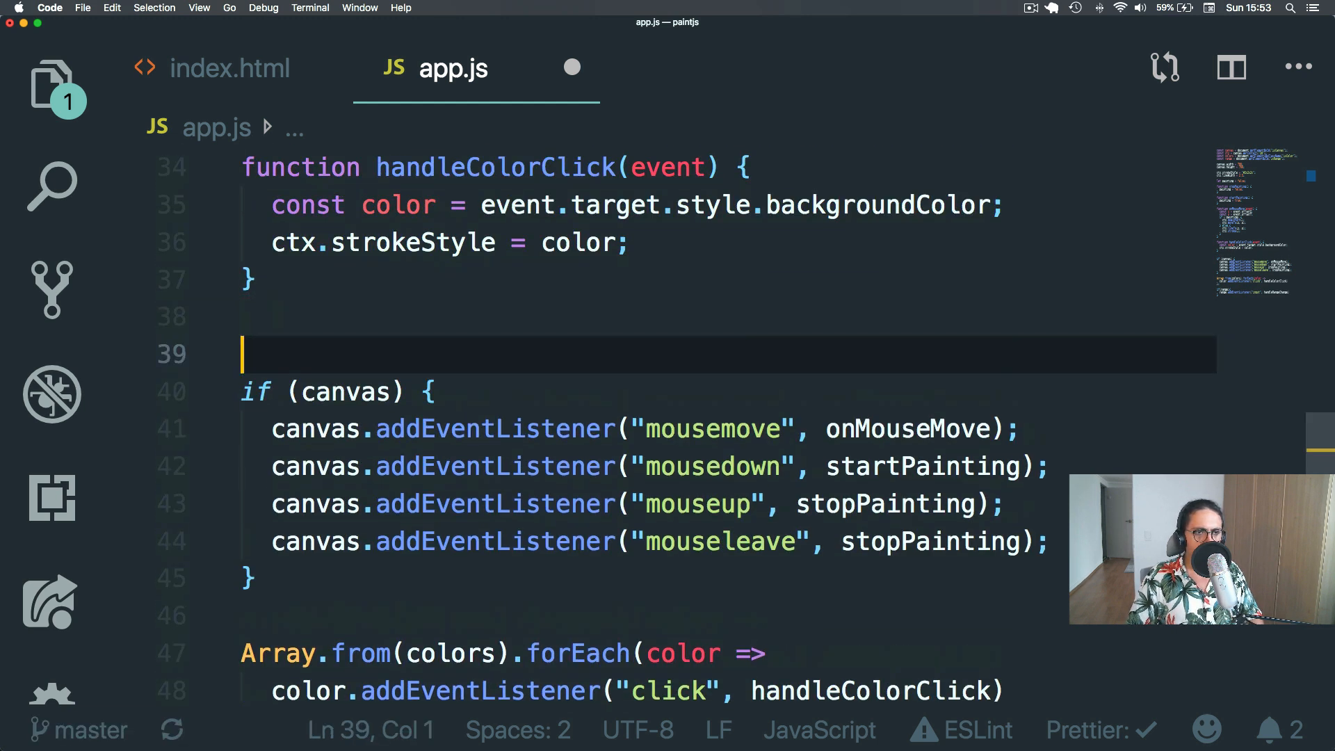
Define function handleRangeChange(event){ console.log(event) } above the canvas block.
type("function")
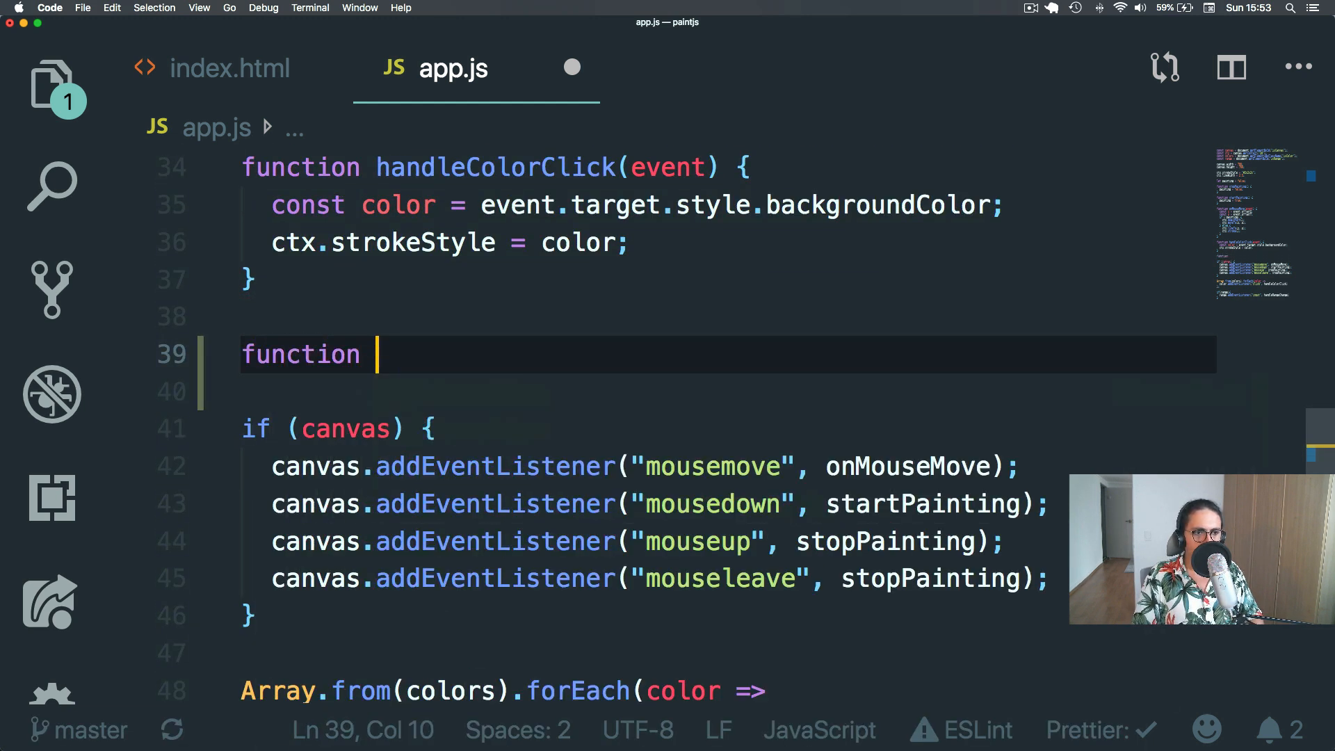
type("handleRangeChange(event){}")
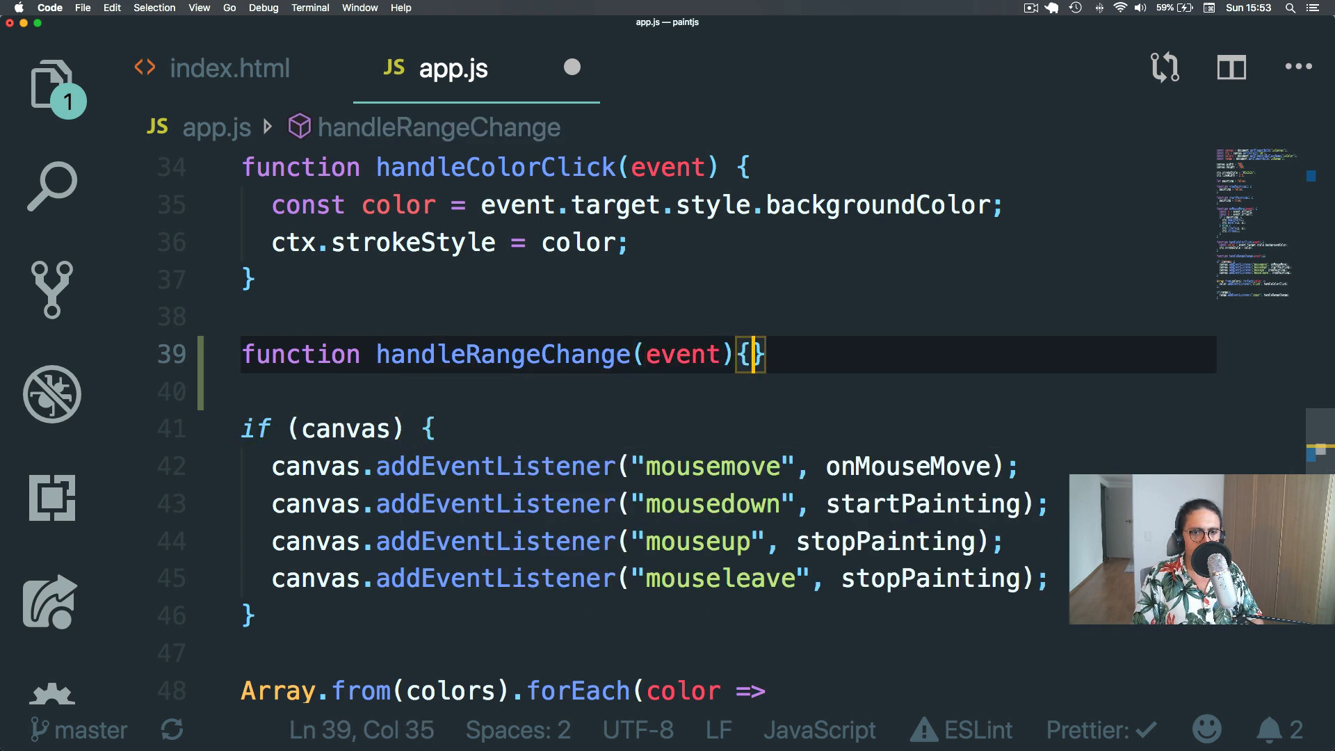
type("console.log(")
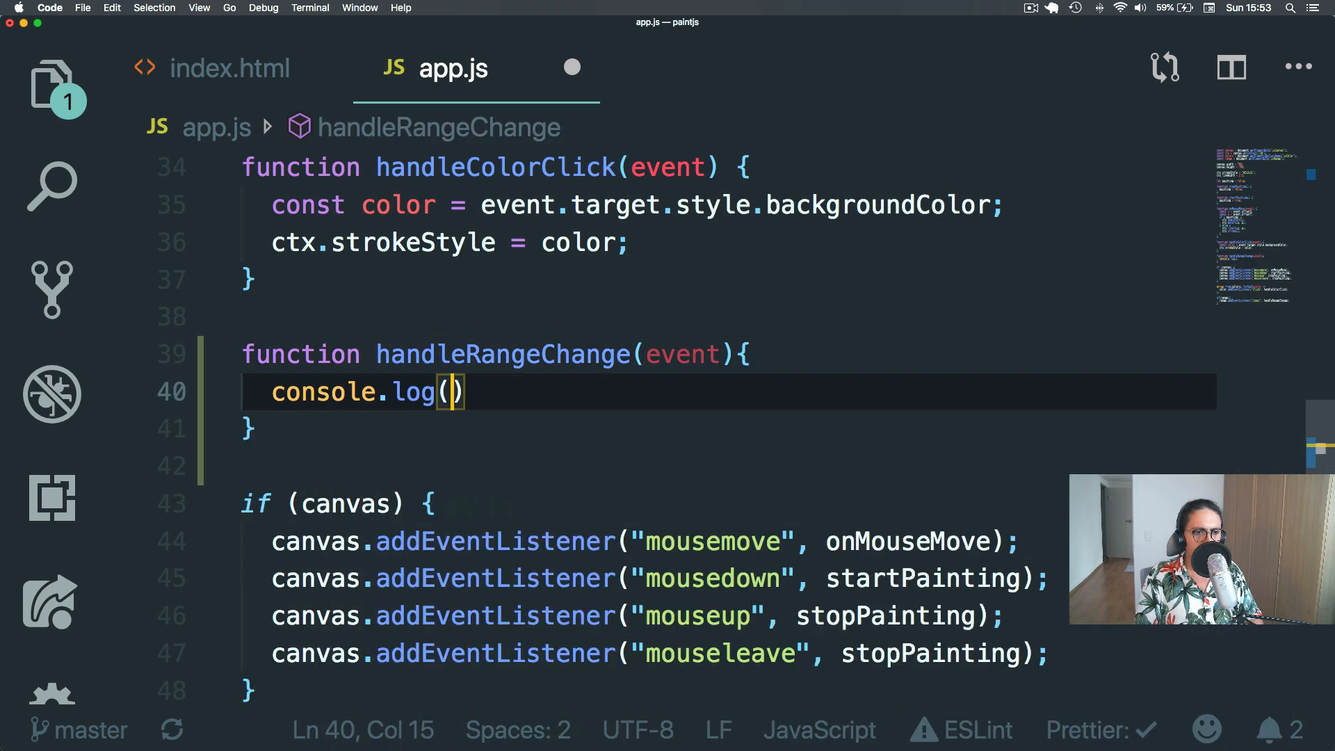
type("event")
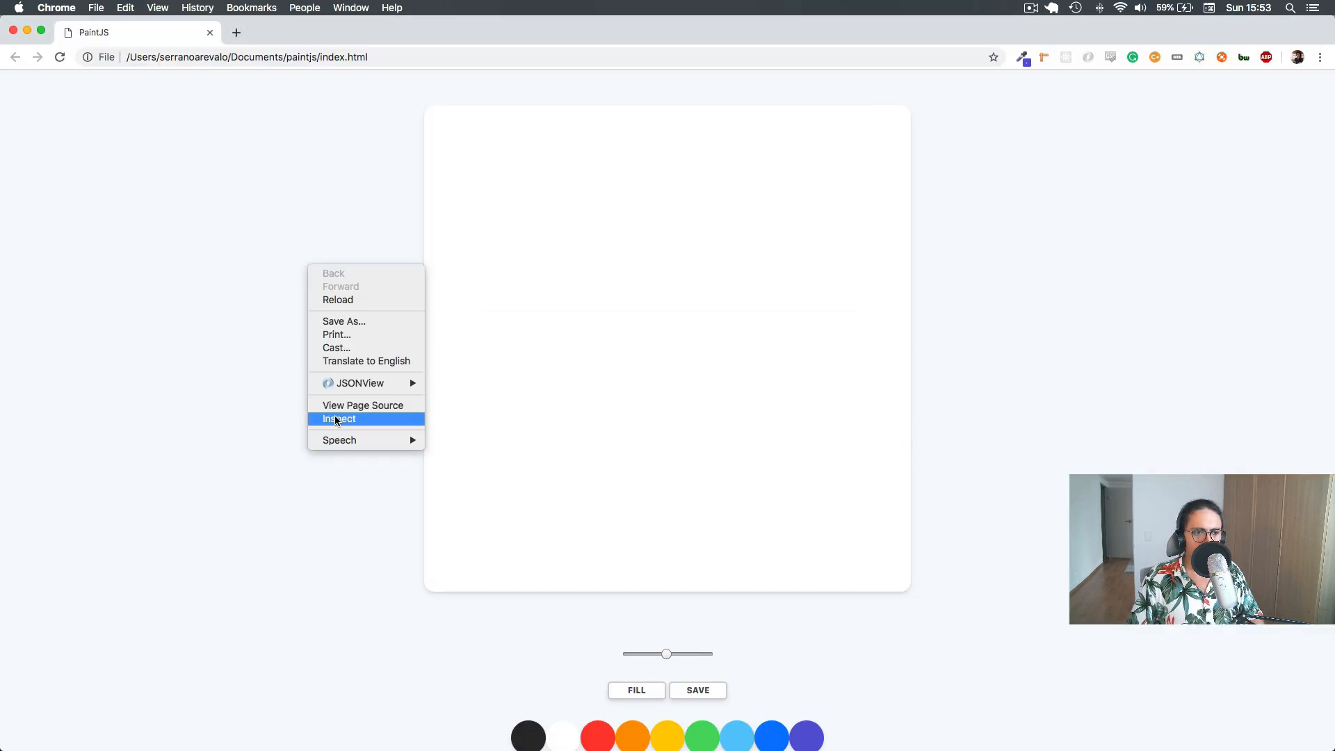
In Chrome DevTools console, move the slider and expand the logged event's target.
left_click(338, 418)
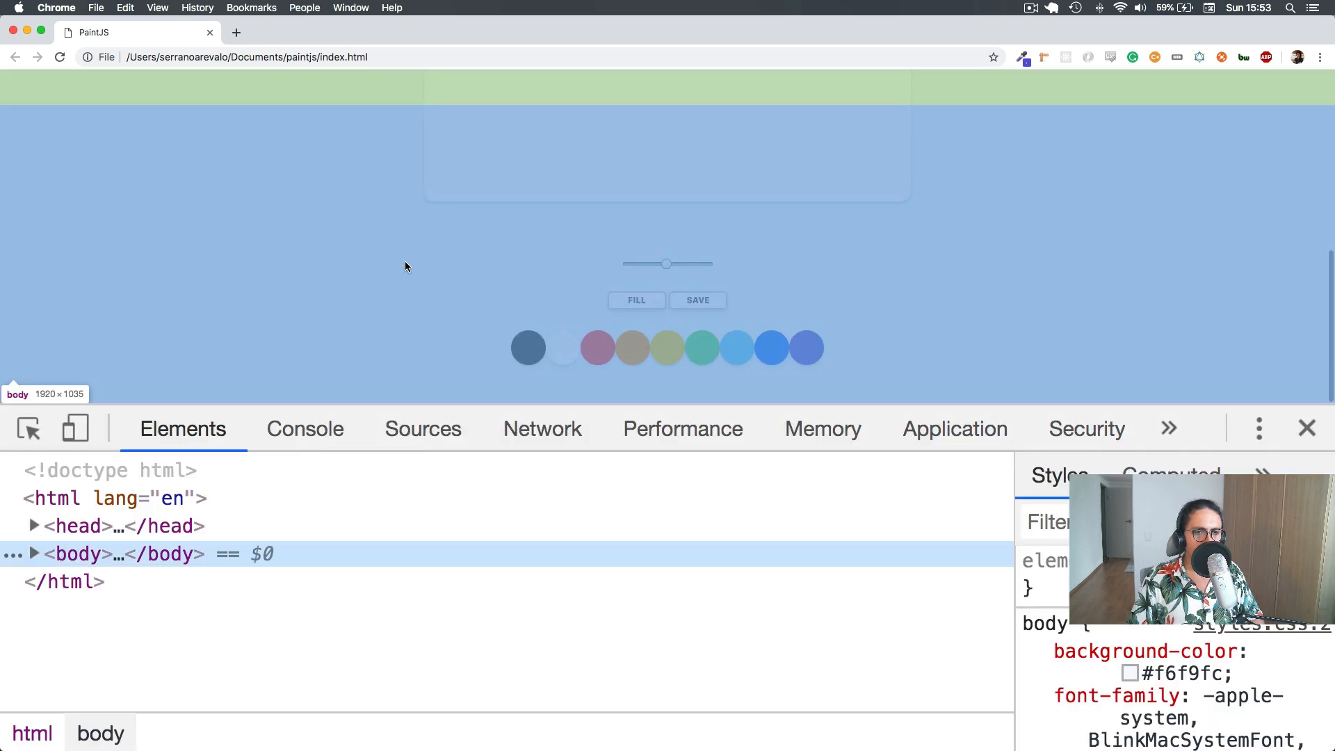
left_click(305, 428)
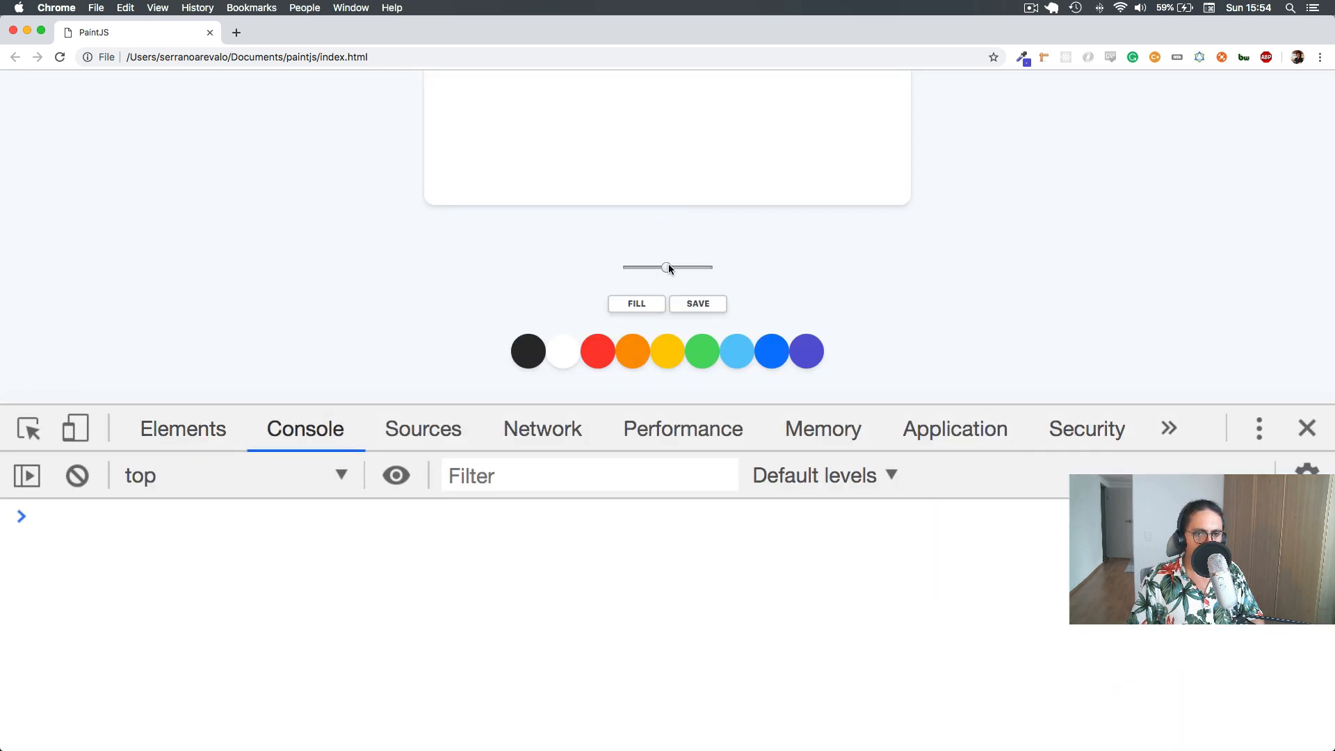
left_click_drag(666, 267, 669, 267)
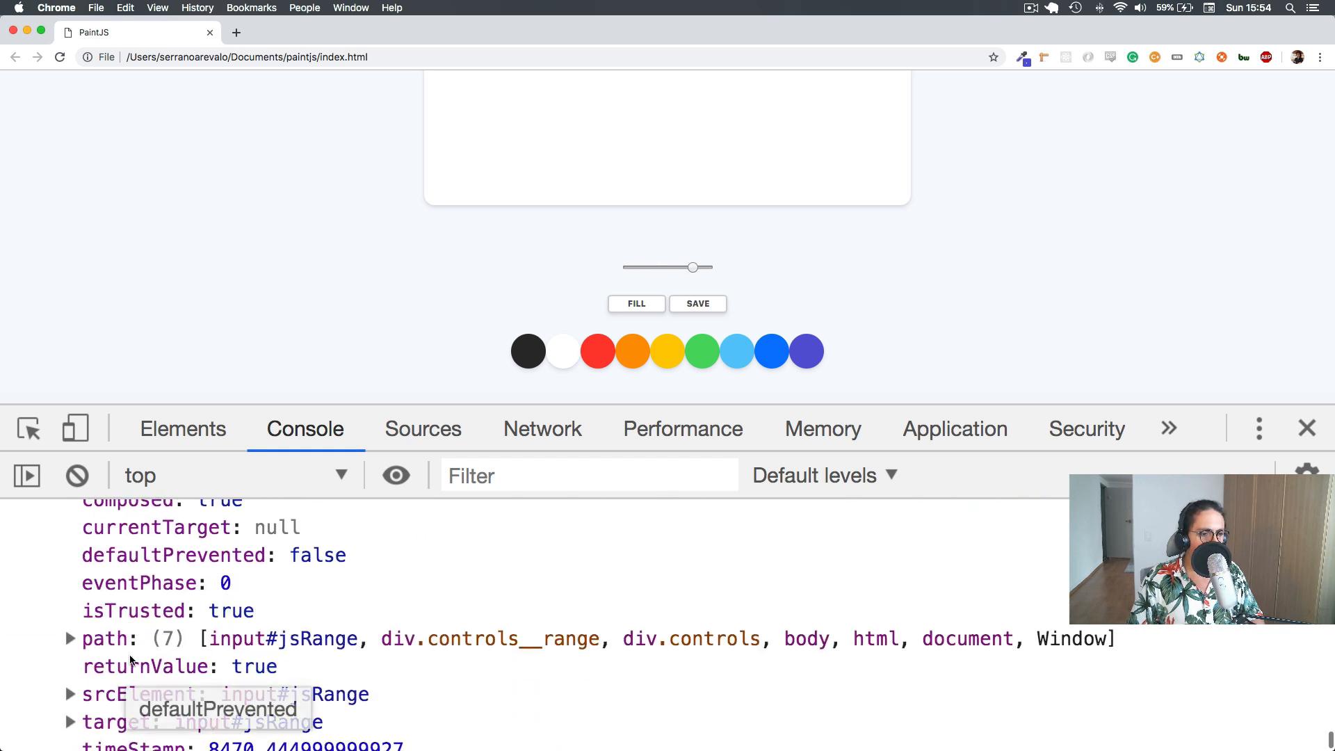
scroll("down", 3)
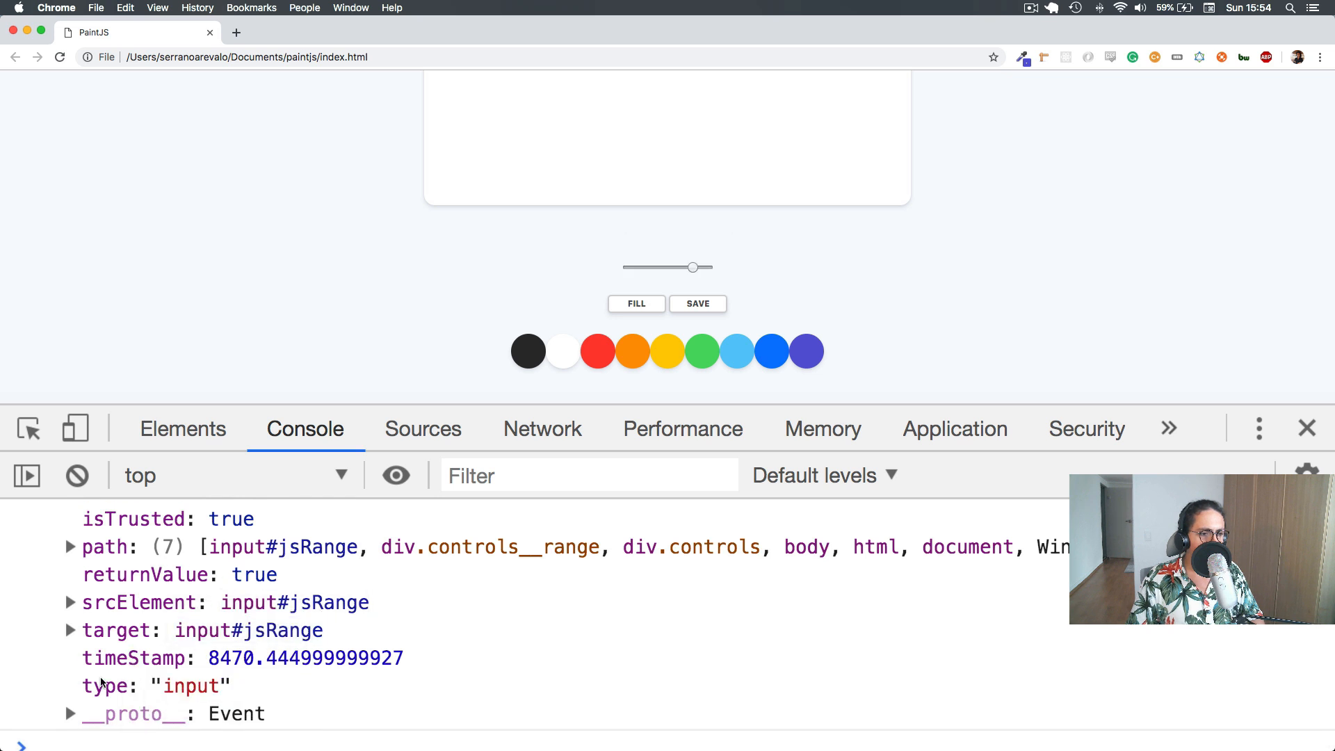
left_click(72, 629)
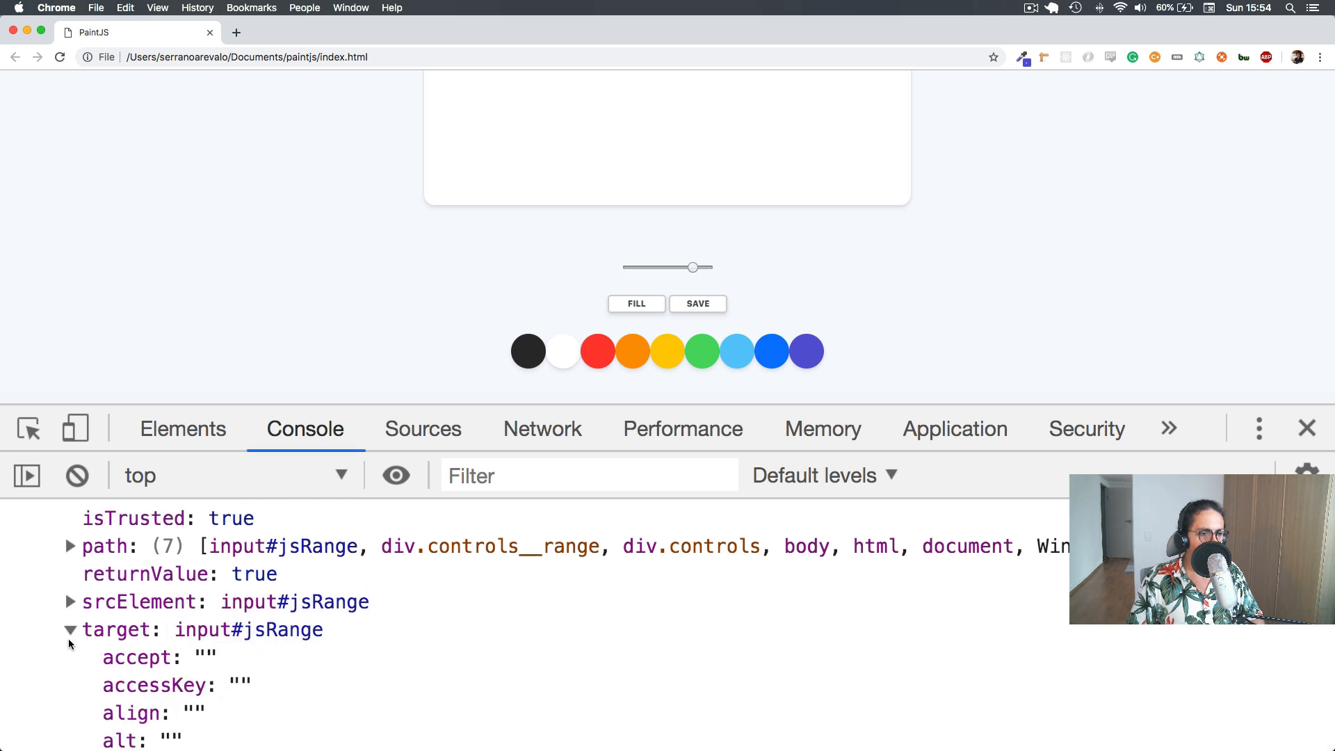
Scroll through the target's properties such as type range, min, max, value and step.
scroll("down", 3)
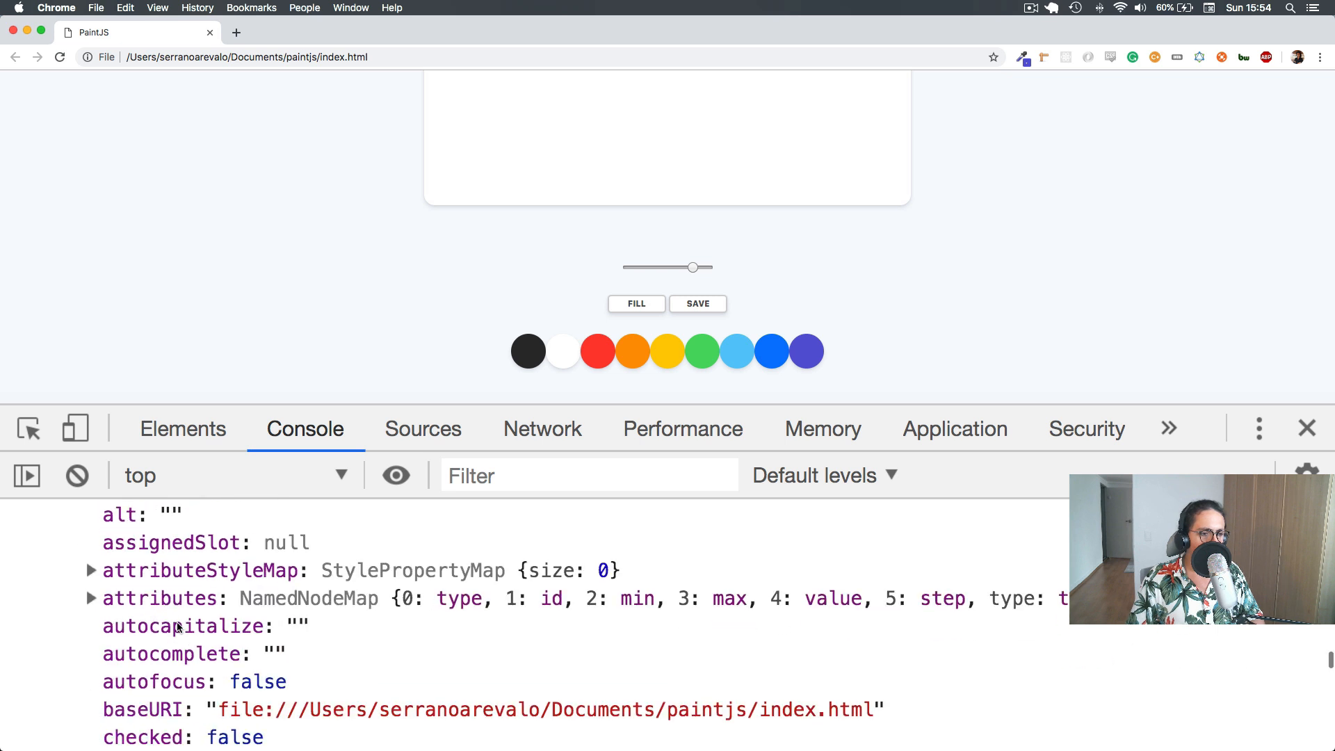
scroll("down", 3)
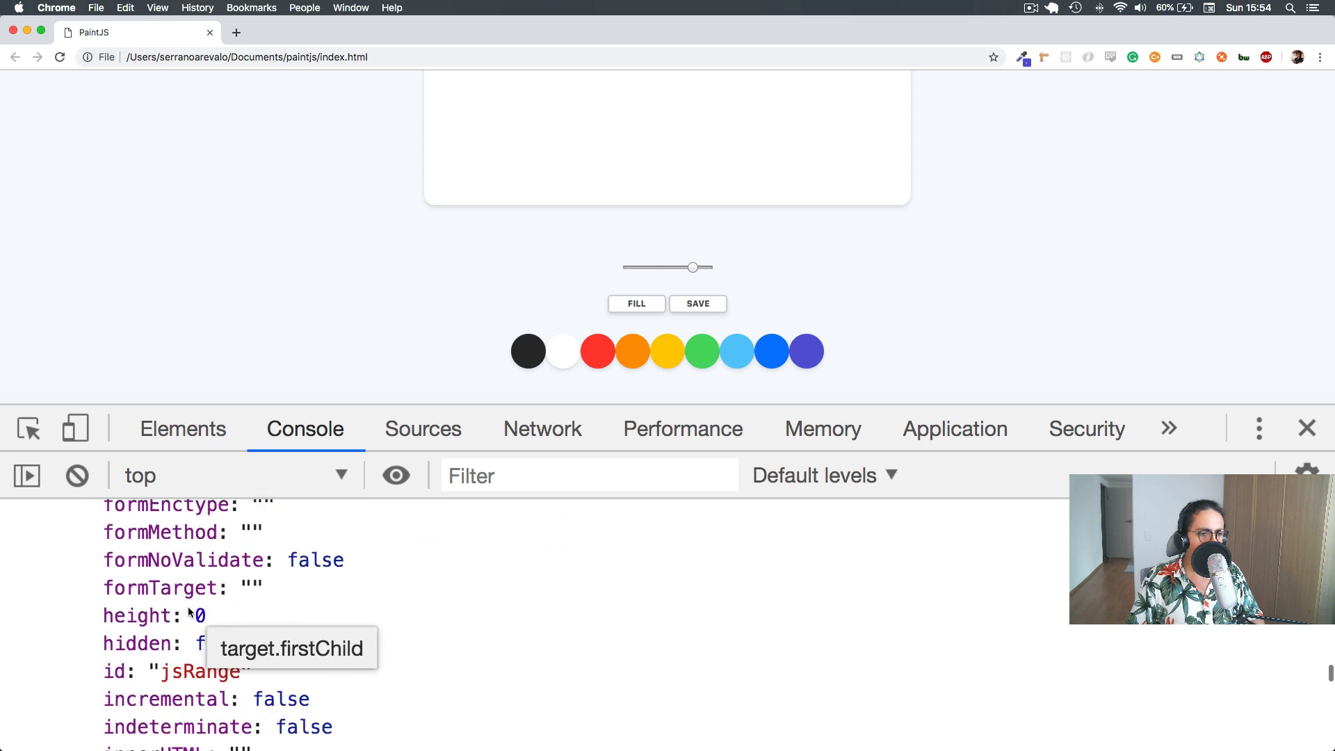
scroll("down", 3)
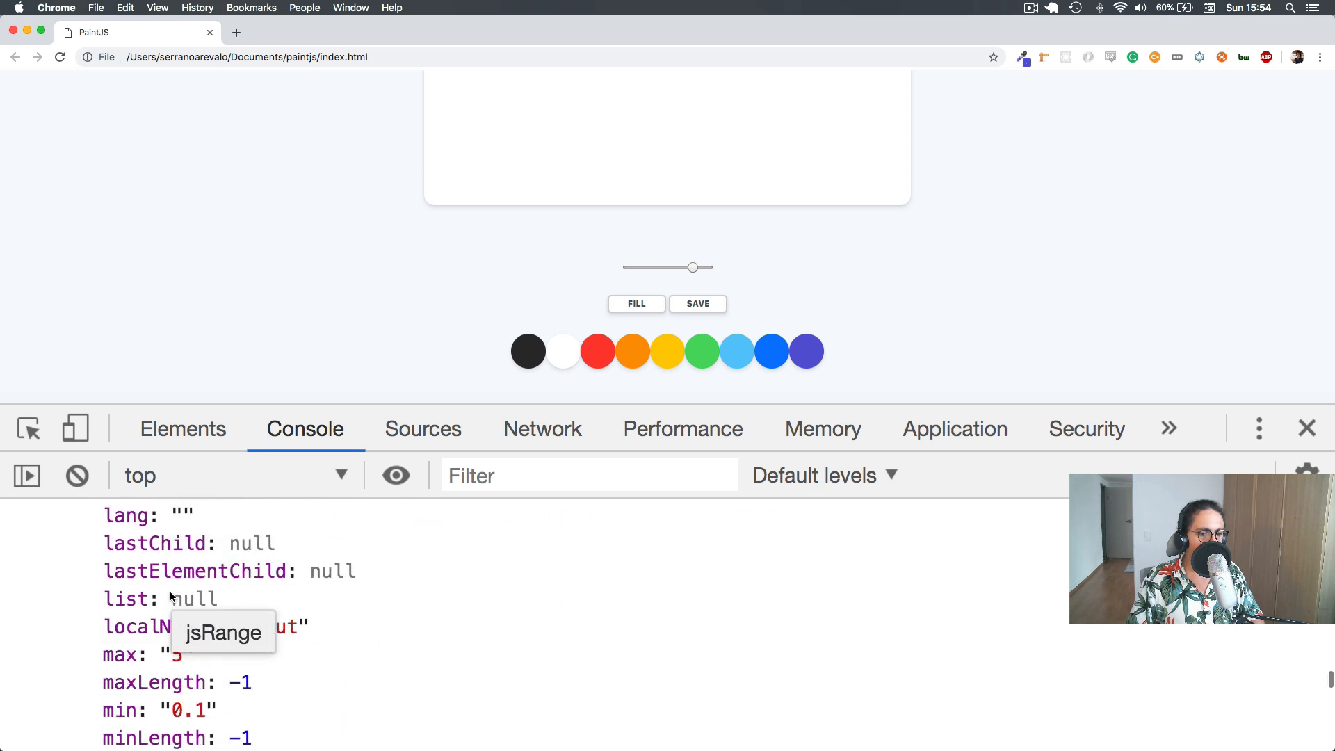
scroll("down", 3)
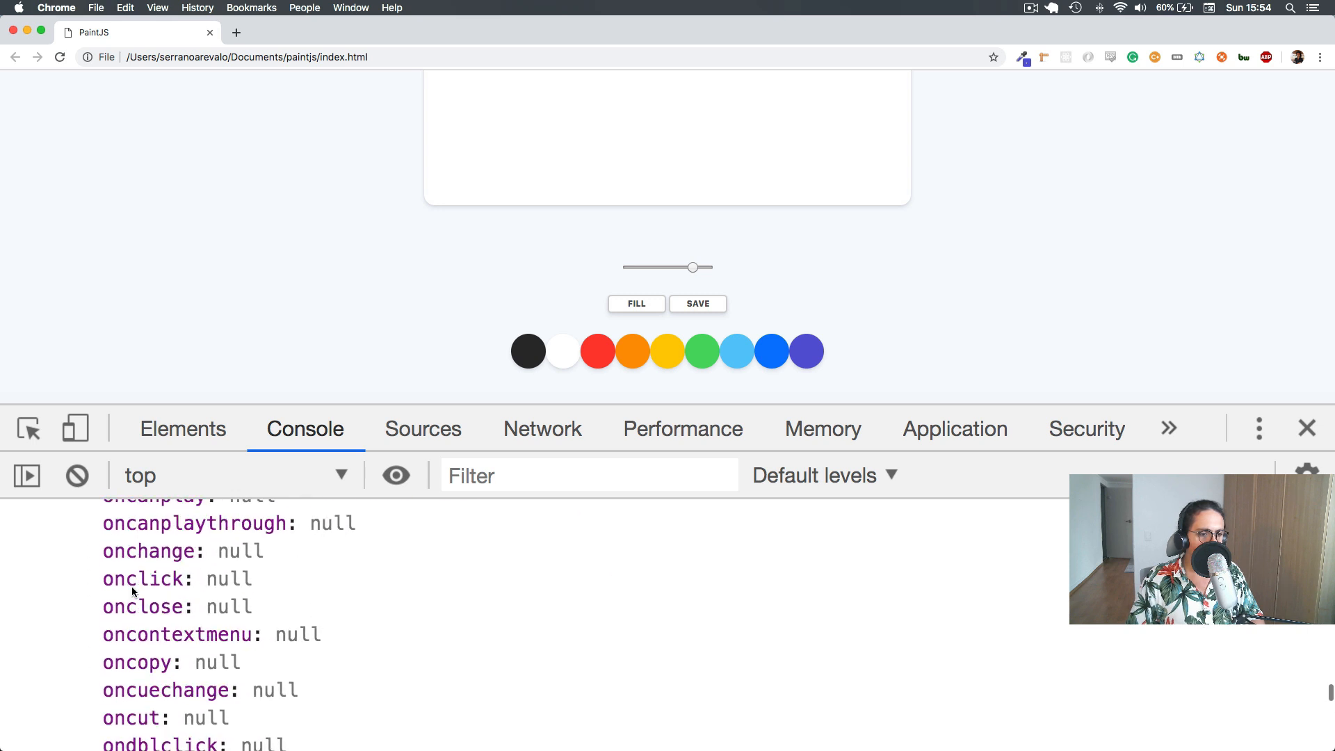
scroll("down", 3)
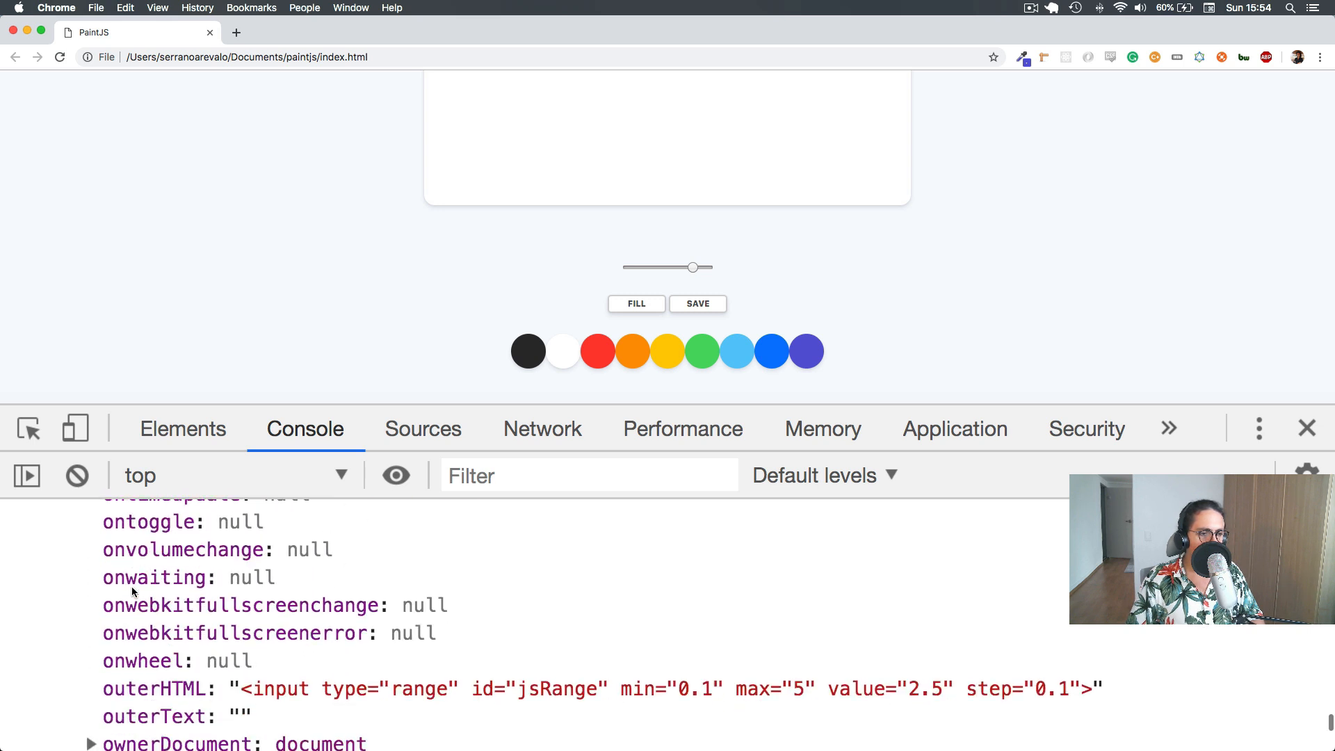
scroll("down", 3)
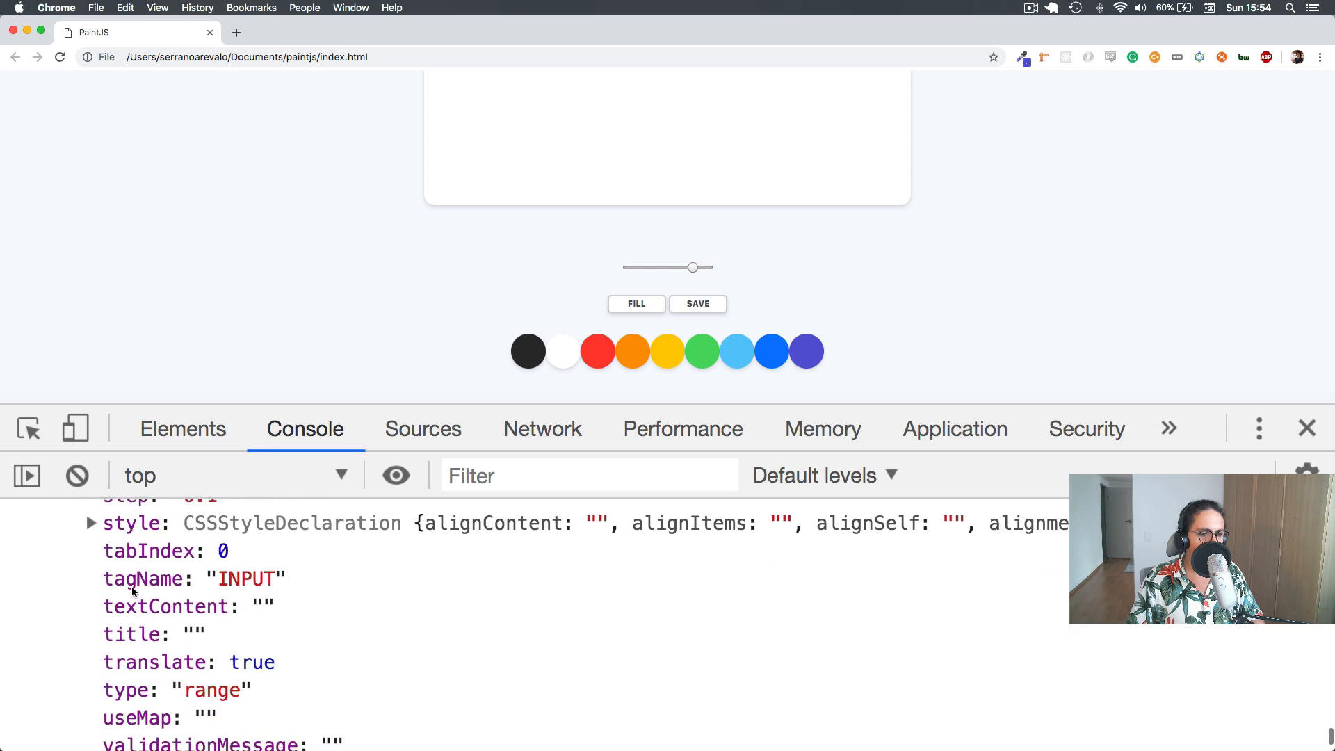
scroll("down", 3)
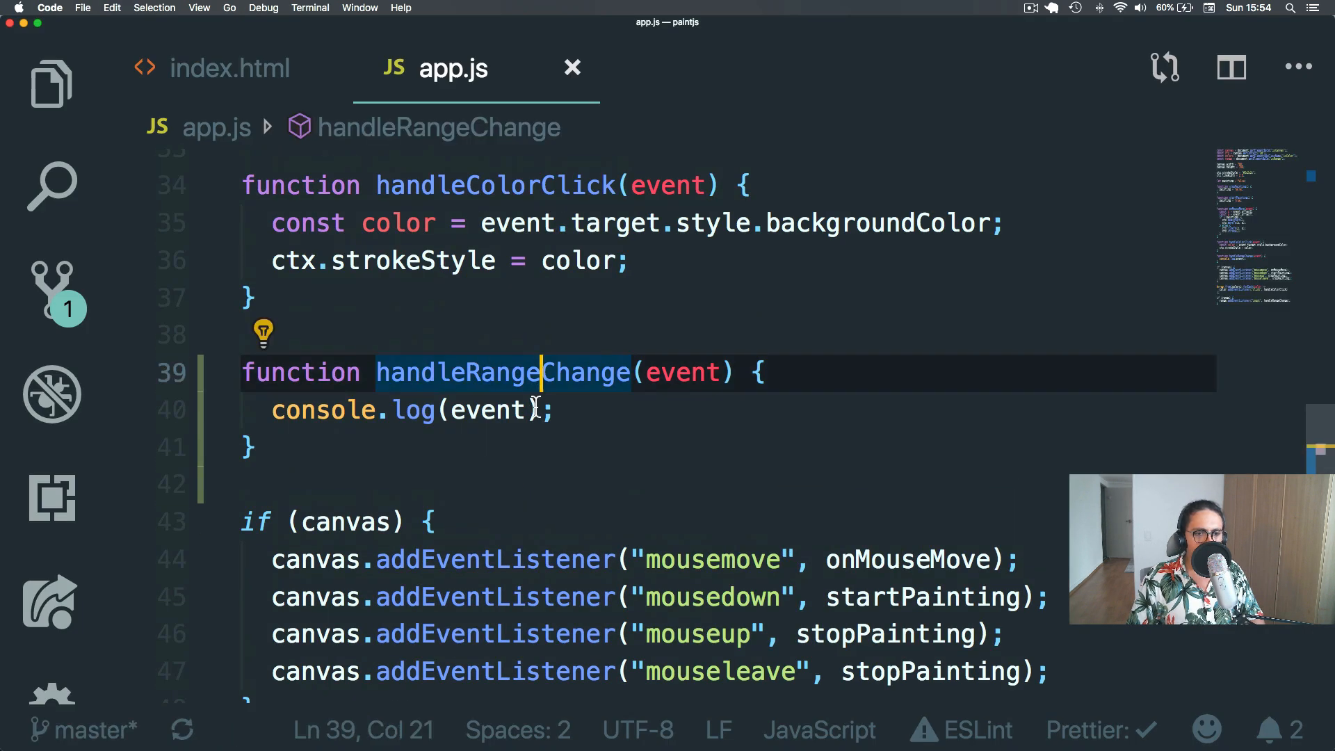
Log event.target.value instead and slide the range to see values like 2.3 to 2.6.
type(".tar")
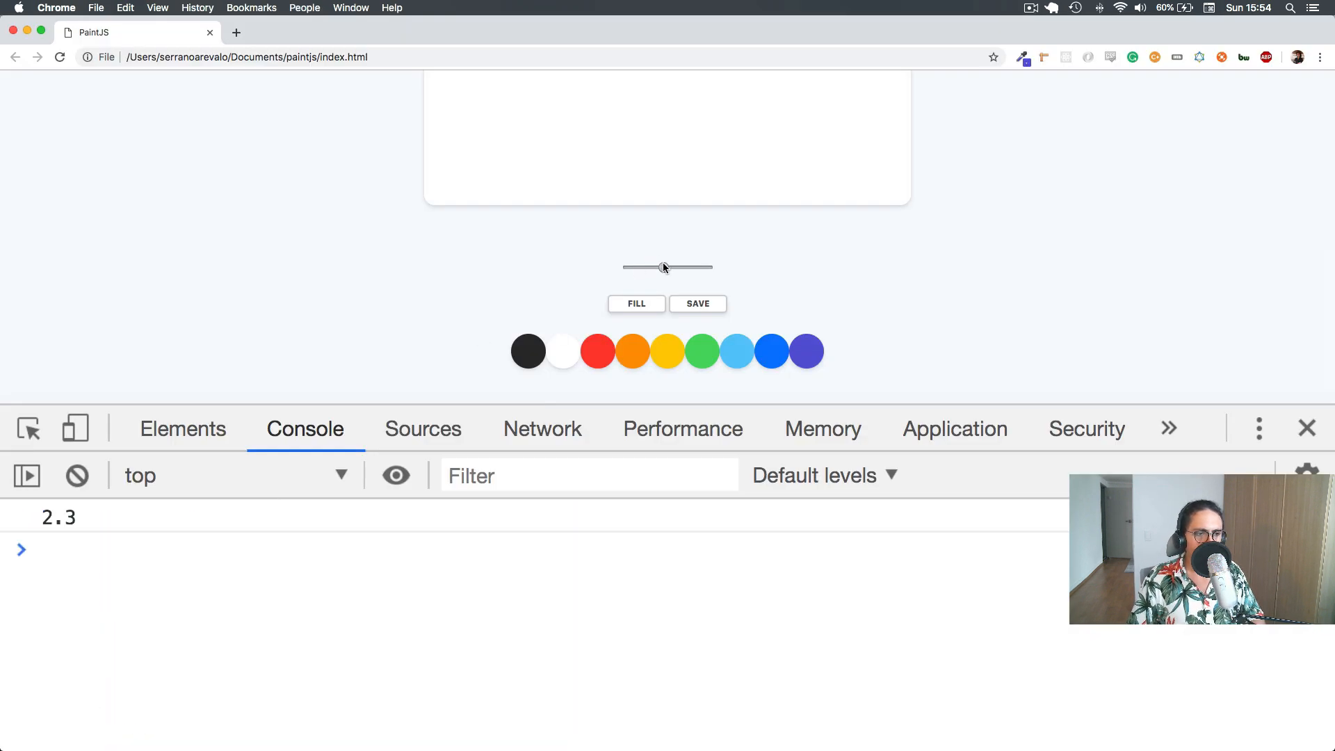
left_click_drag(665, 267, 670, 267)
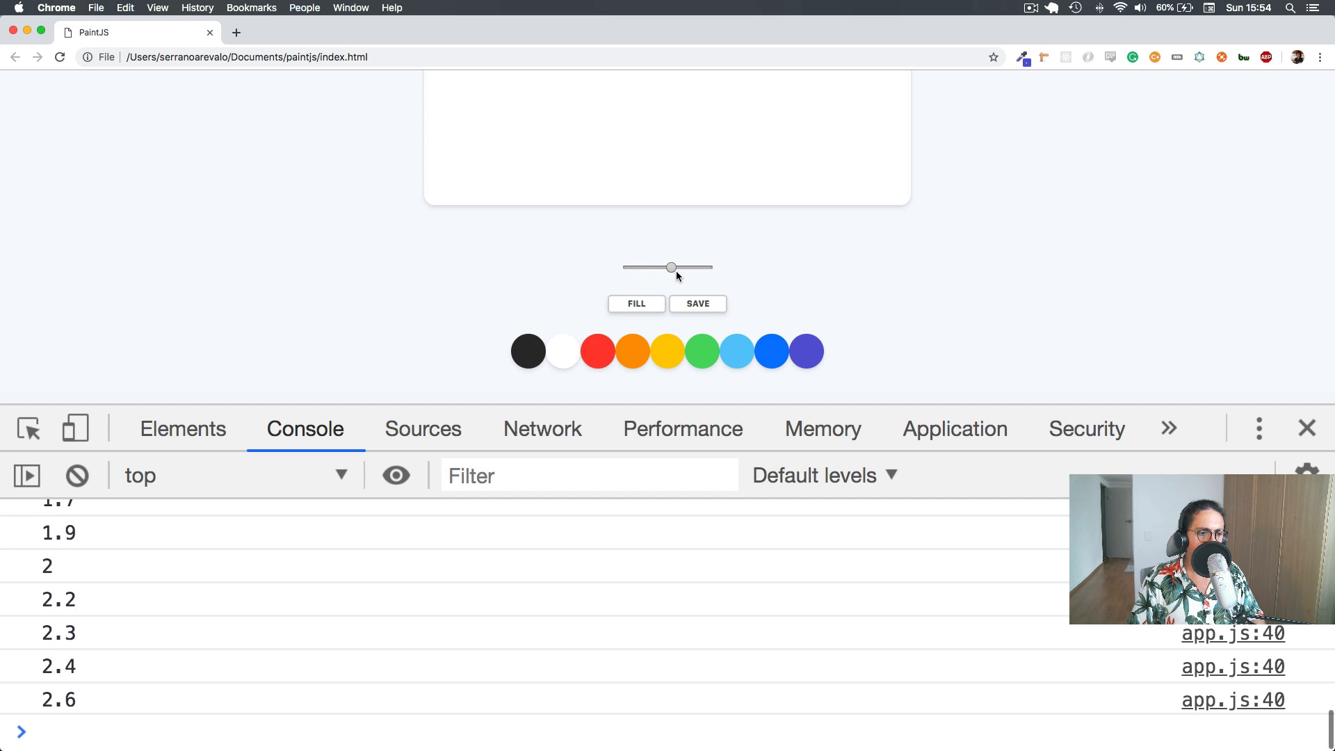
left_click_drag(670, 267, 627, 267)
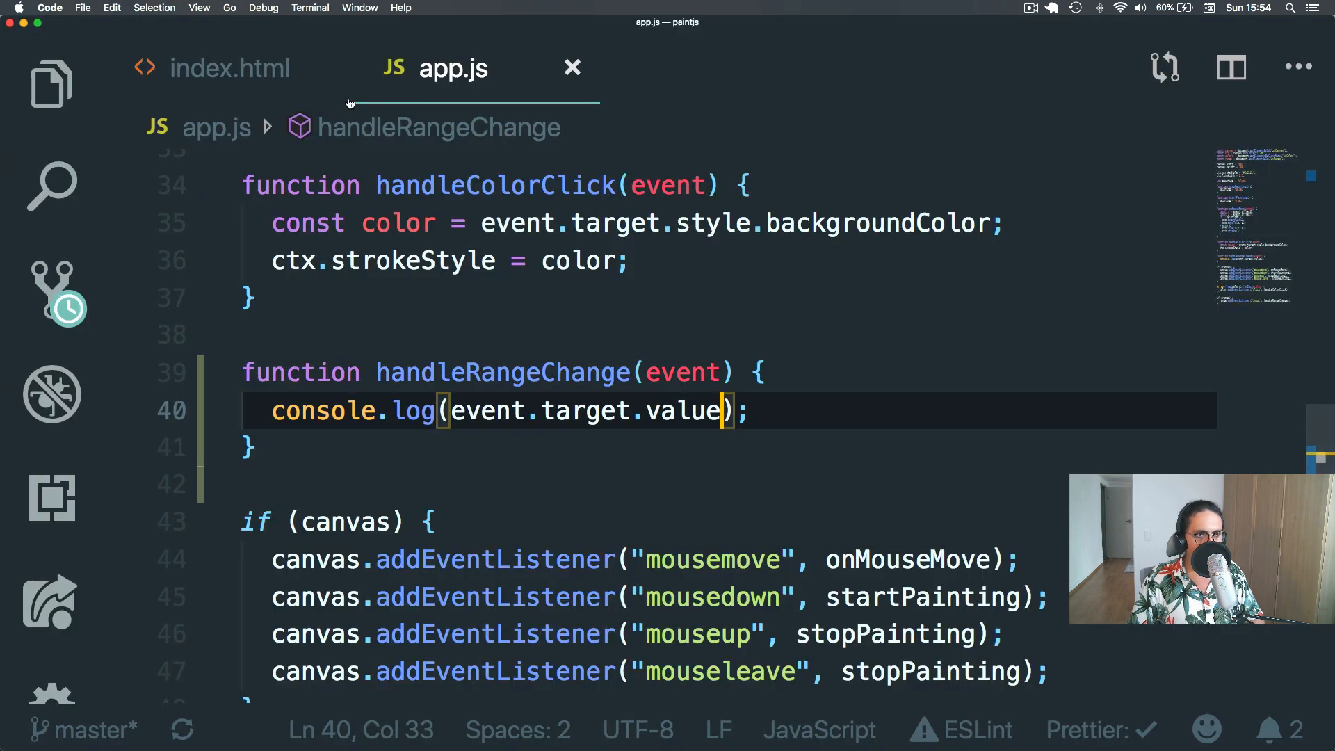
In index.html set the slider step to 0.5 and test the half-step jumps in Chrome.
left_click(229, 68)
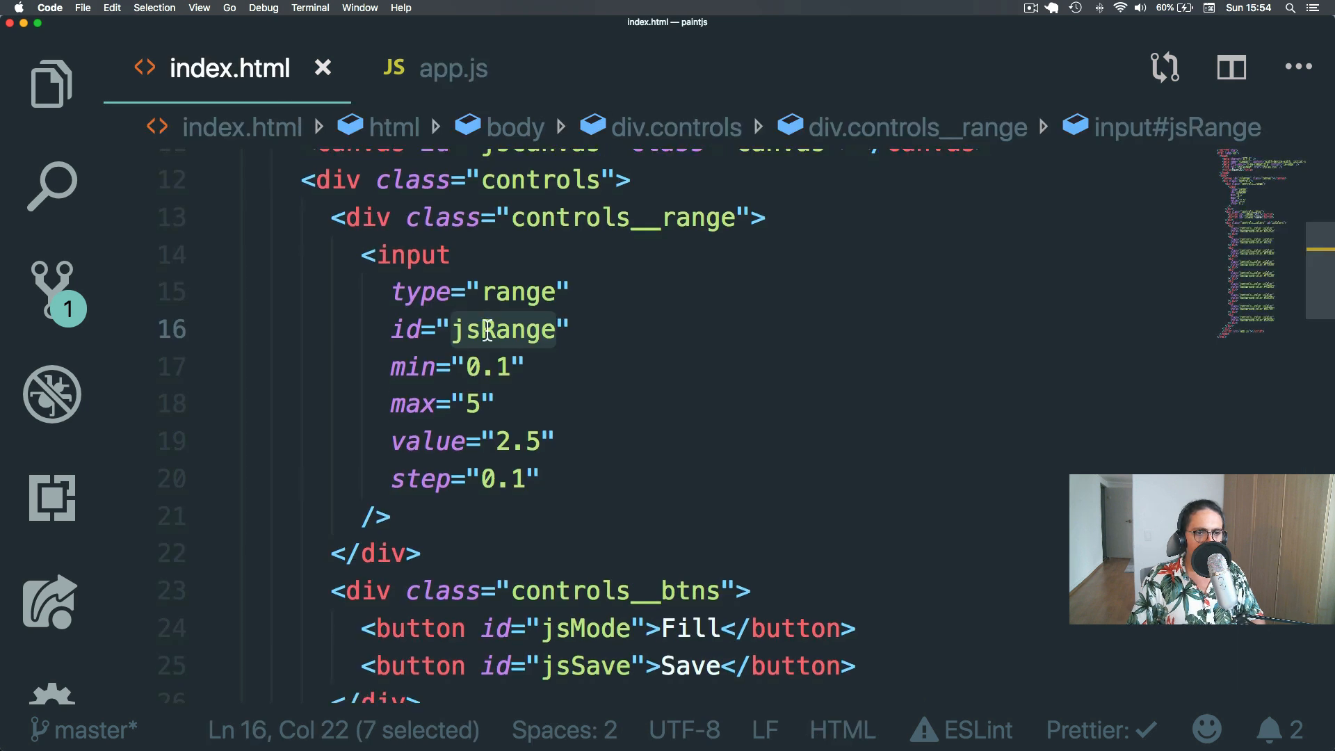
mouse_move(484, 479)
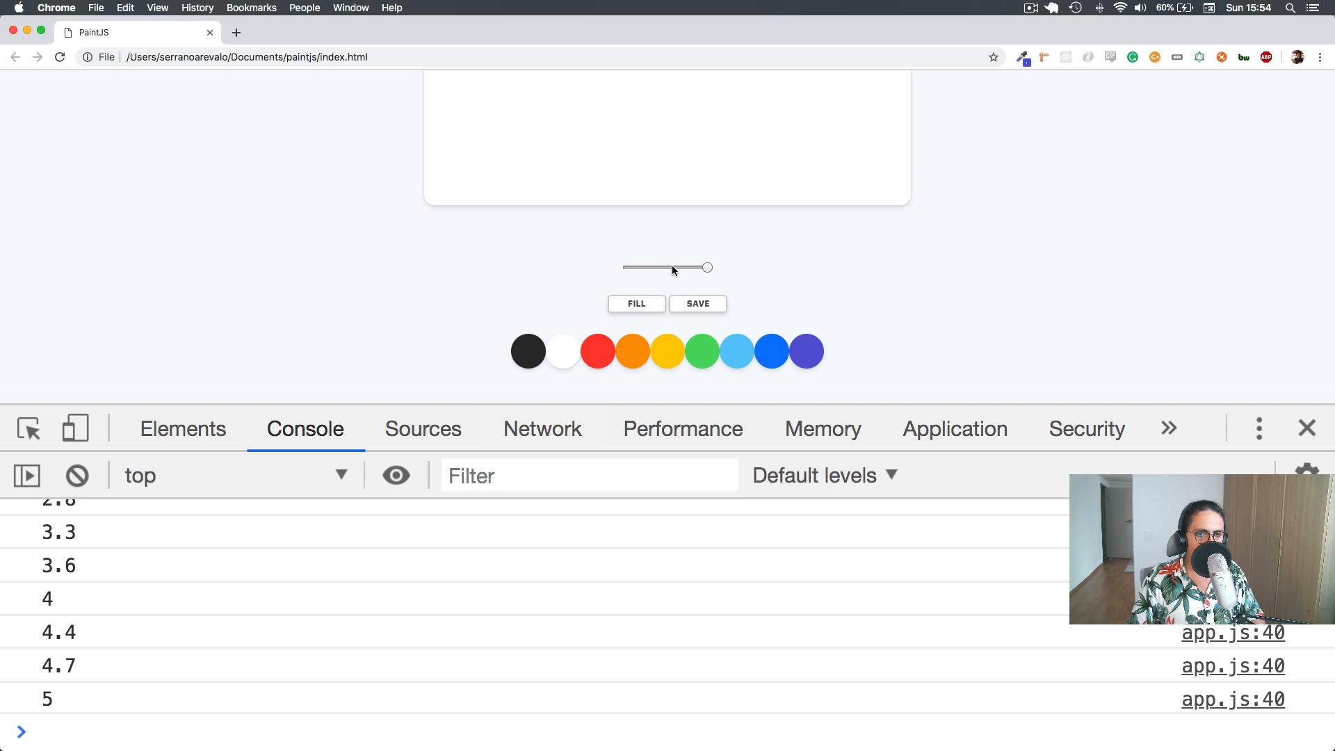
left_click_drag(707, 267, 654, 266)
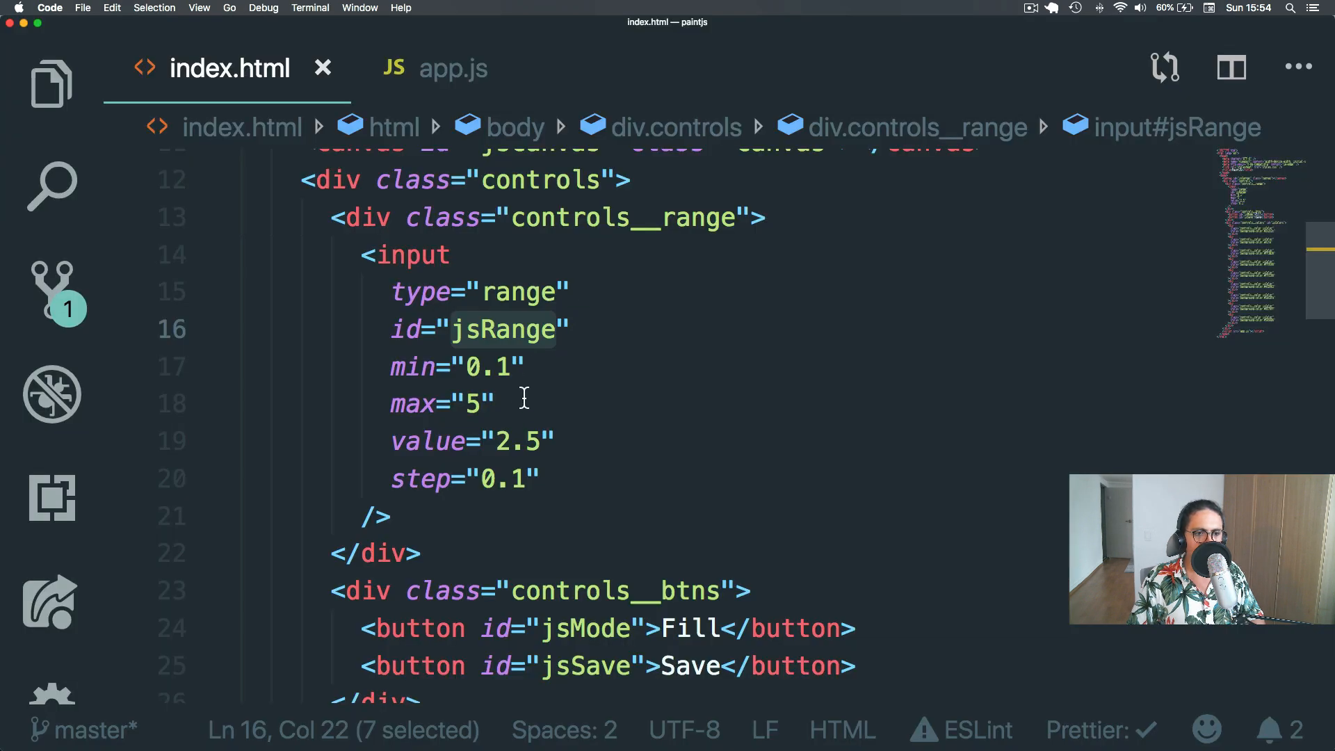
left_click(528, 480)
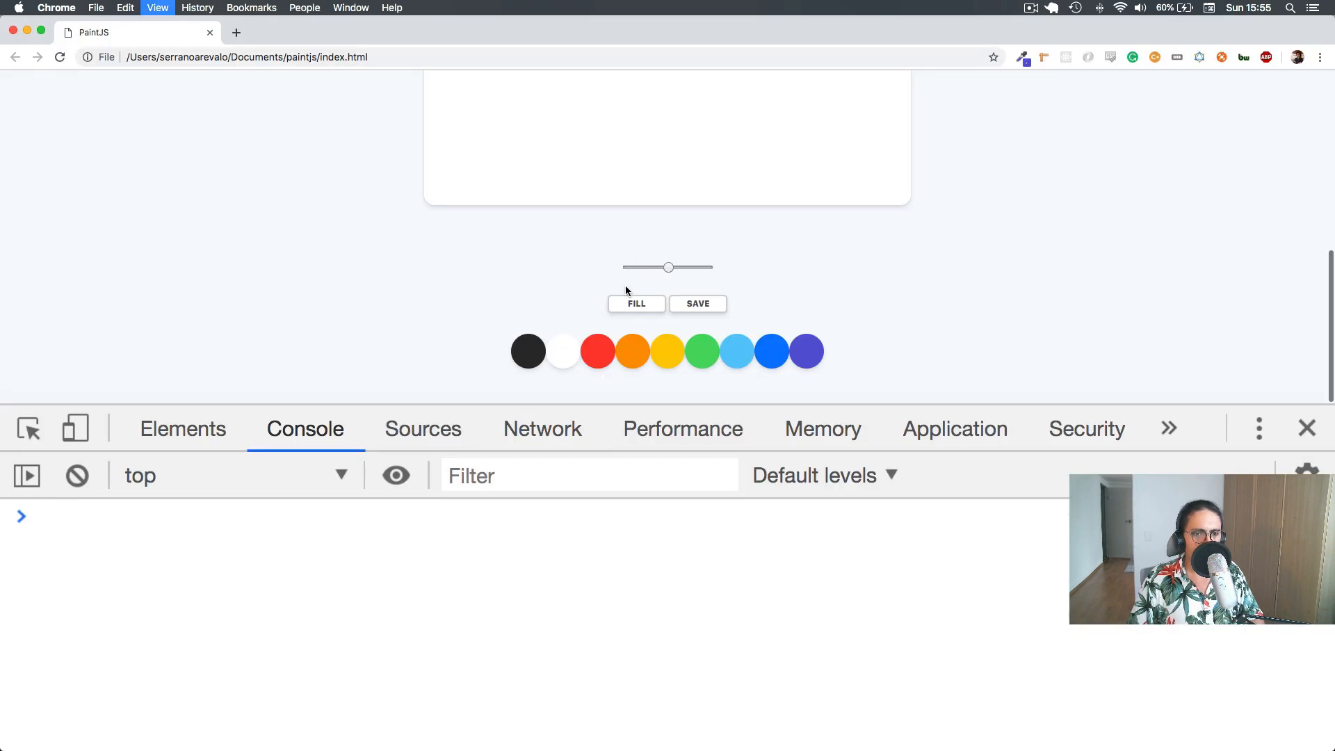
left_click_drag(669, 267, 628, 267)
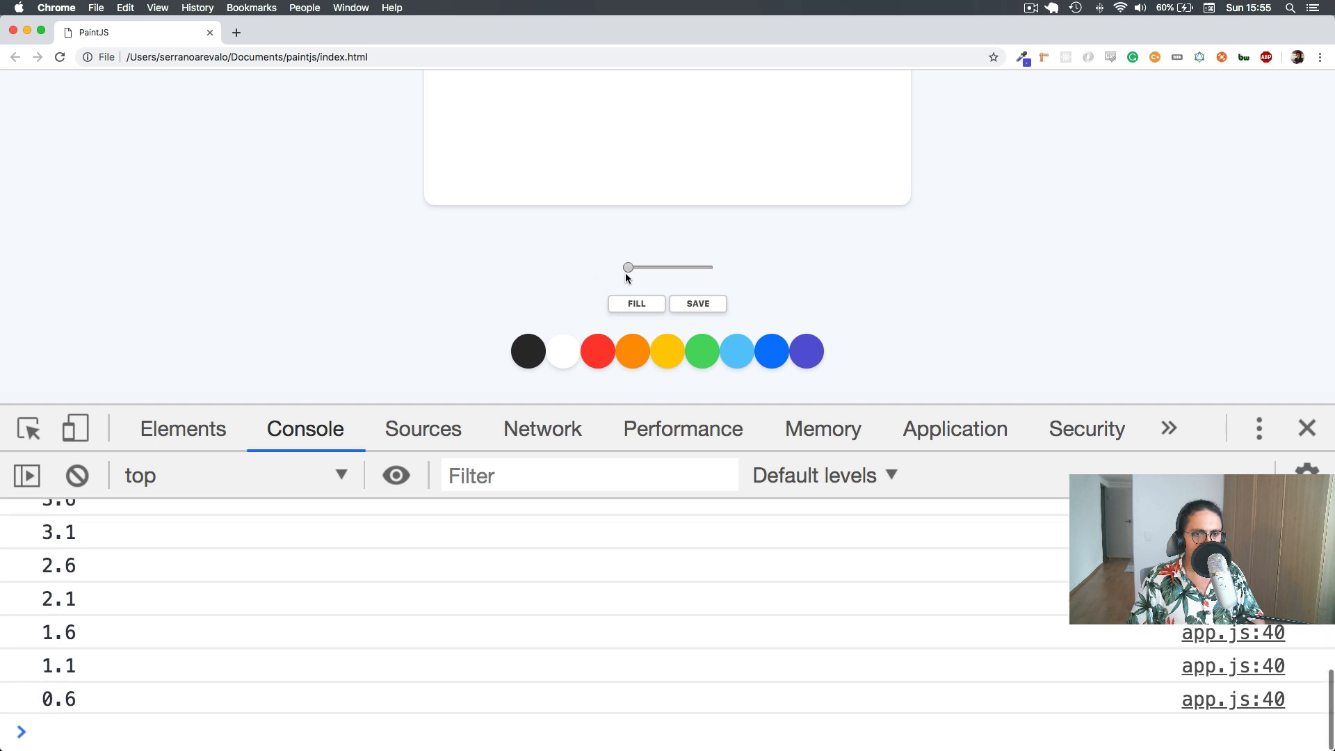
left_click_drag(627, 266, 701, 267)
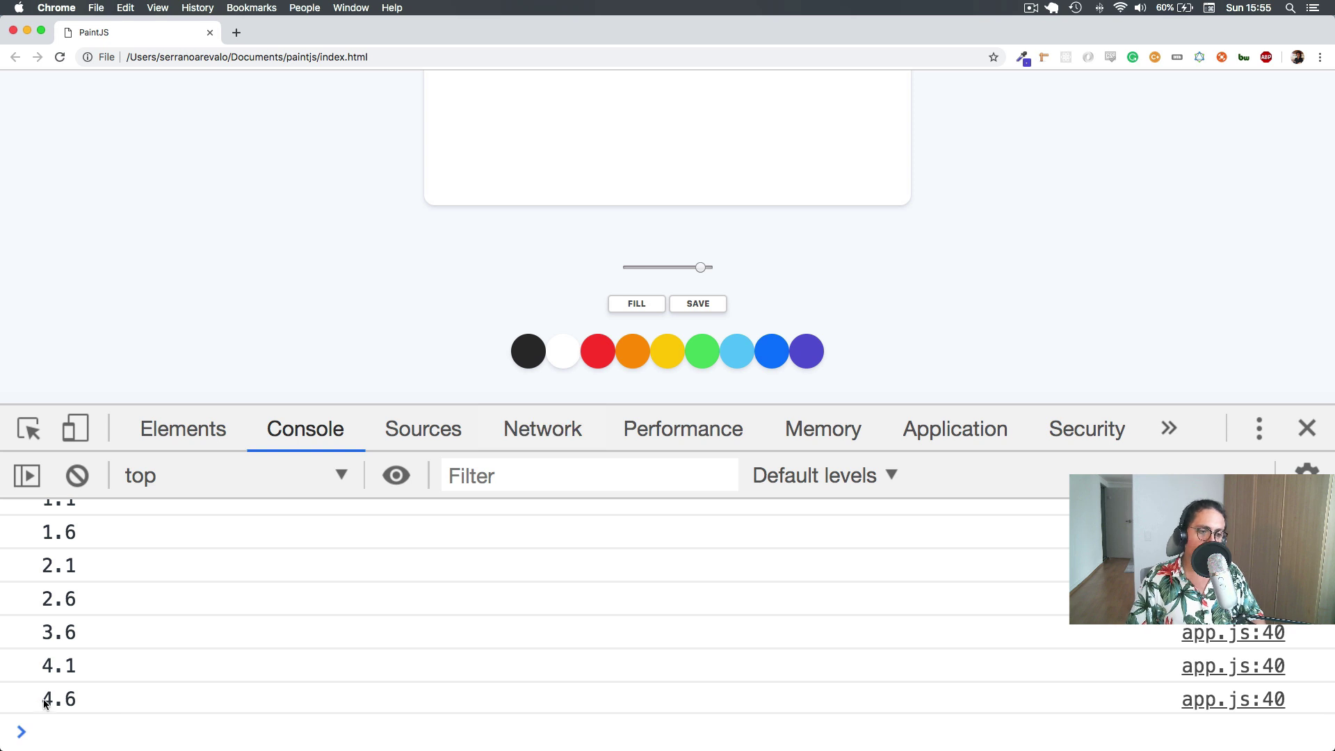
Restore the slider step to 0.1 and retest the finer steps in Chrome.
key("cmd+tab")
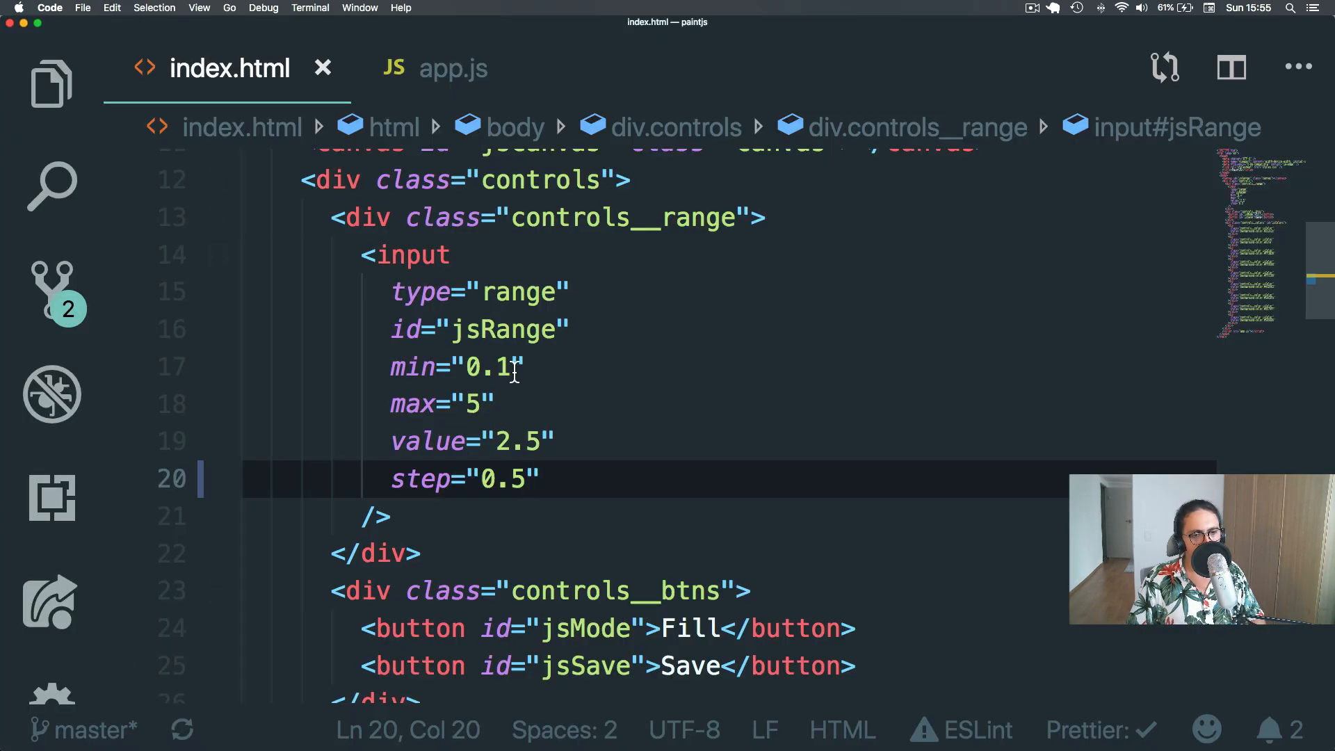
type("0.1")
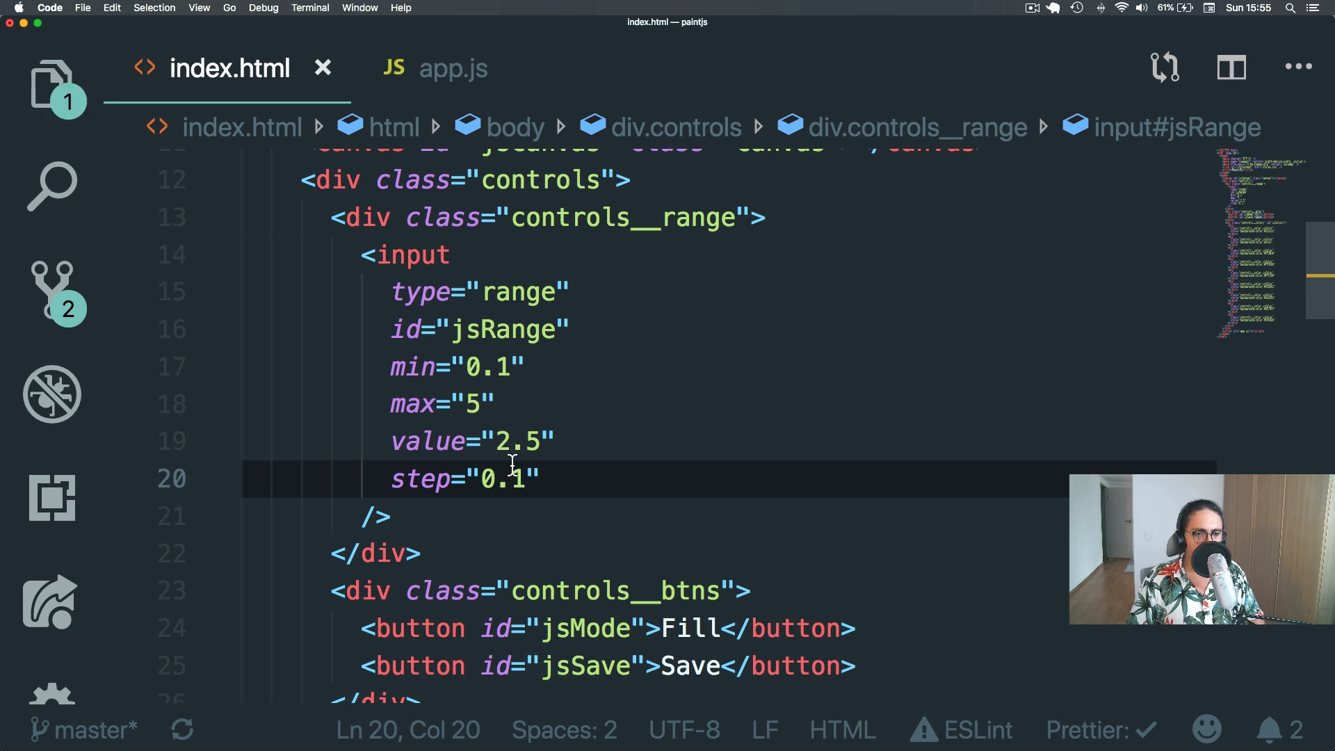
double_click(475, 403)
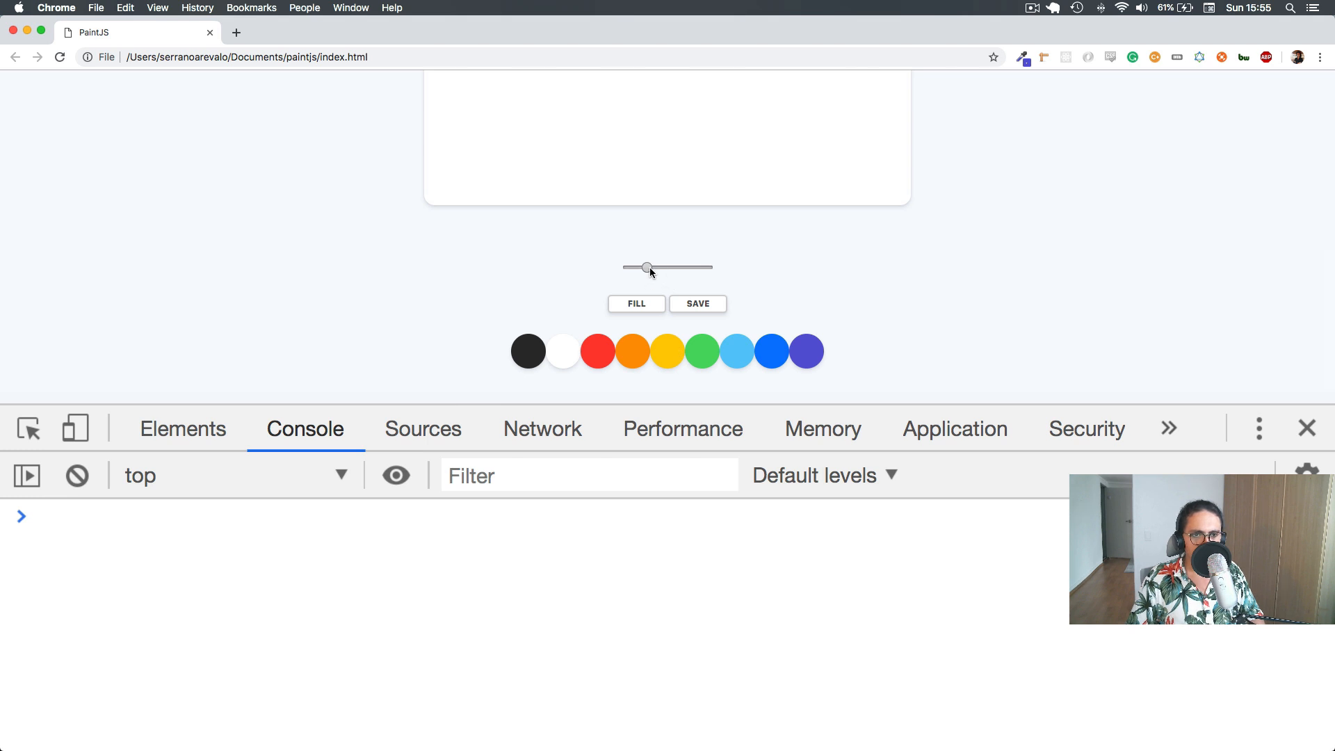
left_click_drag(646, 267, 627, 267)
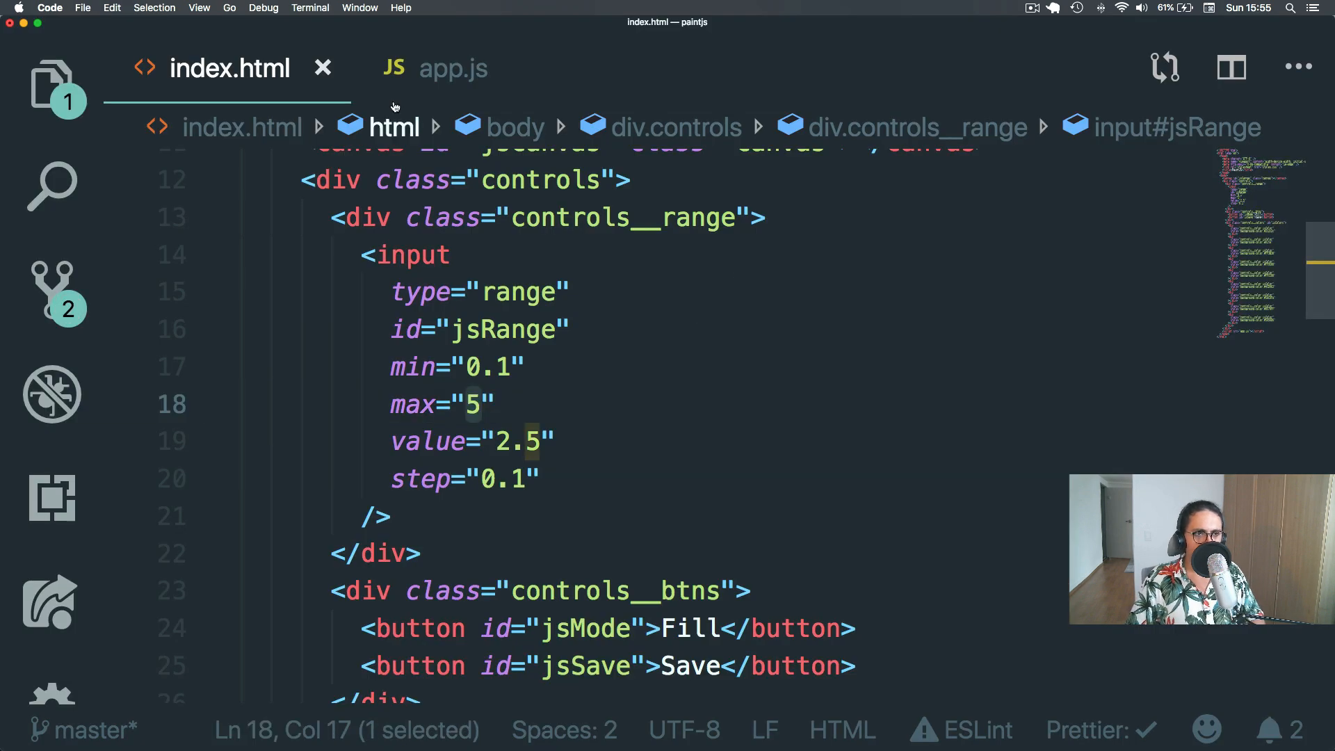
In app.js handleRangeChange, assign ctx.lineWidth = size from the slider value.
left_click(453, 68)
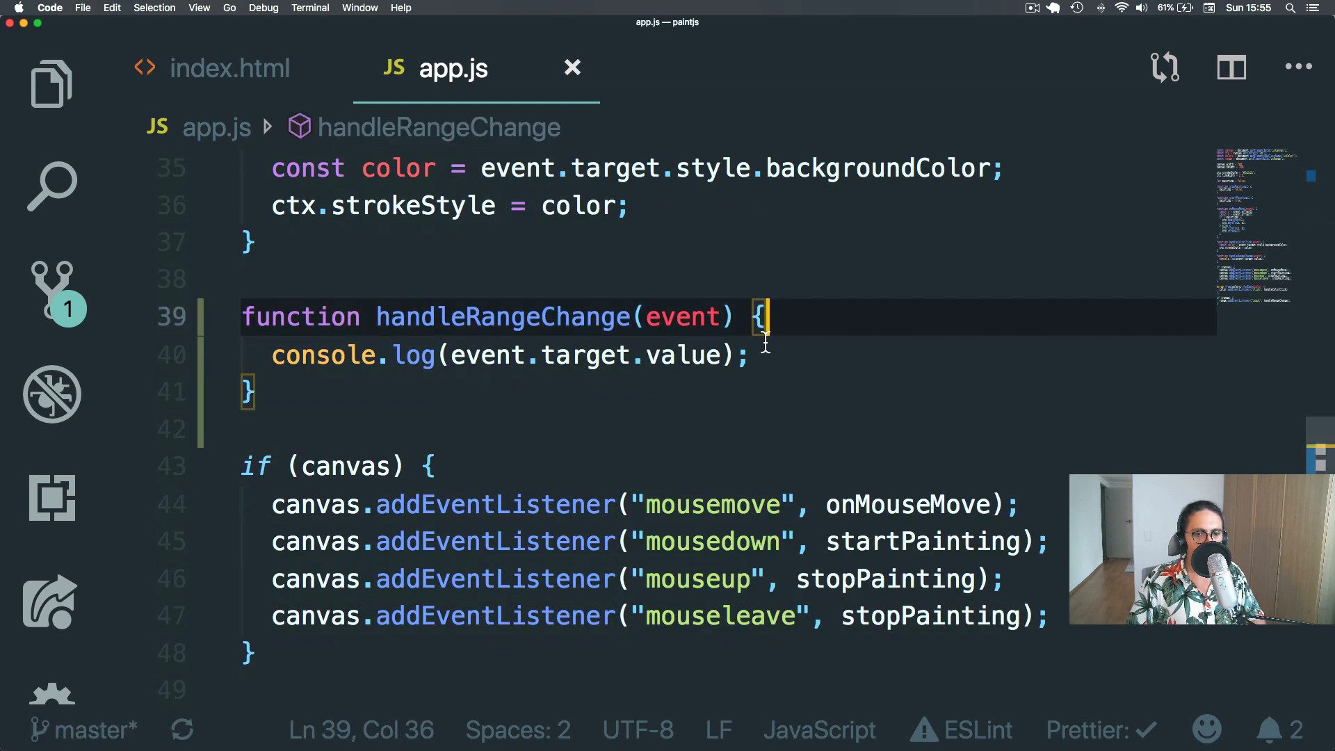
type("ctx.lineWidth =")
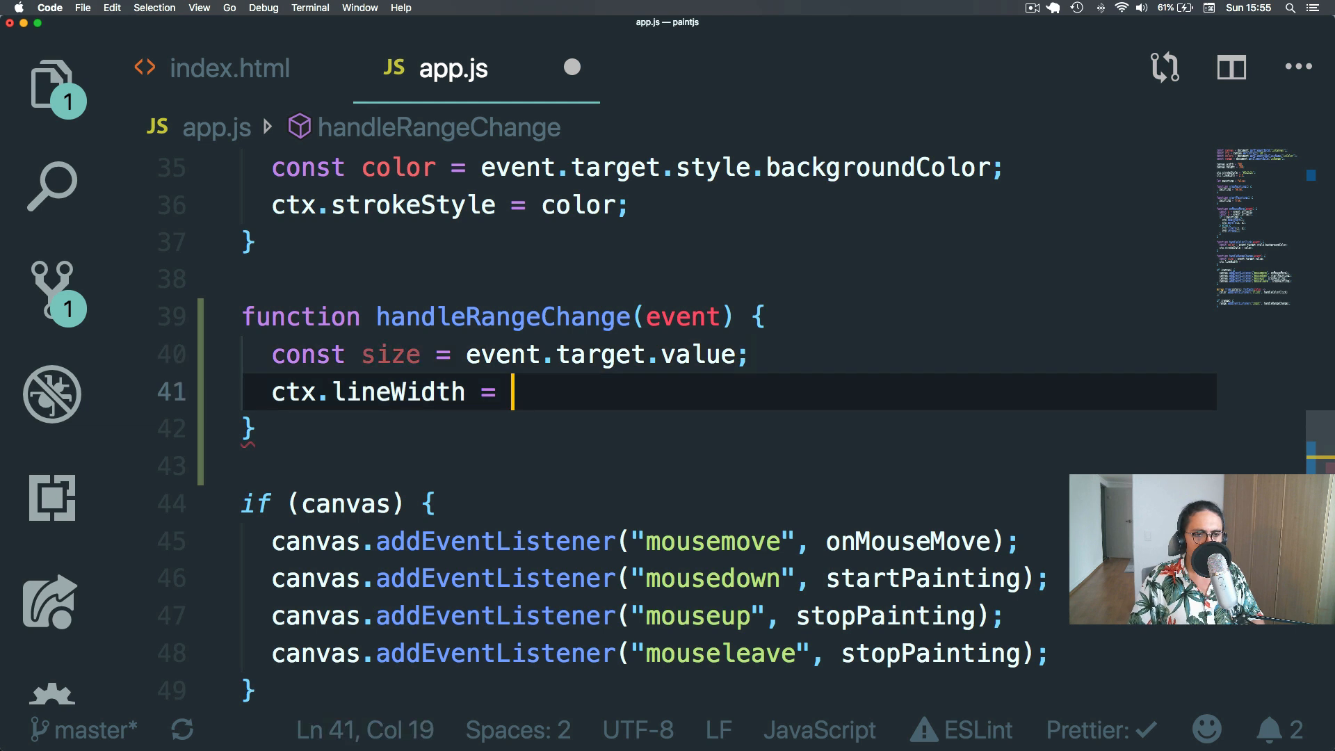
type("siz")
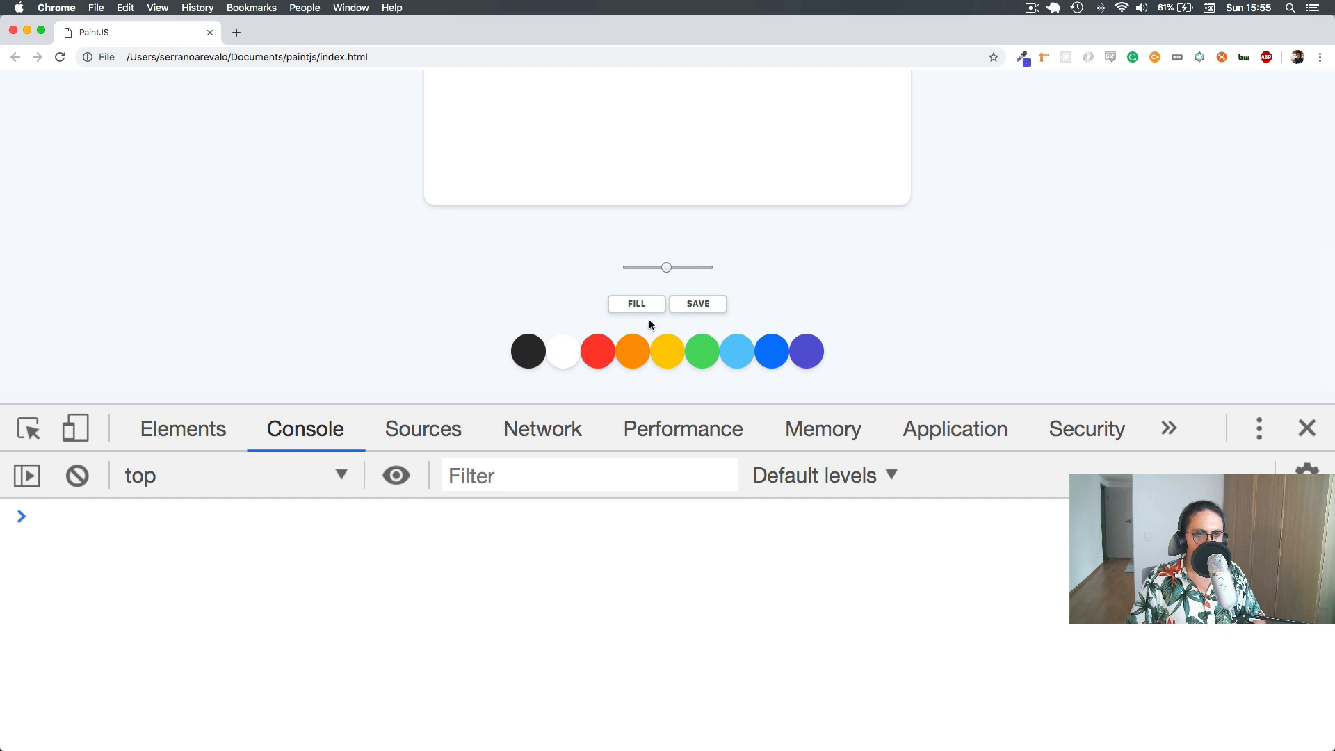
Thicken the brush with the slider, scribble test strokes, then reload the page.
left_click_drag(536, 183, 782, 127)
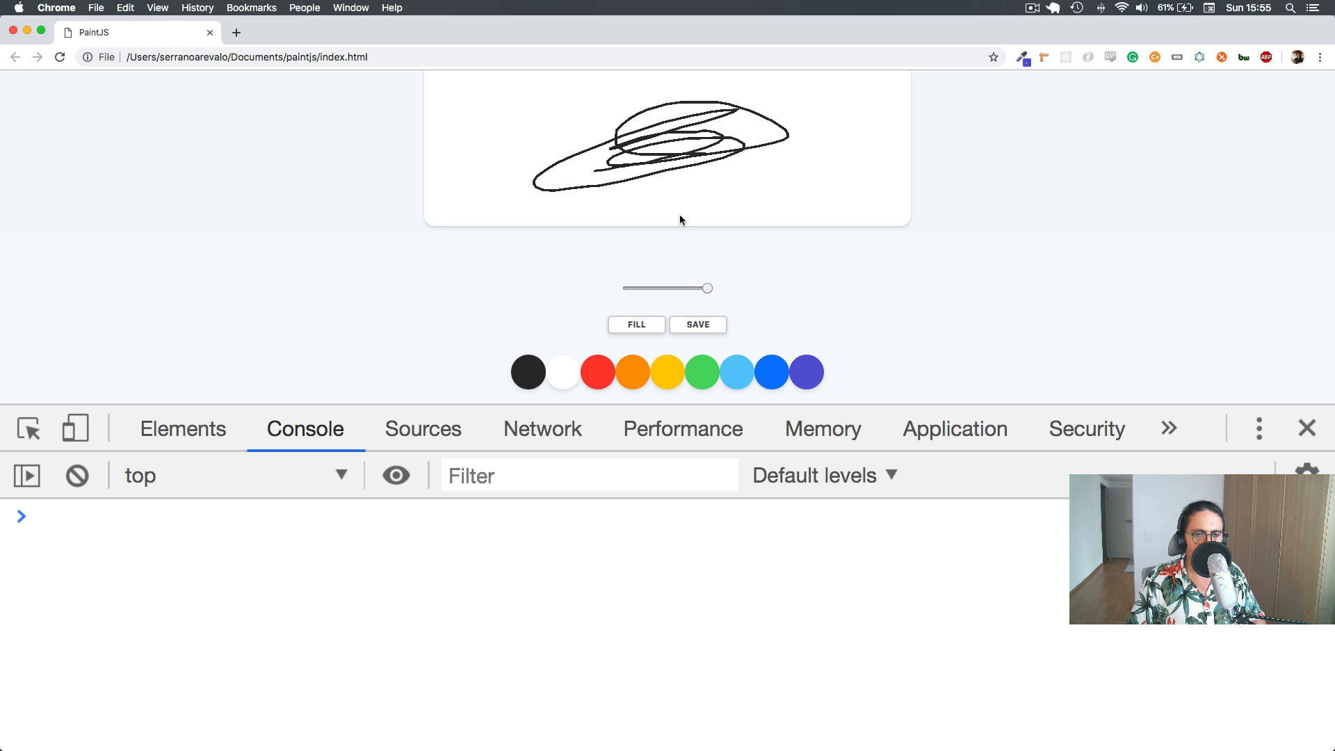
left_click_drag(525, 112, 629, 137)
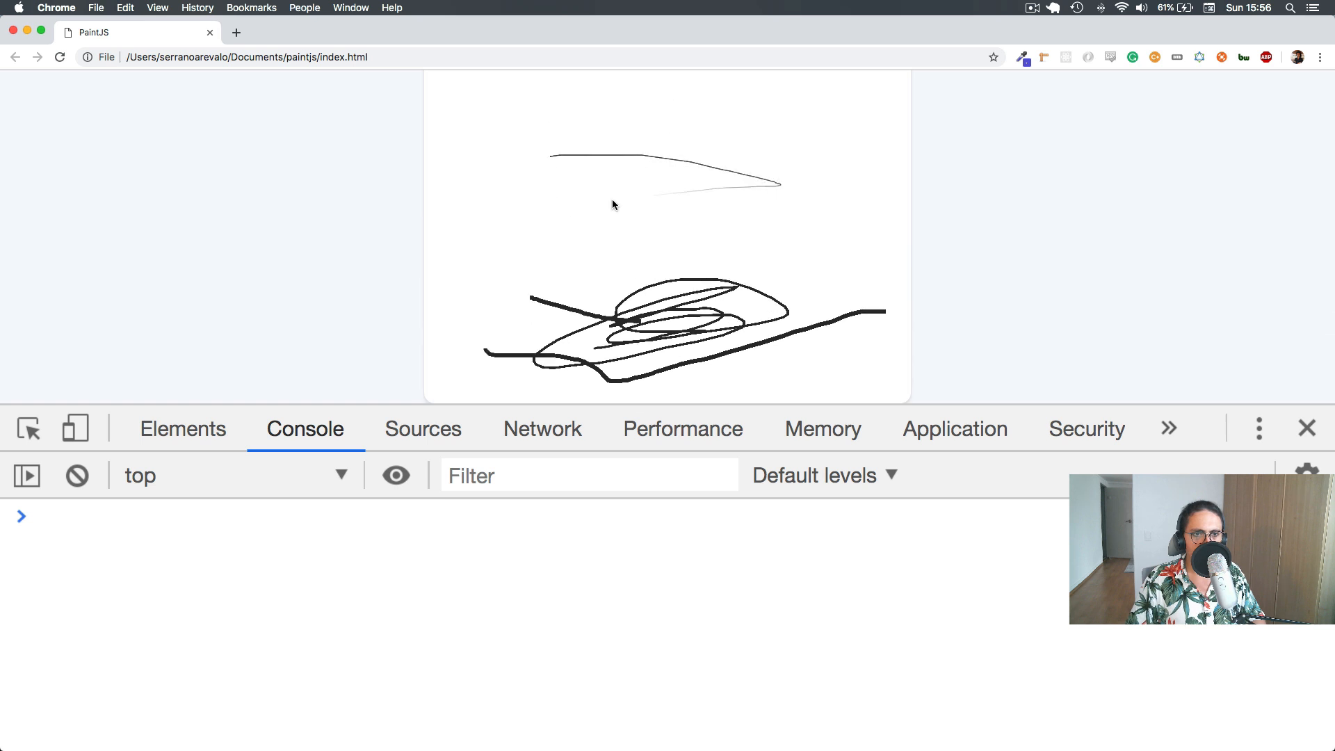
scroll("down", 3)
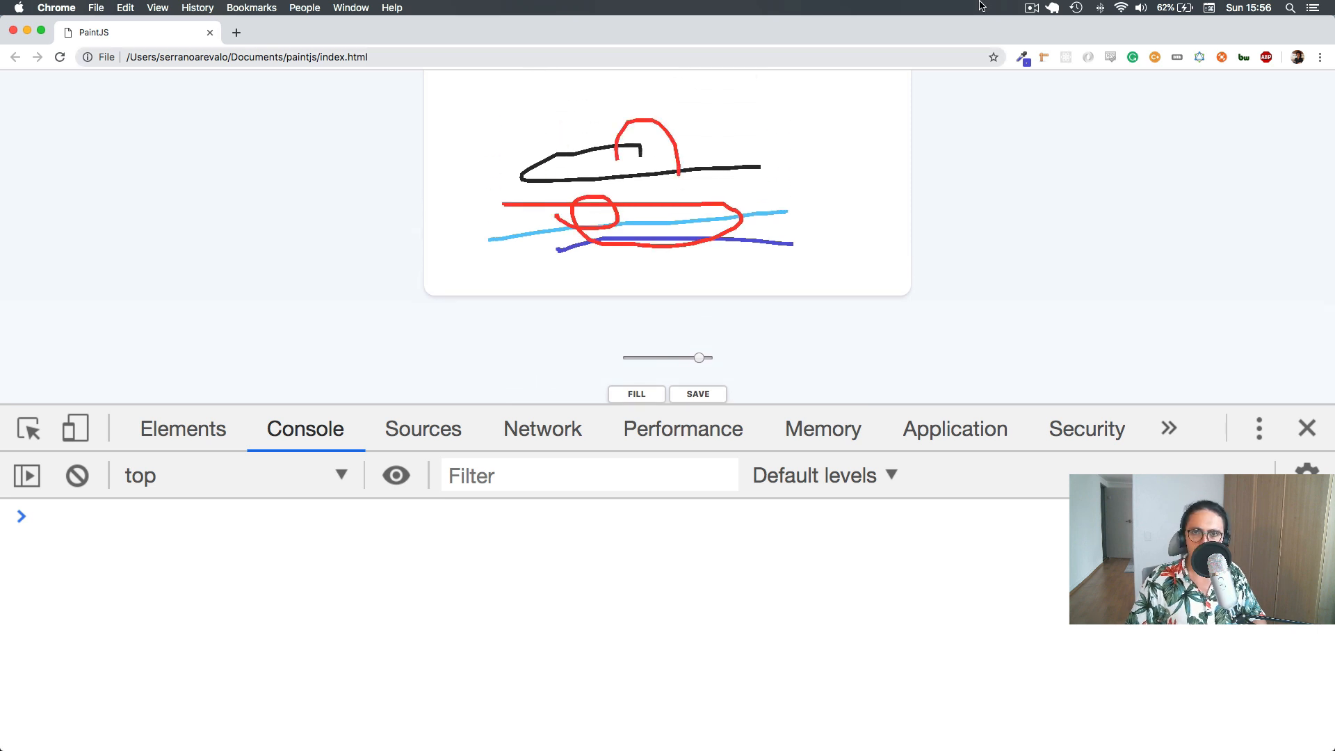
scroll("down", 3)
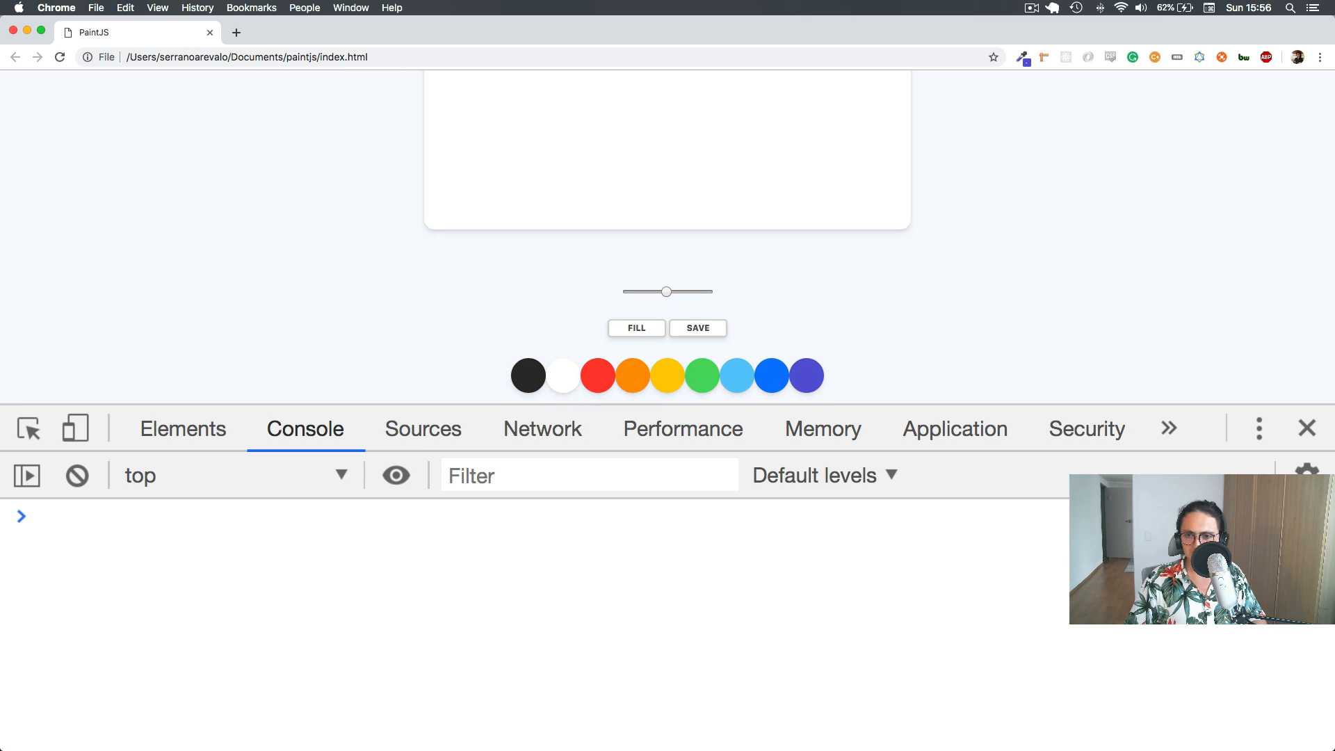
Close the developer console and draw red test strokes on the canvas.
left_click(1307, 429)
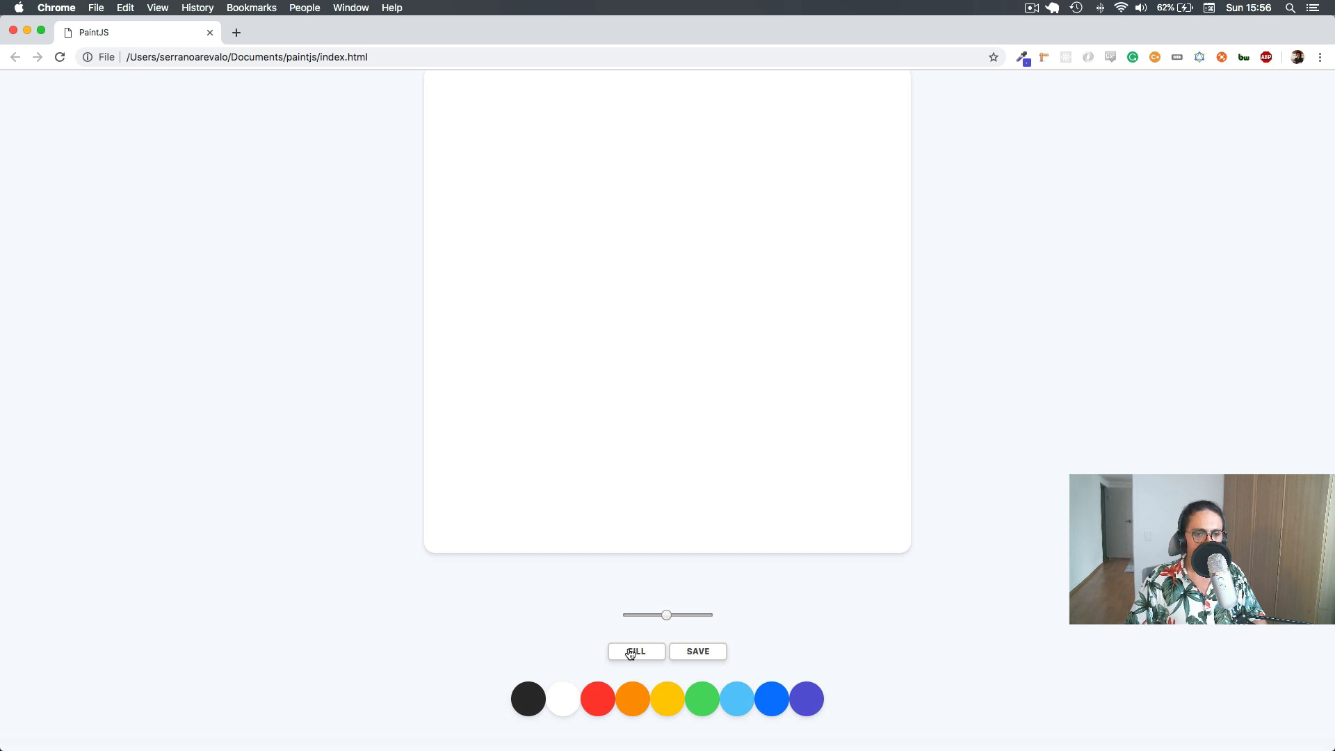
mouse_move(648, 665)
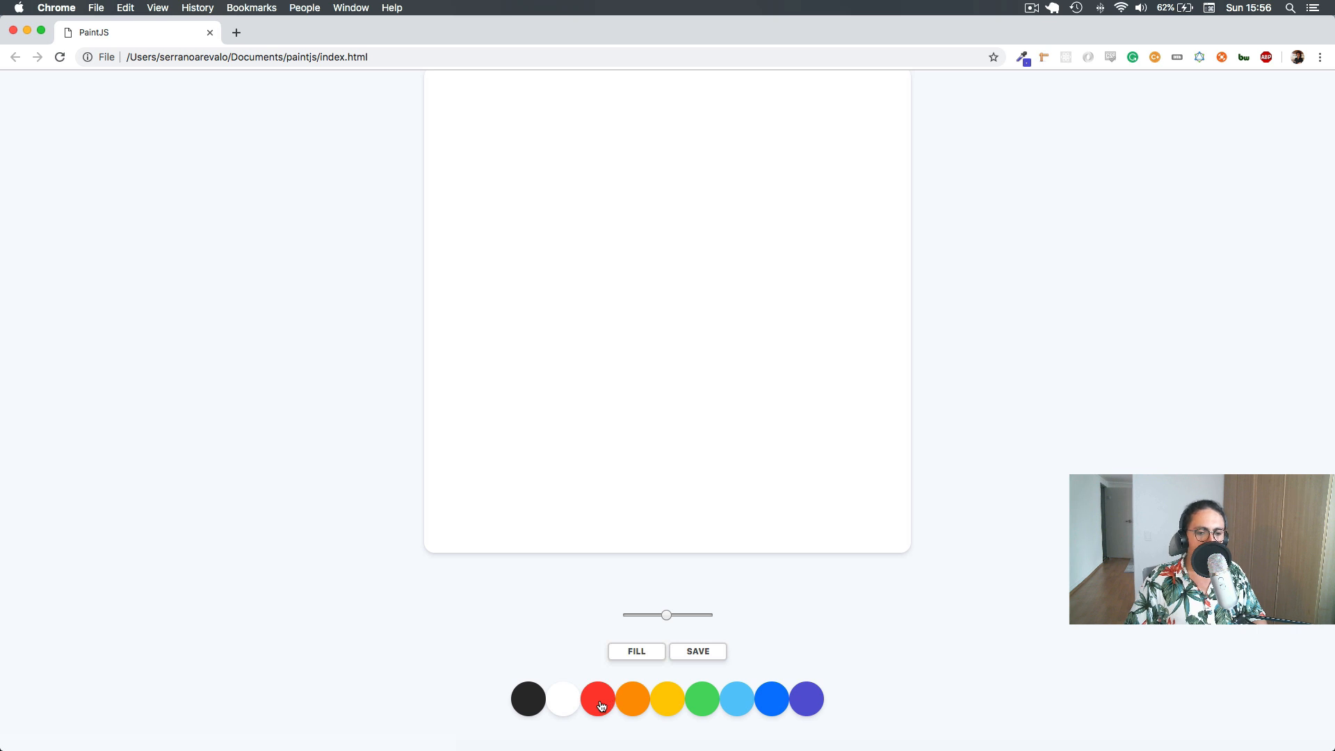
left_click_drag(654, 275, 737, 181)
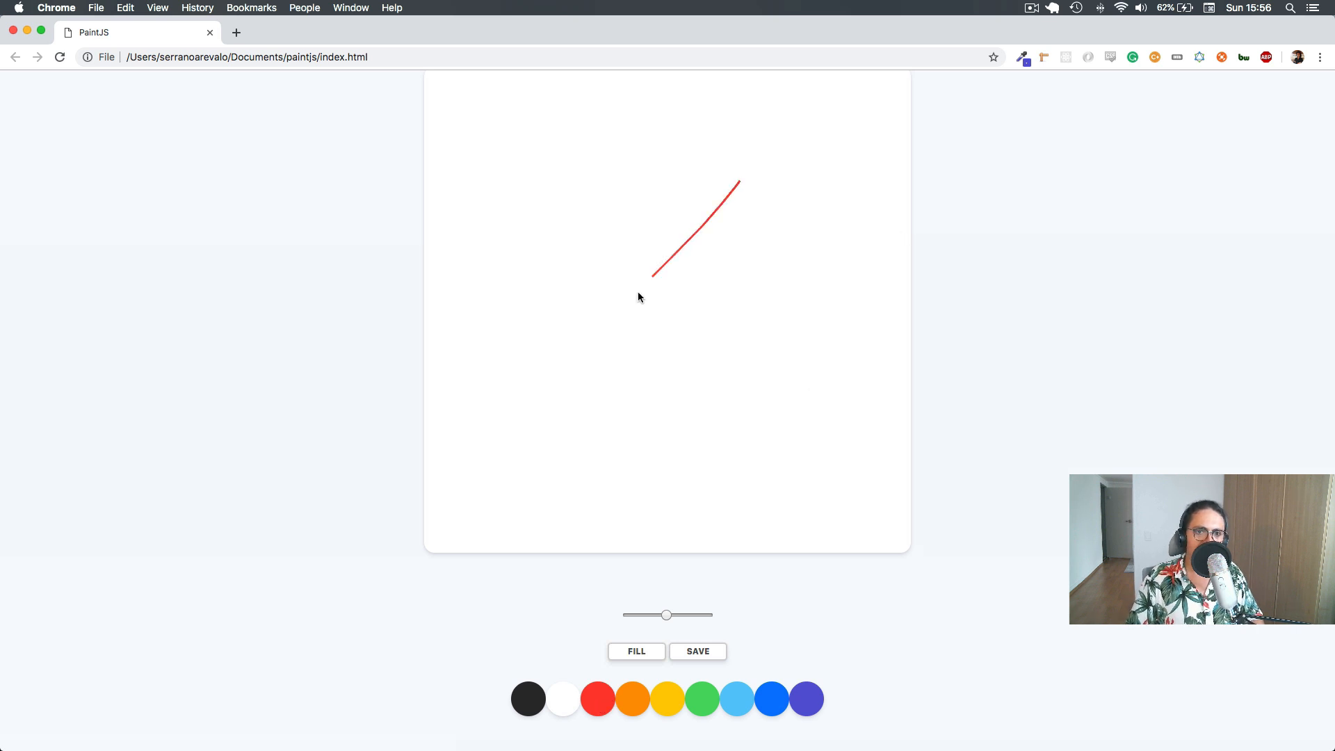
left_click_drag(653, 276, 620, 317)
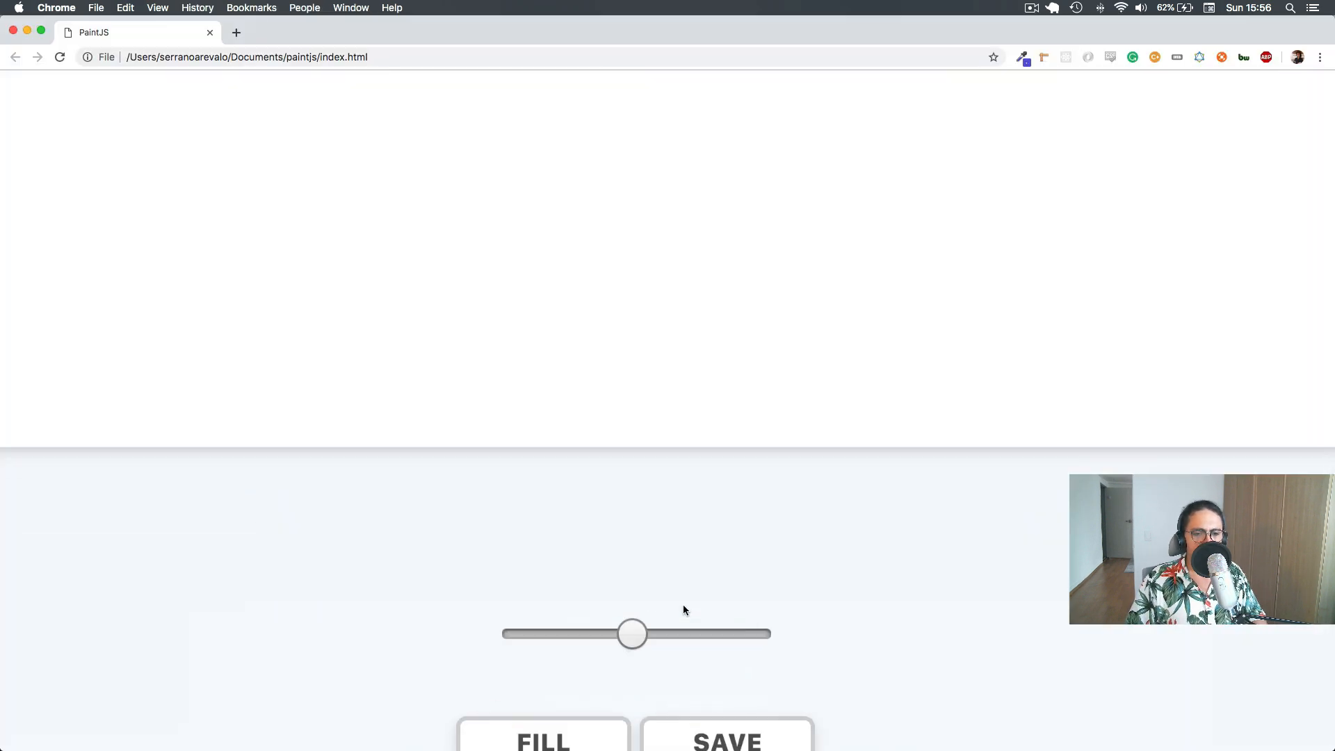
scroll("down", 3)
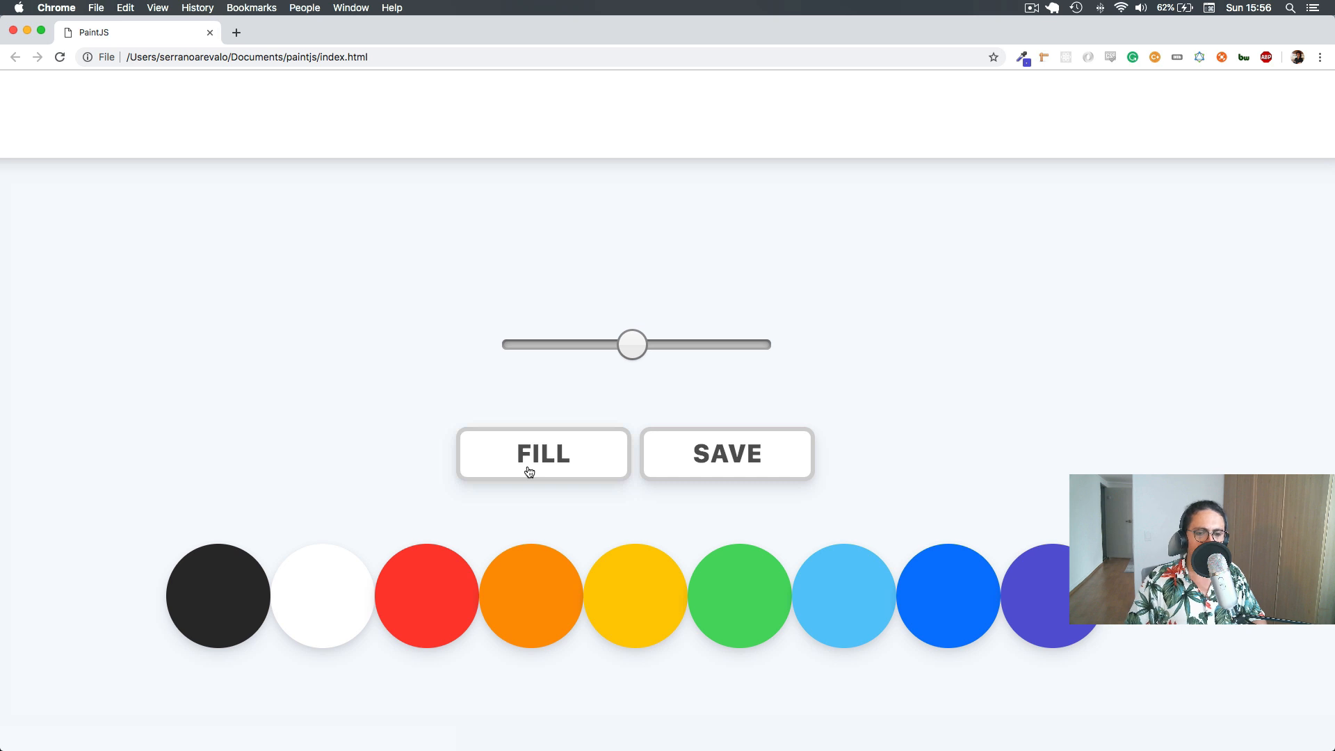
Copy the jsMode id from index.html and define const mode = document.getElementById("jsMode") in app.js.
key("cmd+tab")
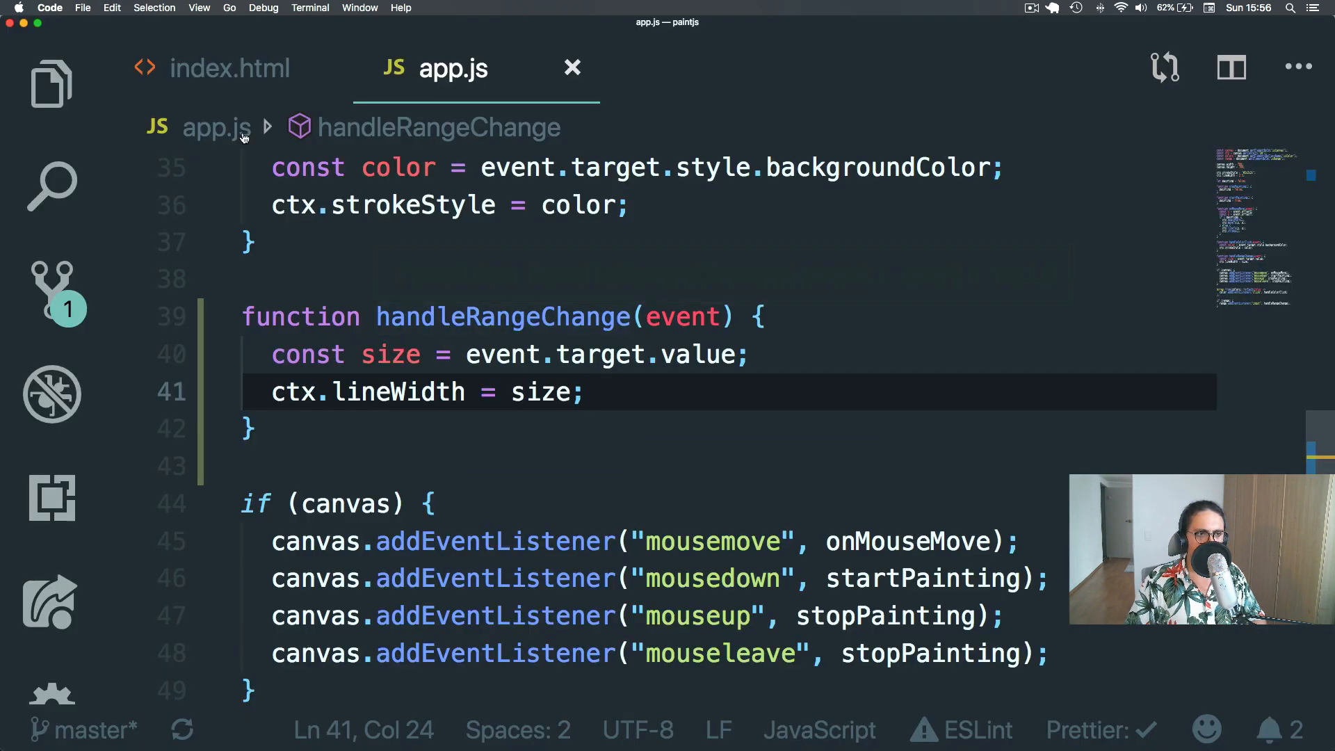
left_click(229, 70)
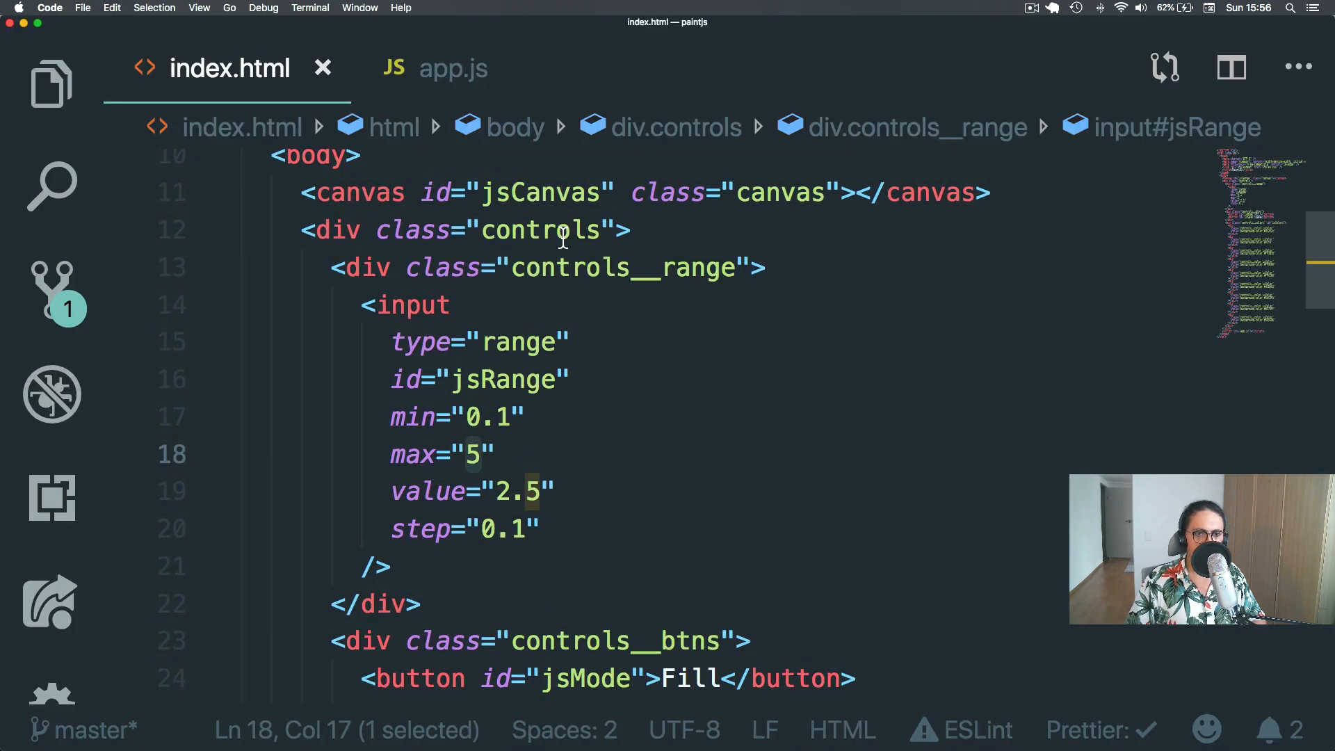
scroll("down", 3)
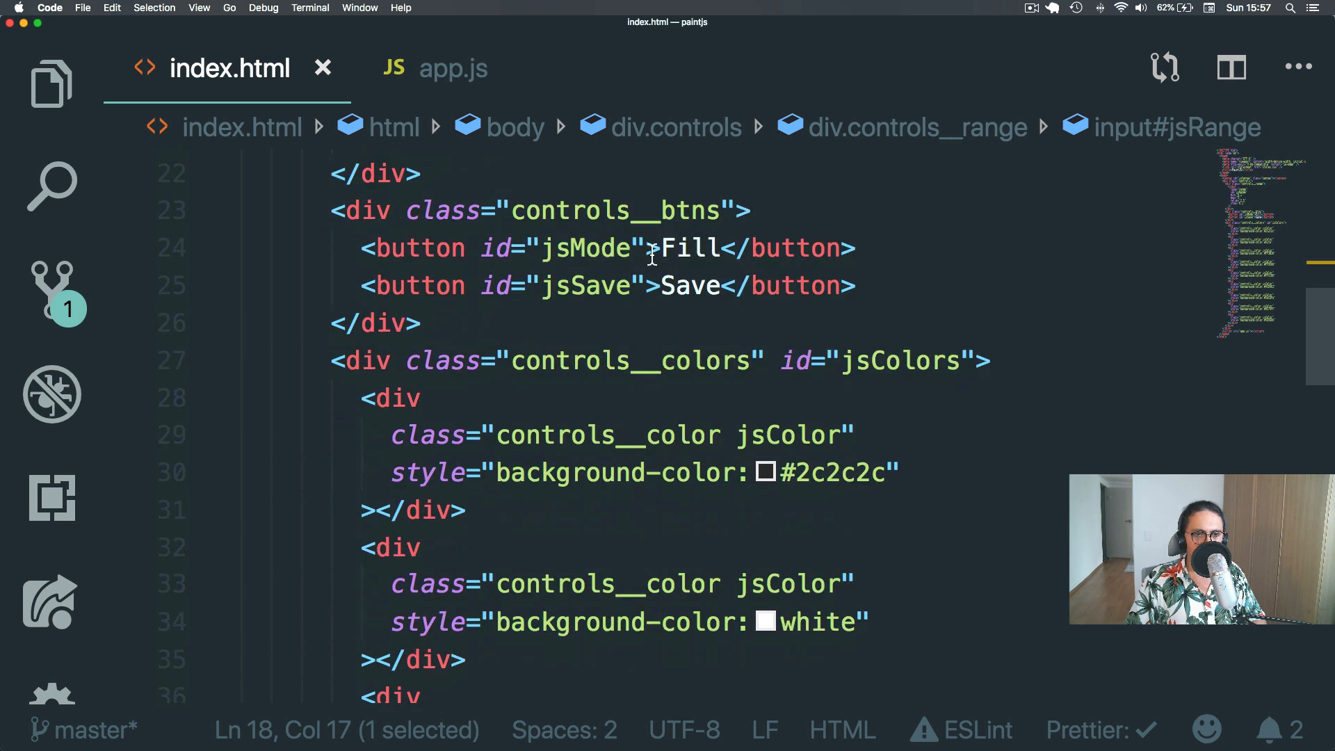
double_click(585, 247)
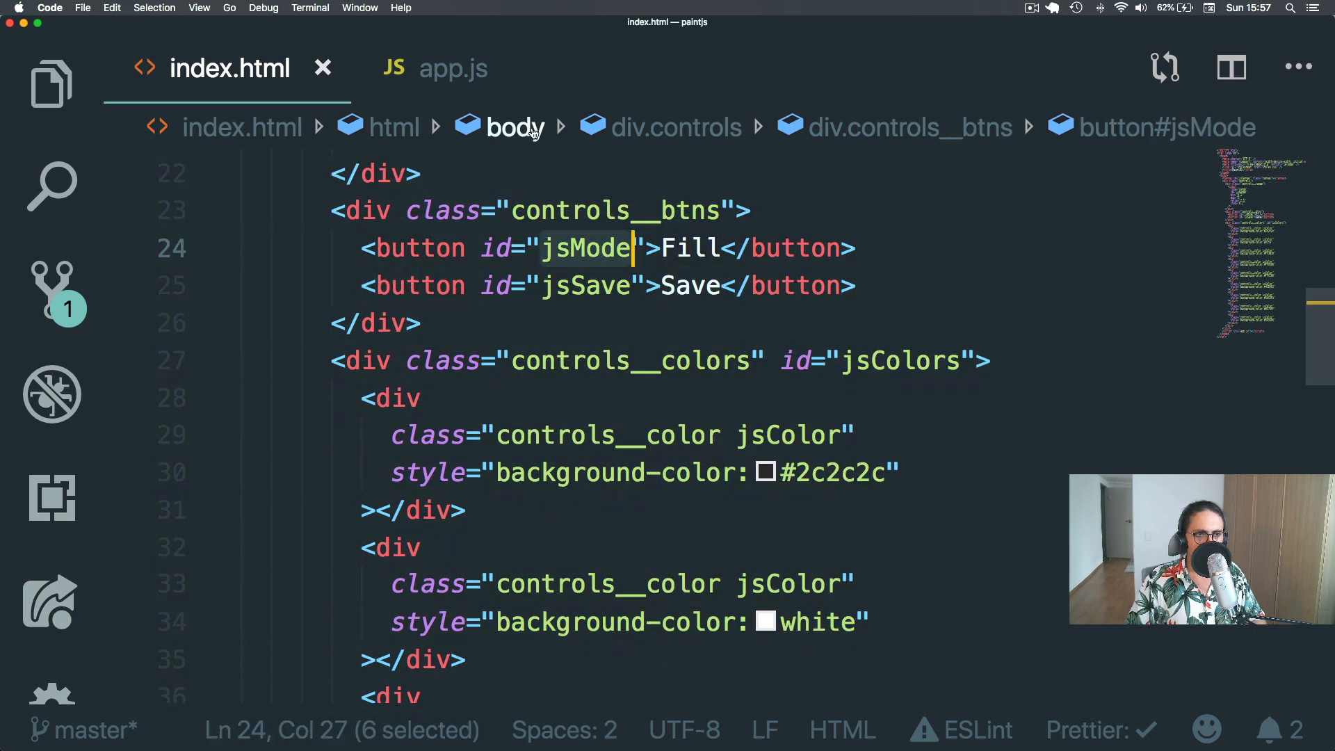
left_click(453, 68)
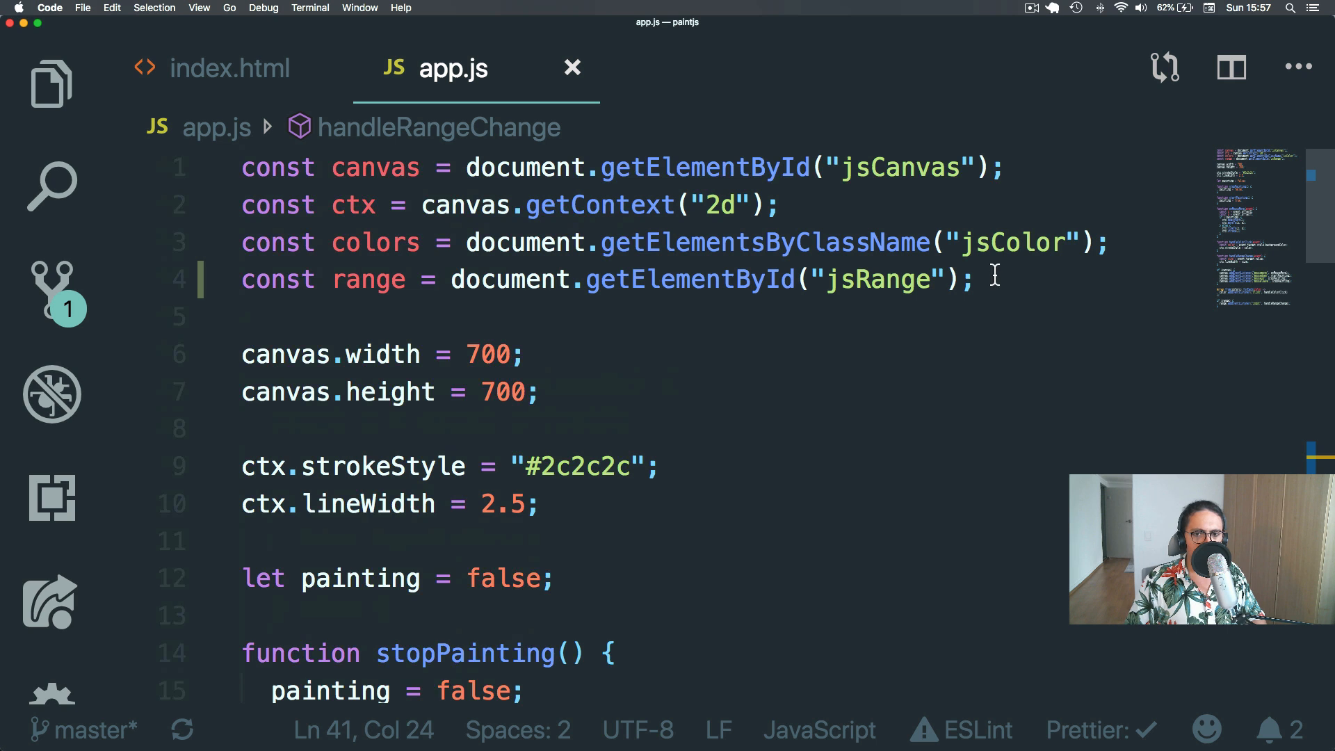
type("const mde = doc")
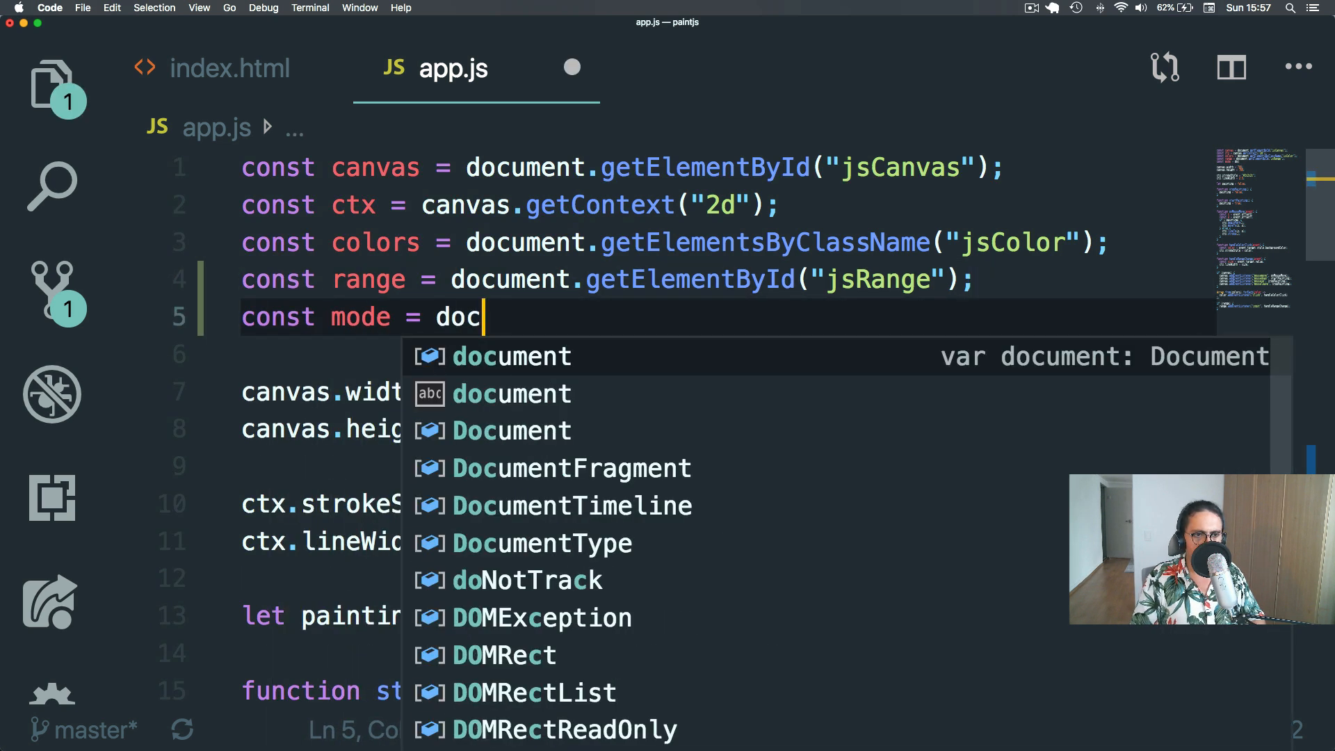
type("ument.getE")
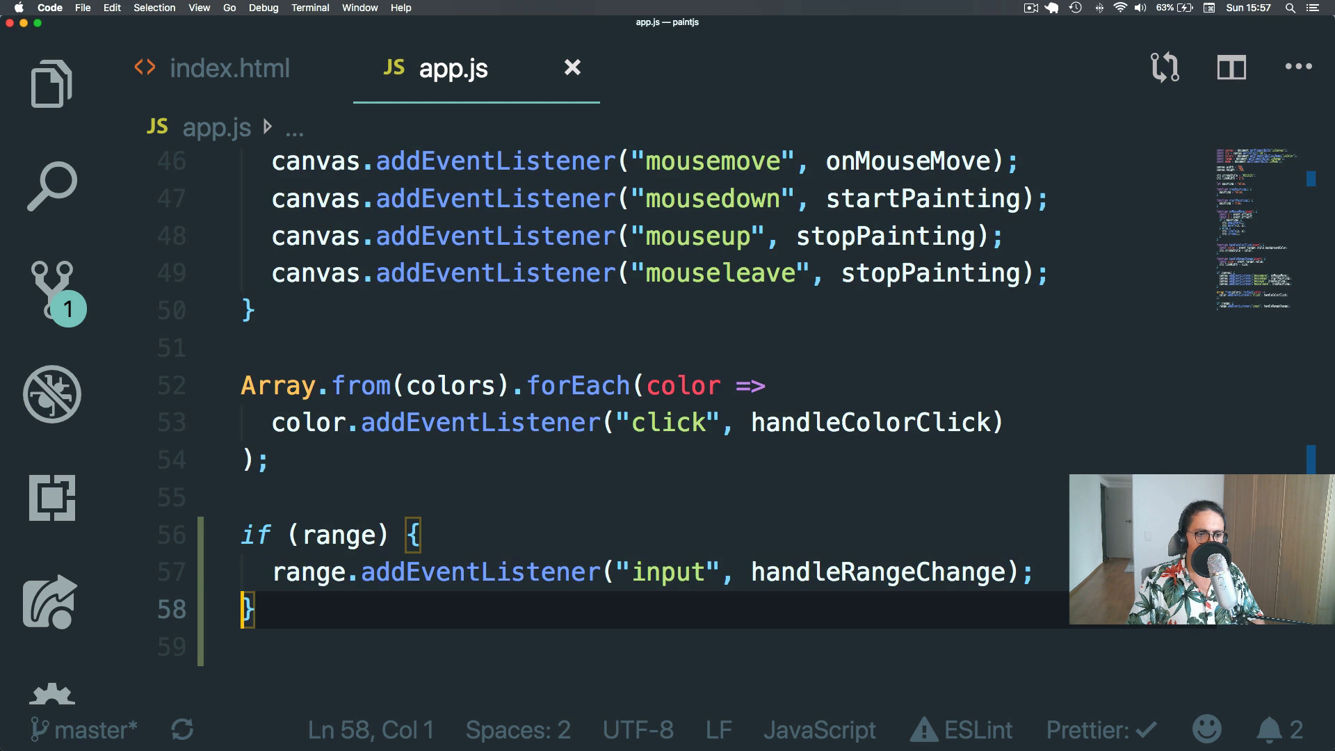
Add an if (mode) block registering a "click" listener that calls handleModeClick.
type("if(")
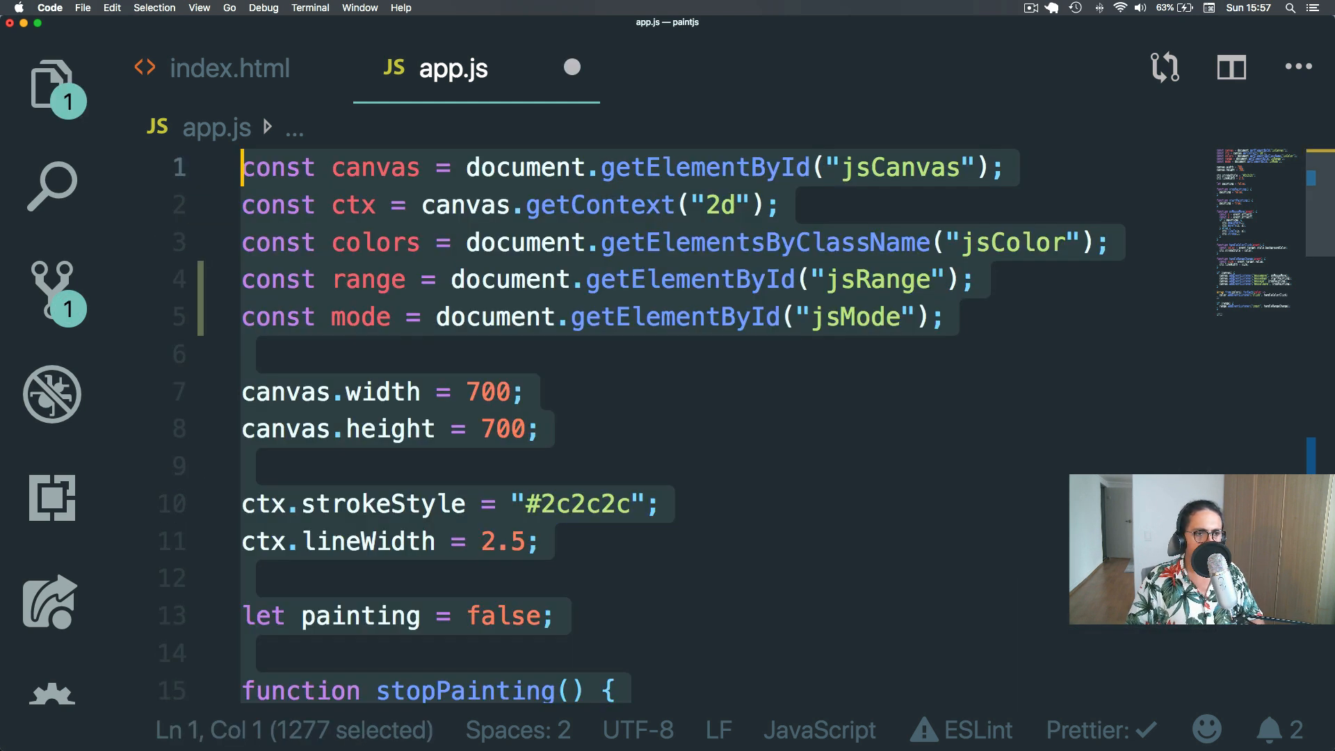
type("if(")
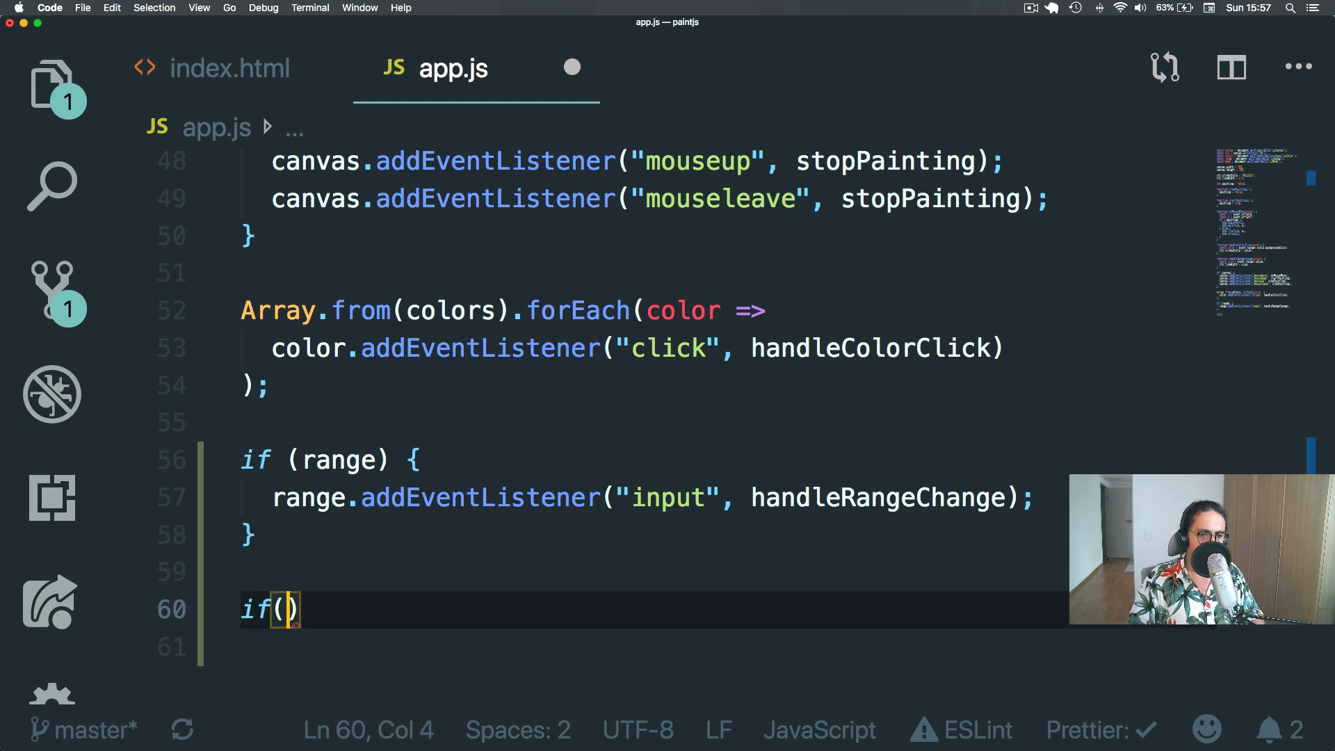
type("mode){}")
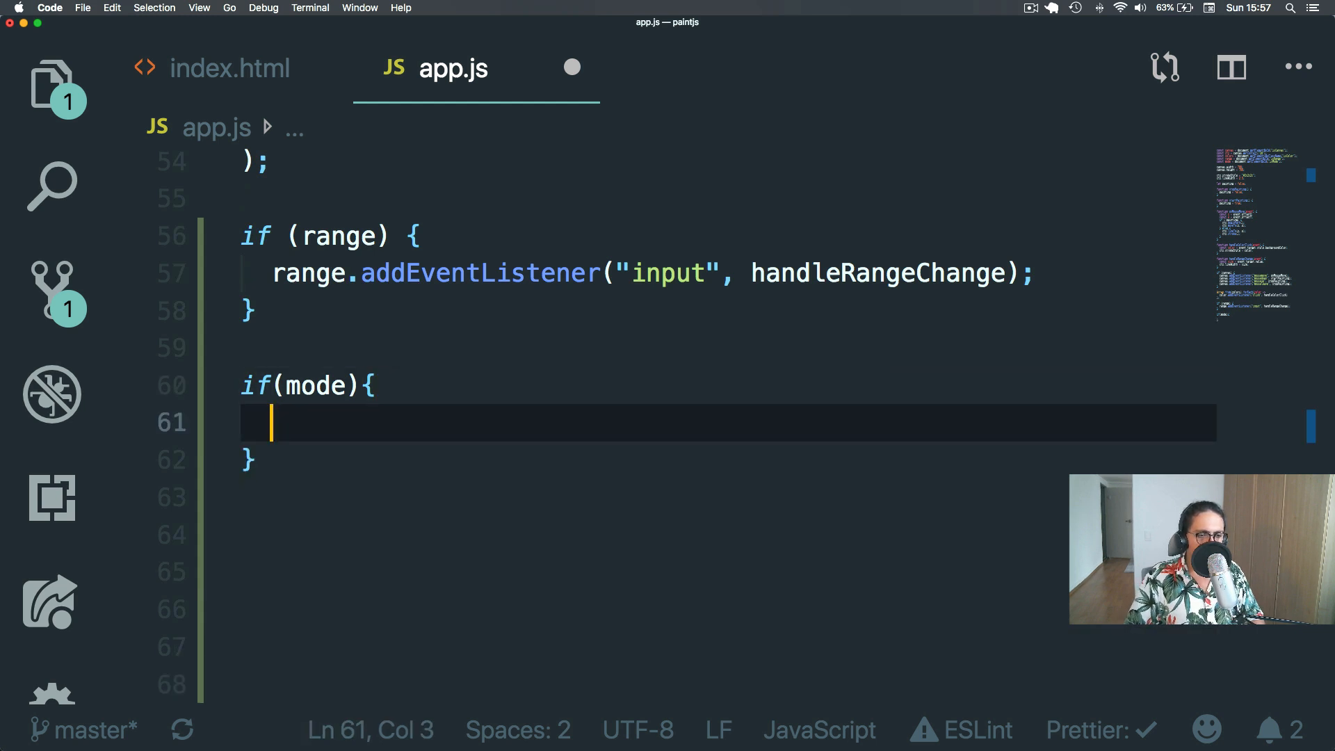
type("mode.addEventListener(\"")
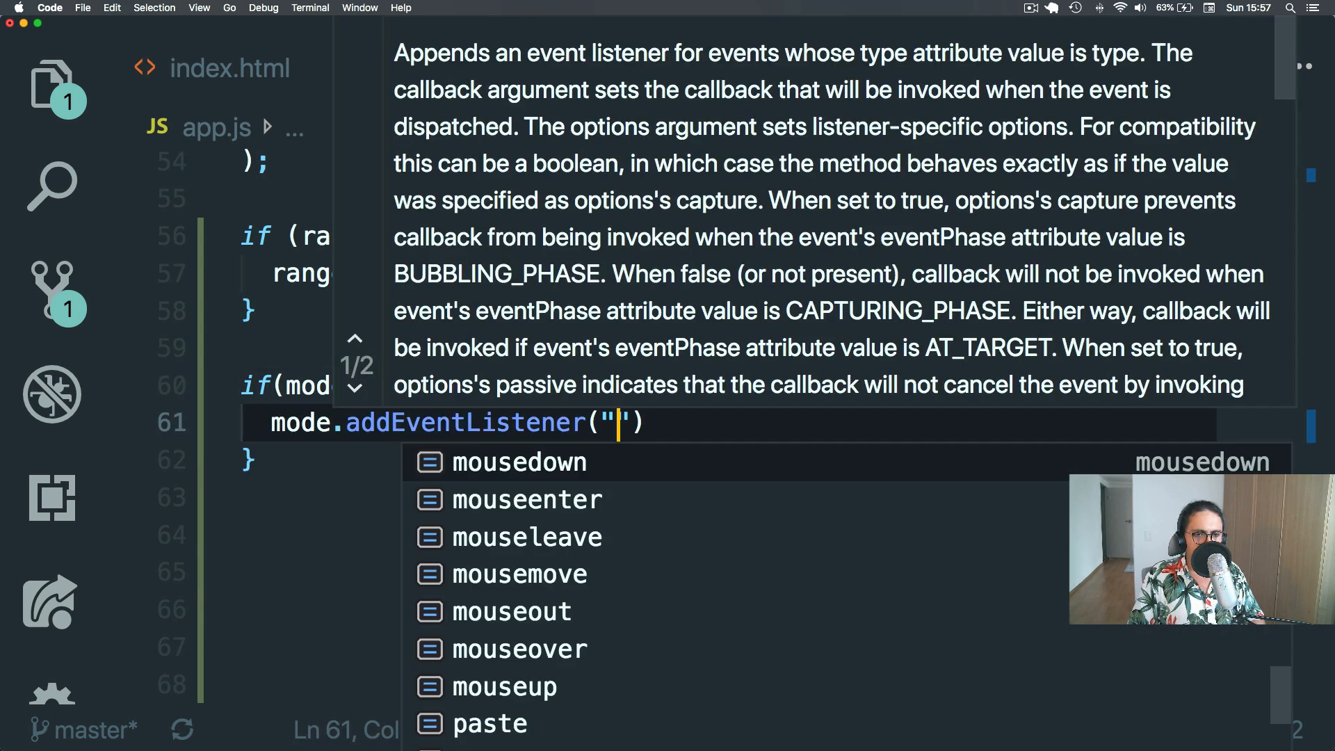
type("click")
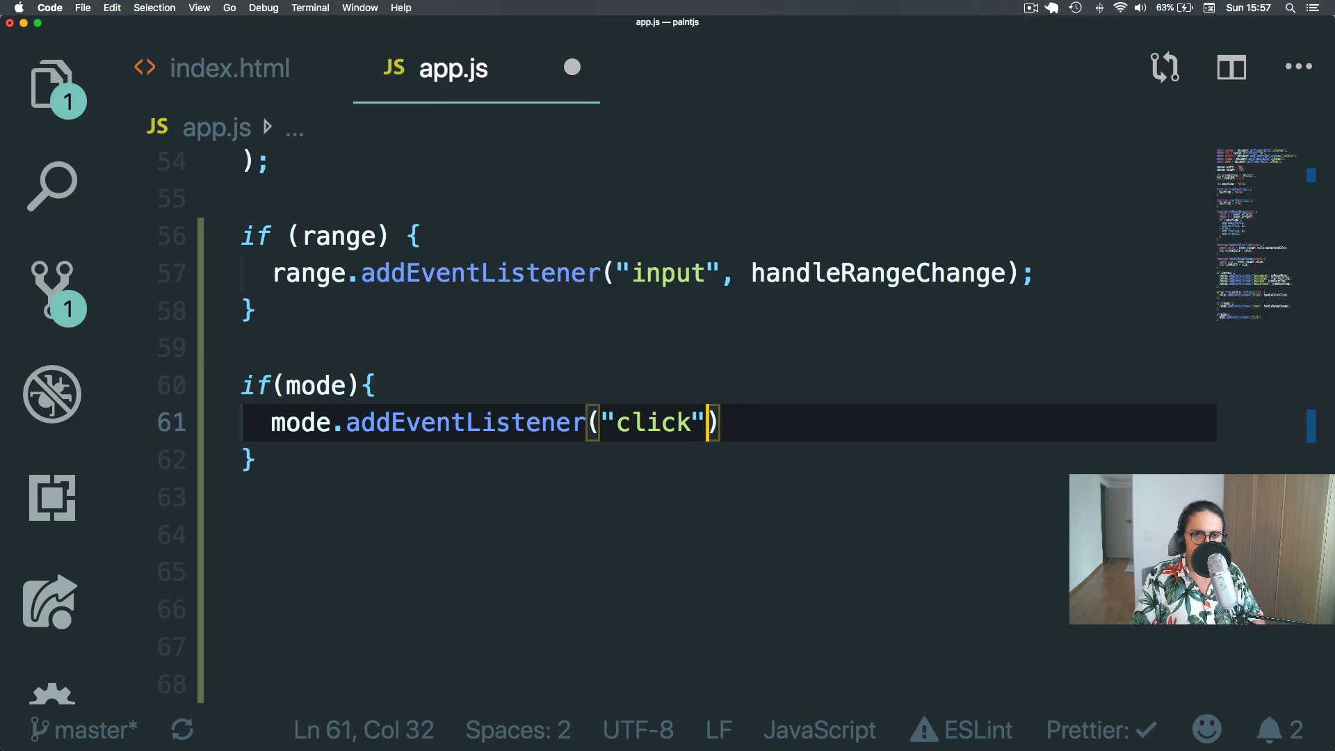
type(", handleM")
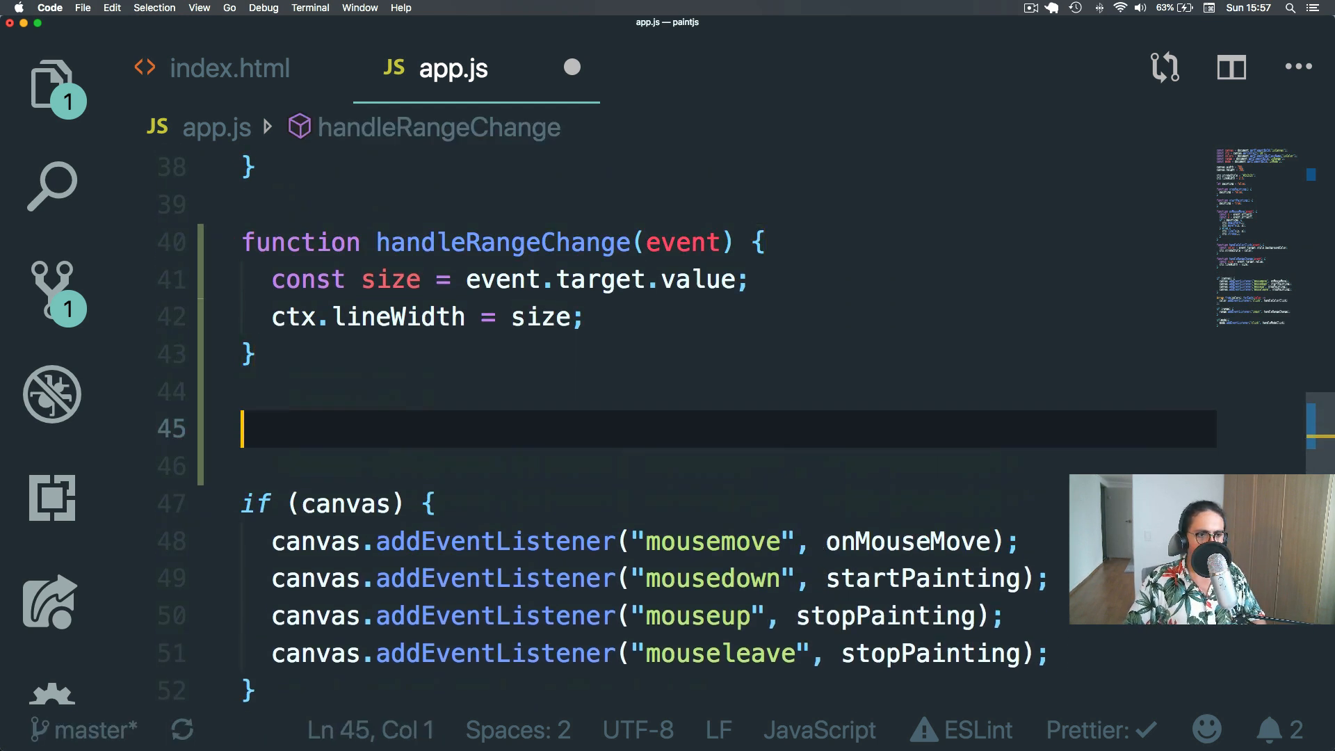
Stub an empty handleModeClick function and declare let filling = false under the painting flag.
type("function handleModeClick(e")
type(";")
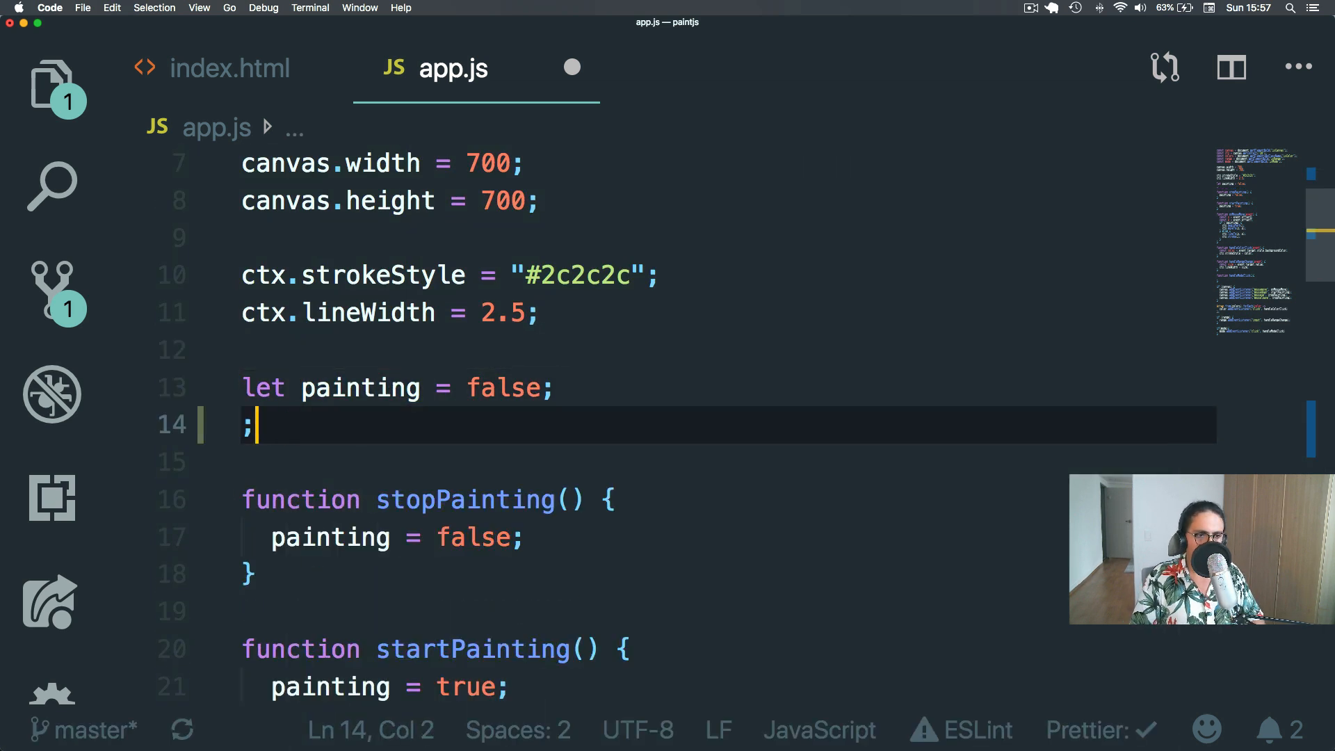
type("let filling = fals")
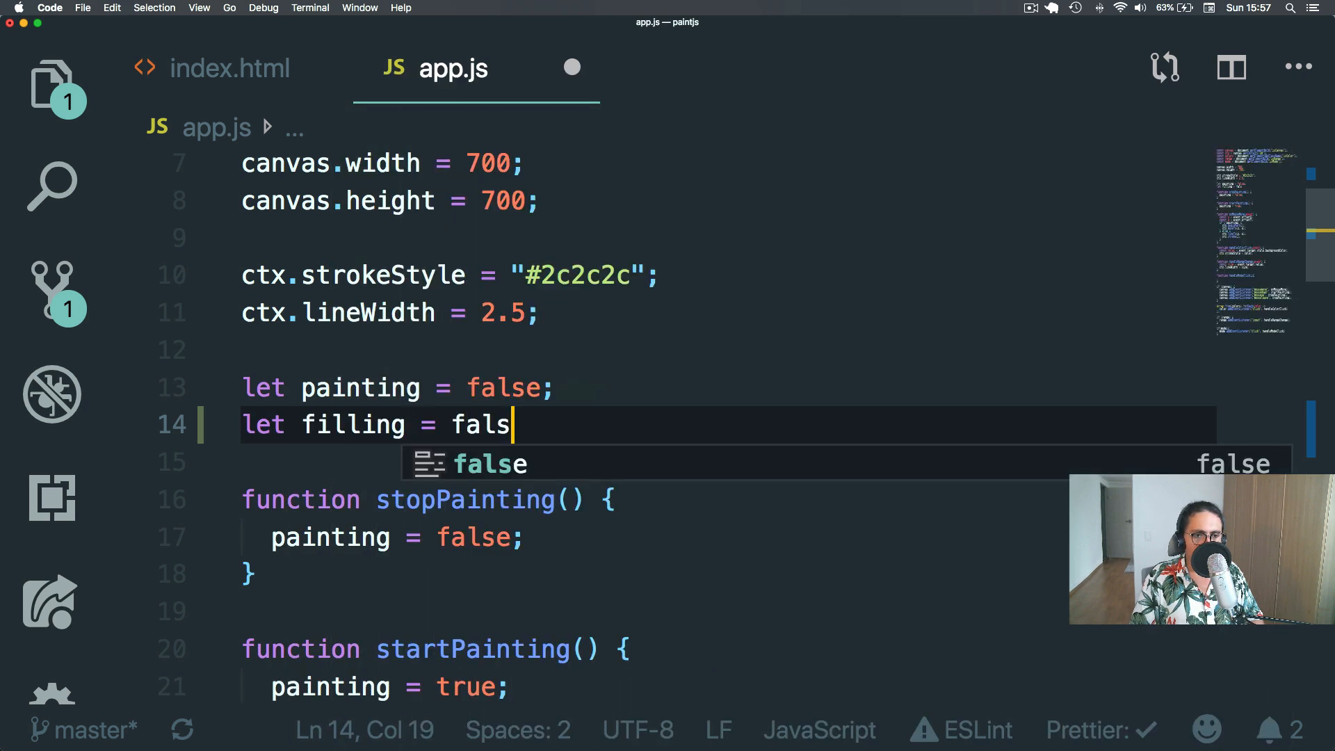
type("e;")
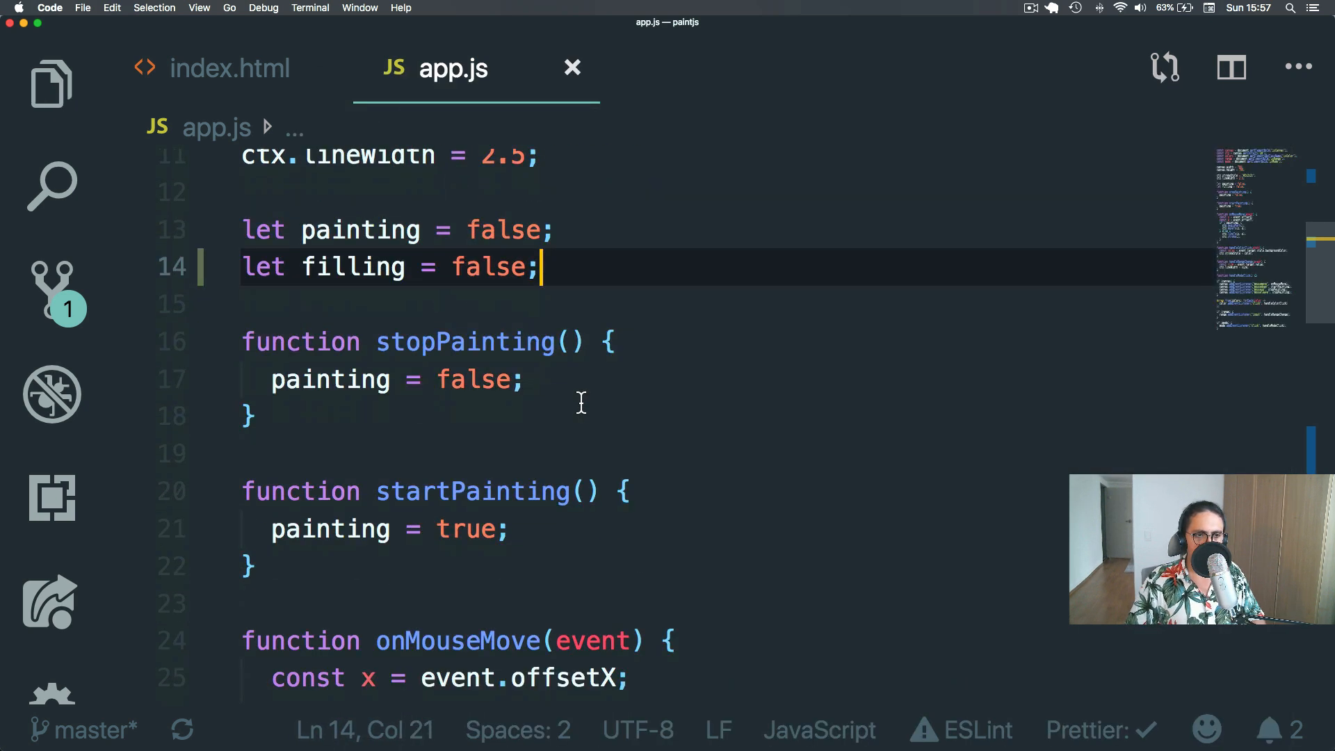
scroll("down", 3)
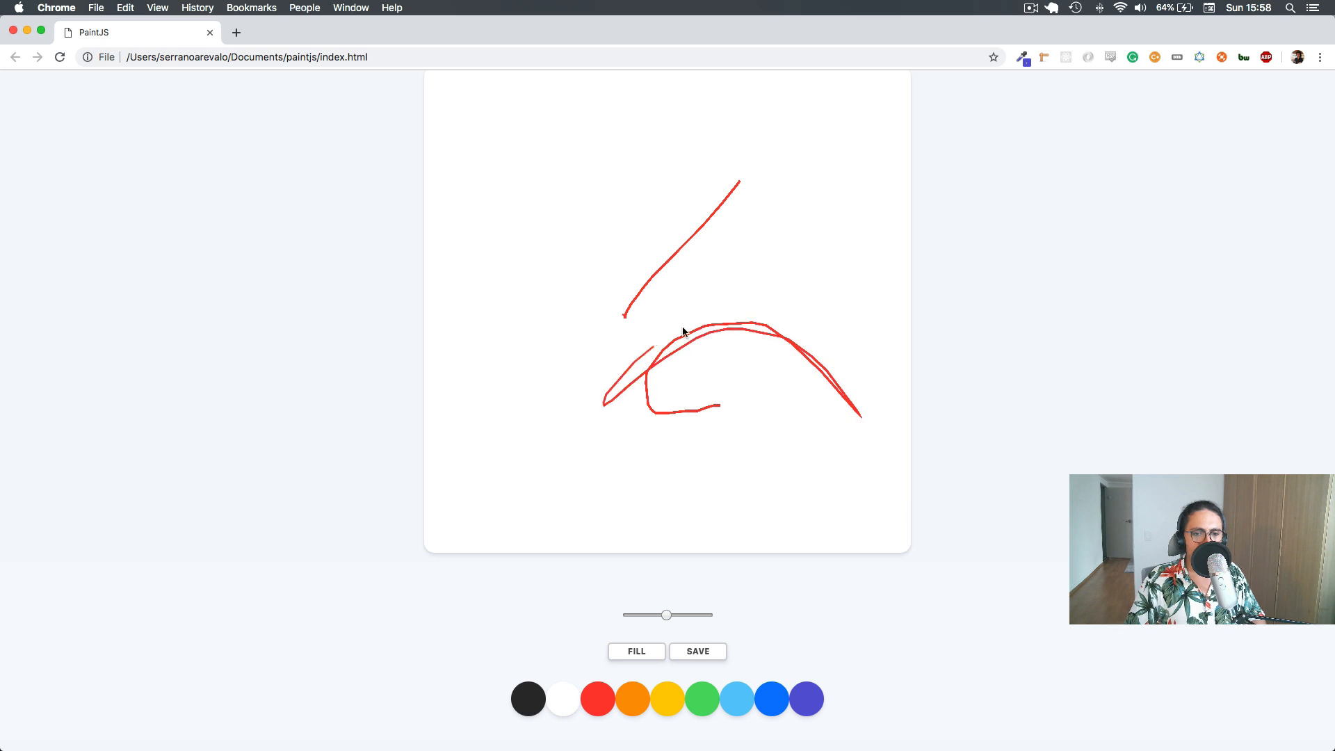
Draw another red freehand stroke on the PaintJS canvas in Chrome.
left_click_drag(596, 298, 698, 340)
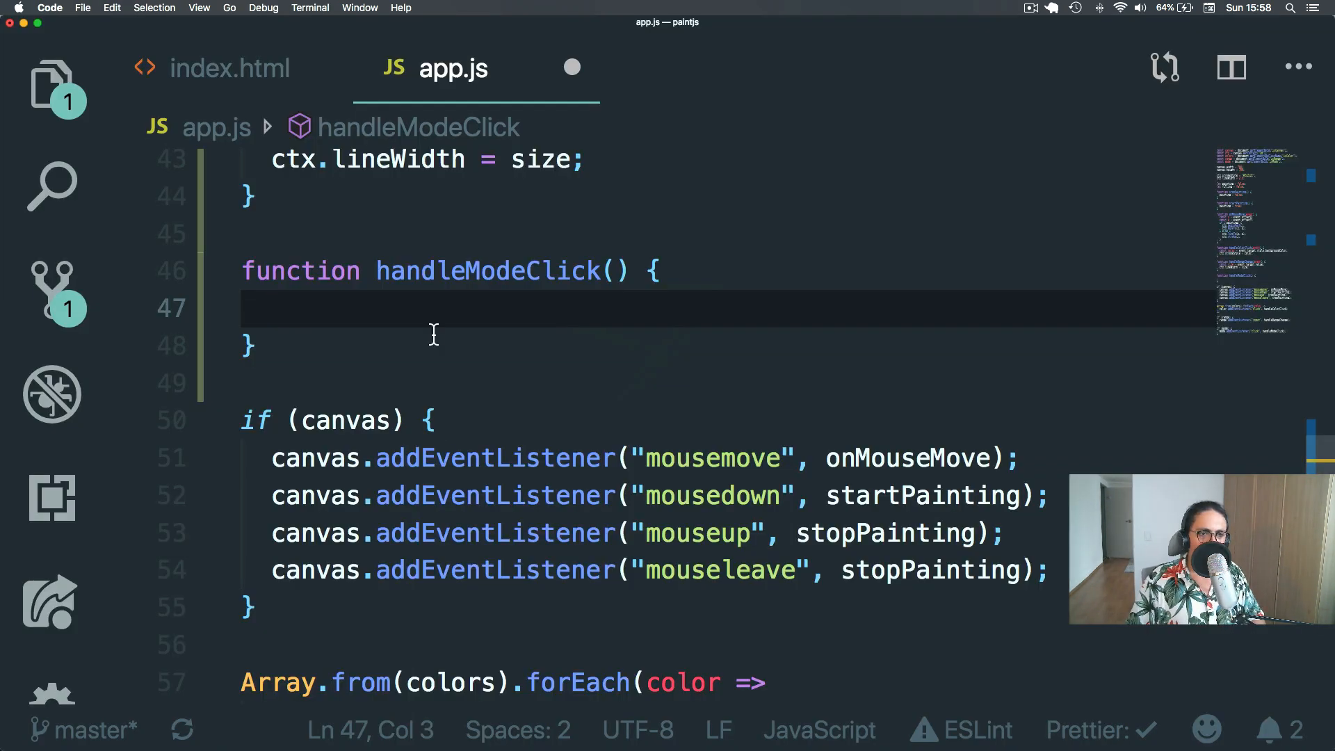
In handleModeClick, if filling is true set it to false and mode.innerText to "Fill".
double_click(484, 351)
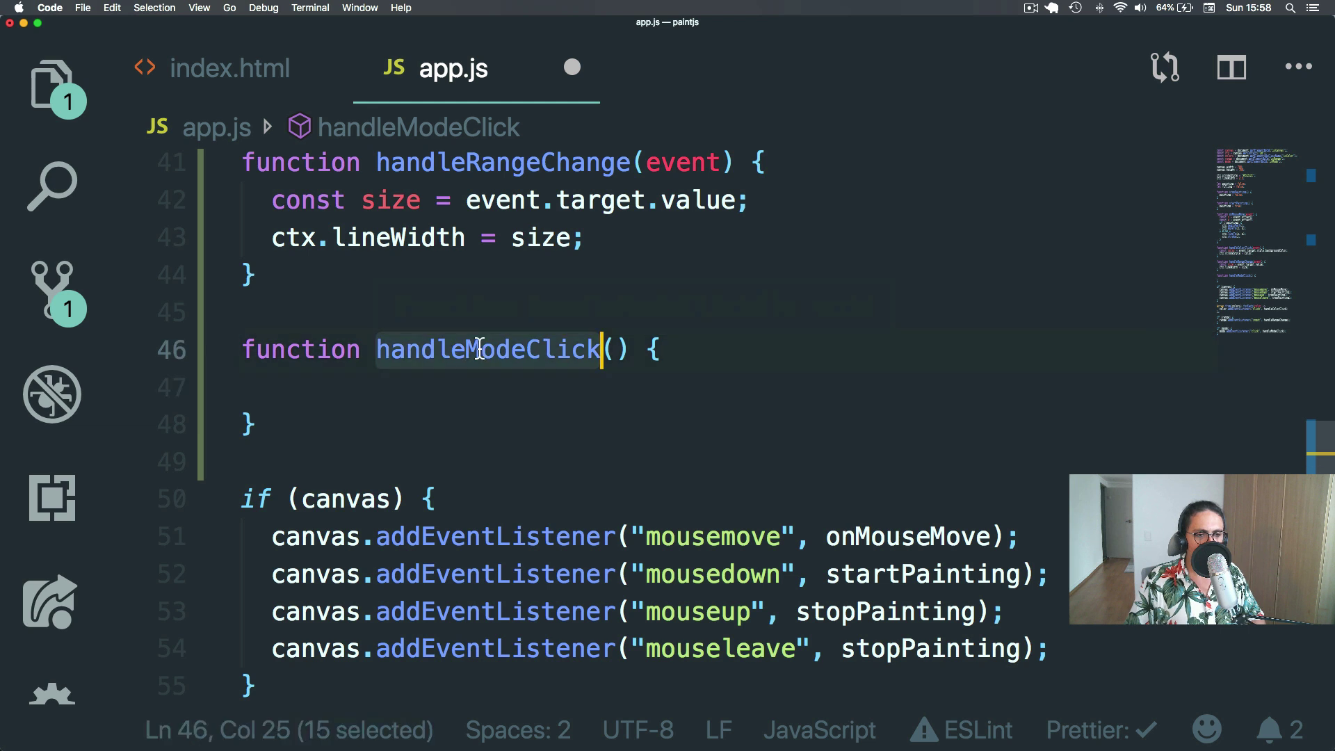
left_click(478, 398)
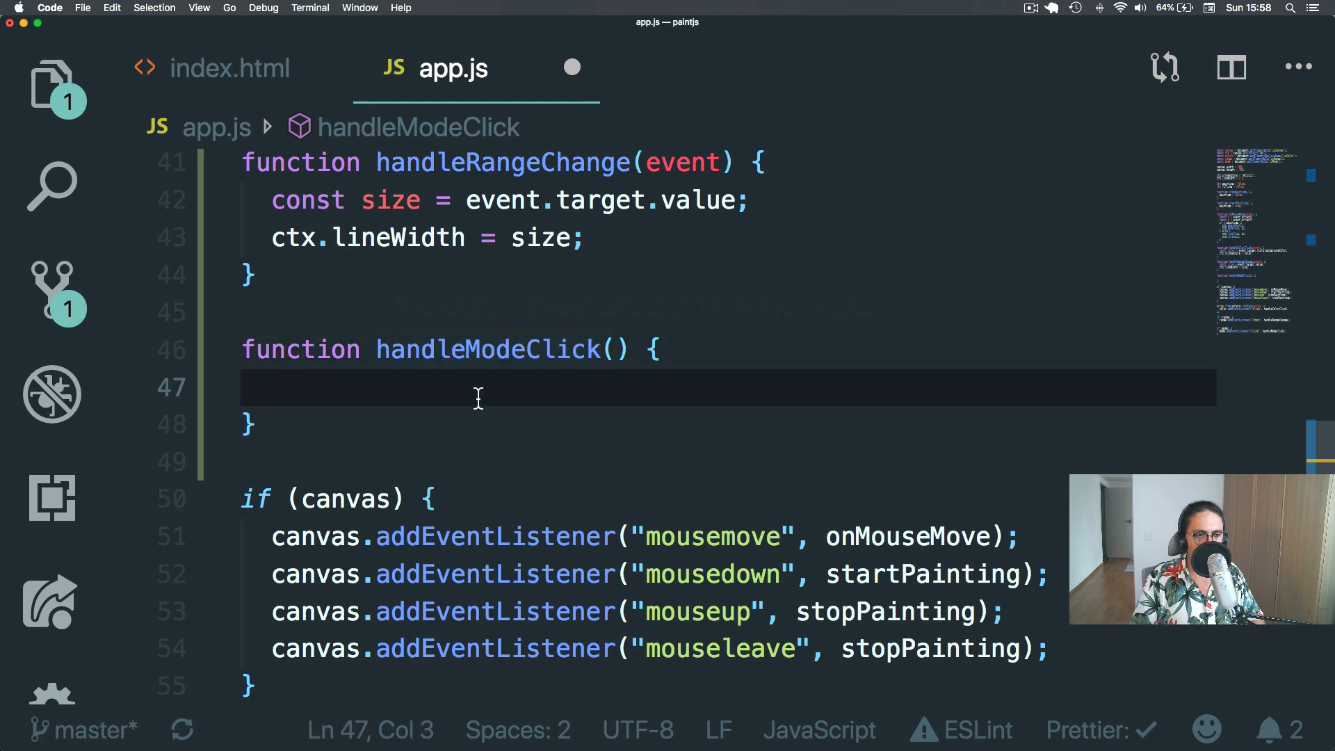
type("i")
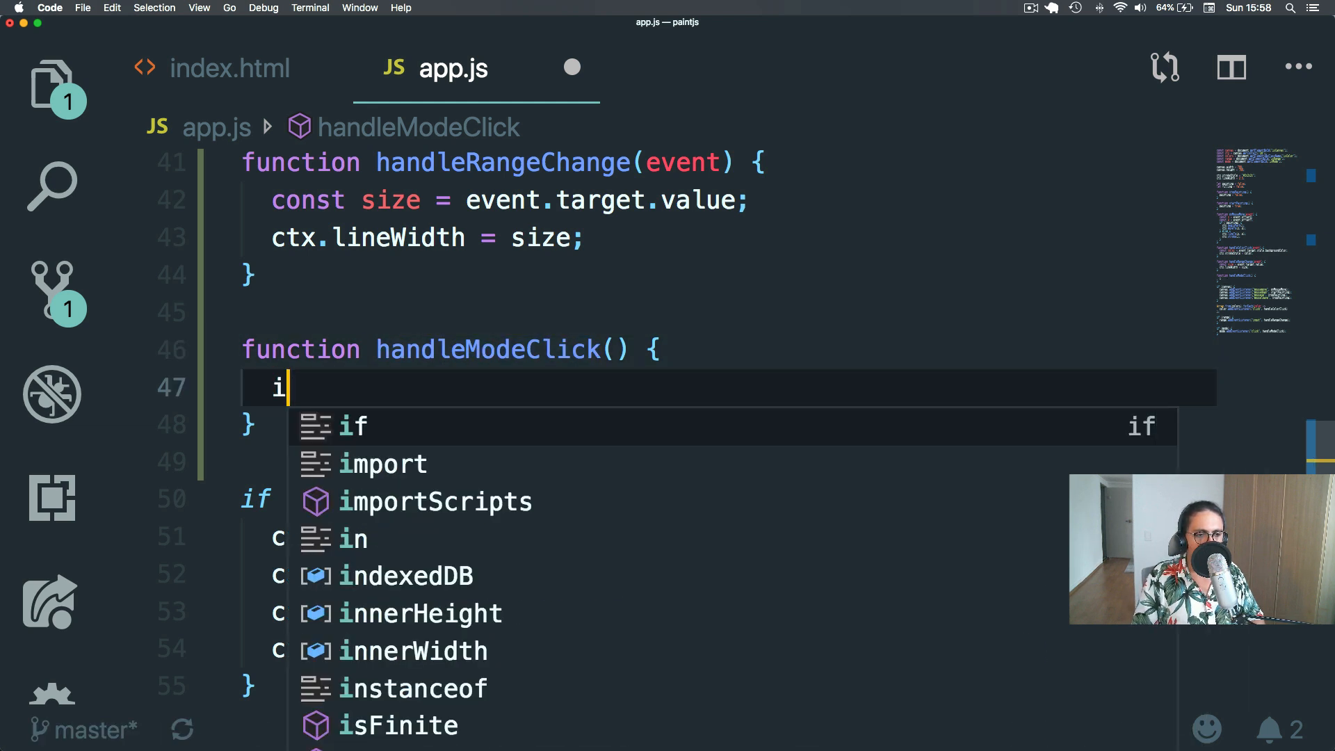
type("f(filling === true){")
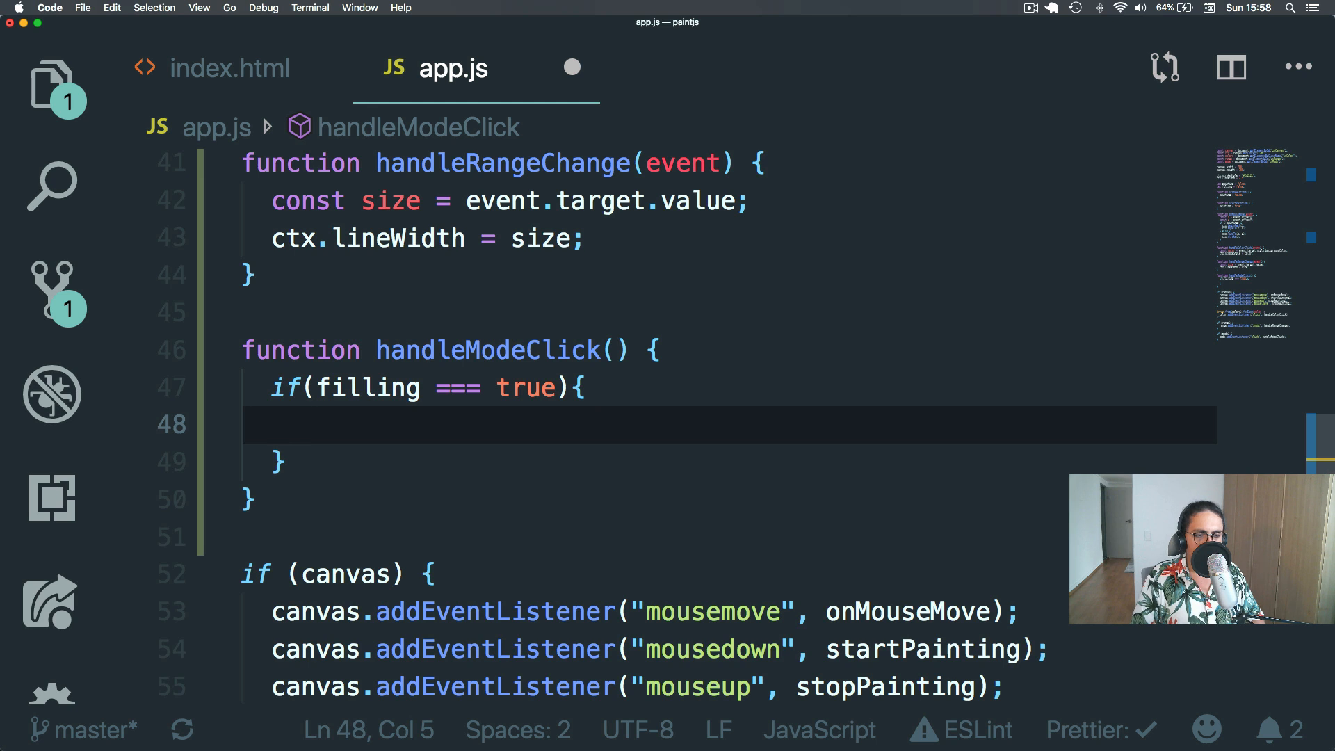
type("filling = fal")
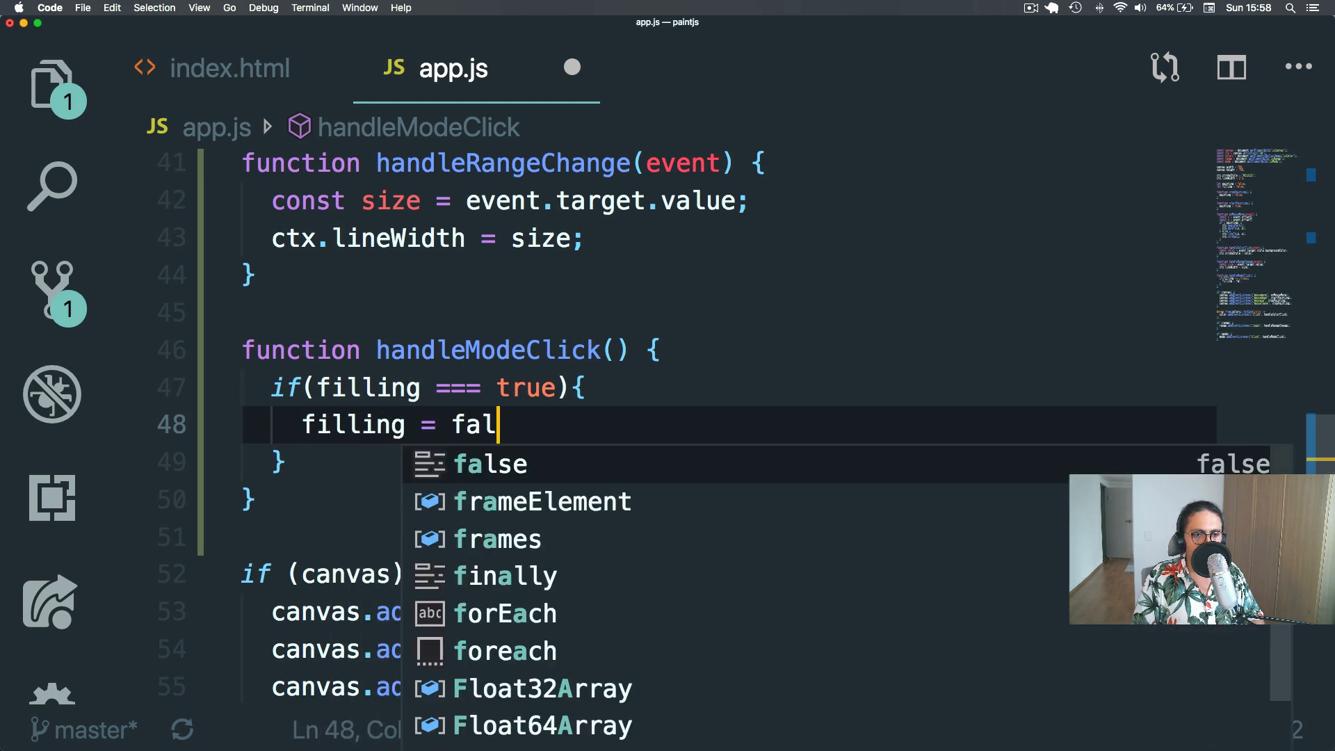
key("Enter")
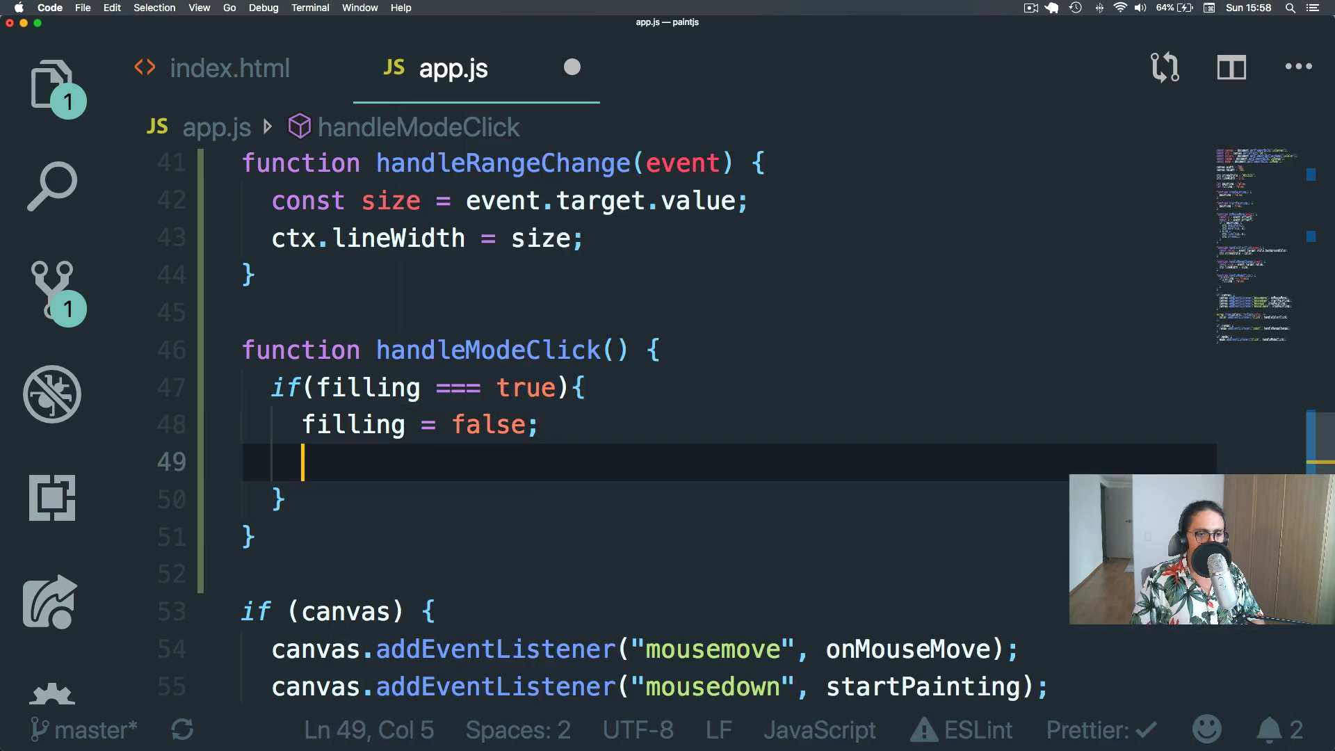
scroll("down", 3)
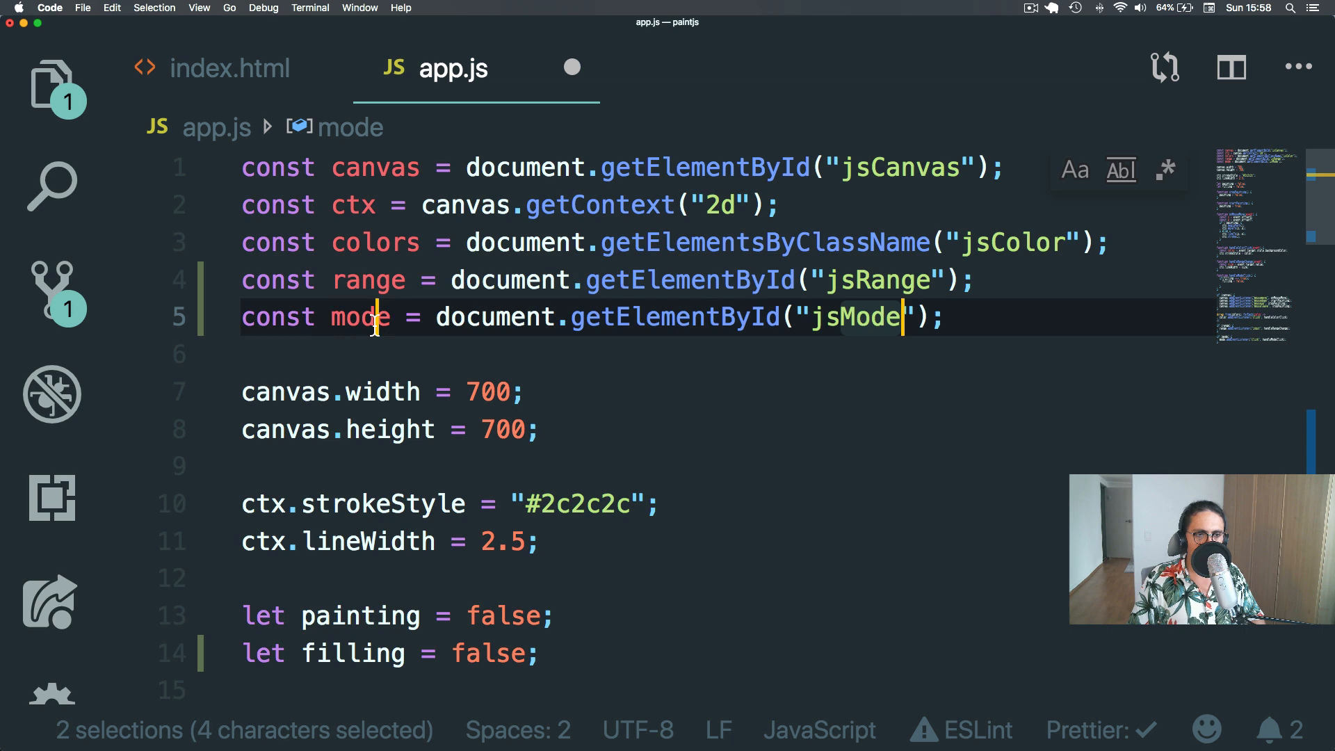
scroll("down", 3)
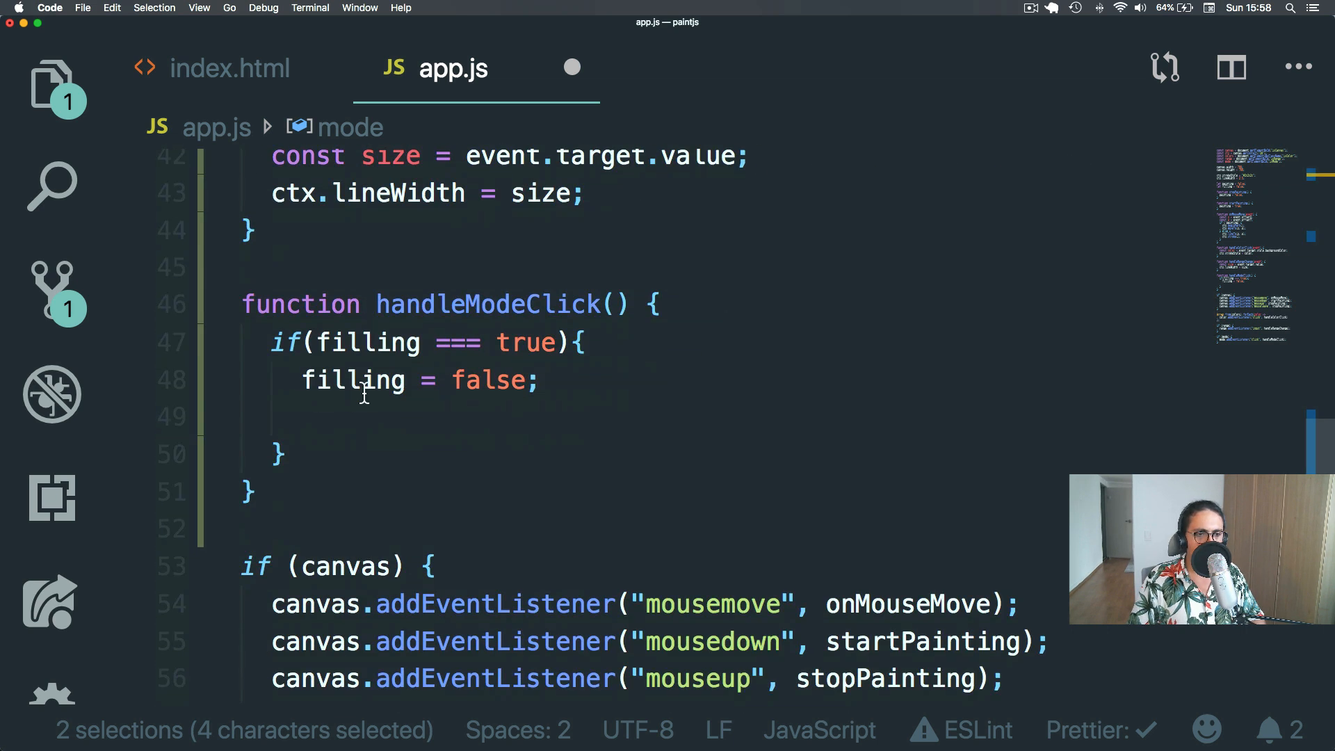
type("mode.in")
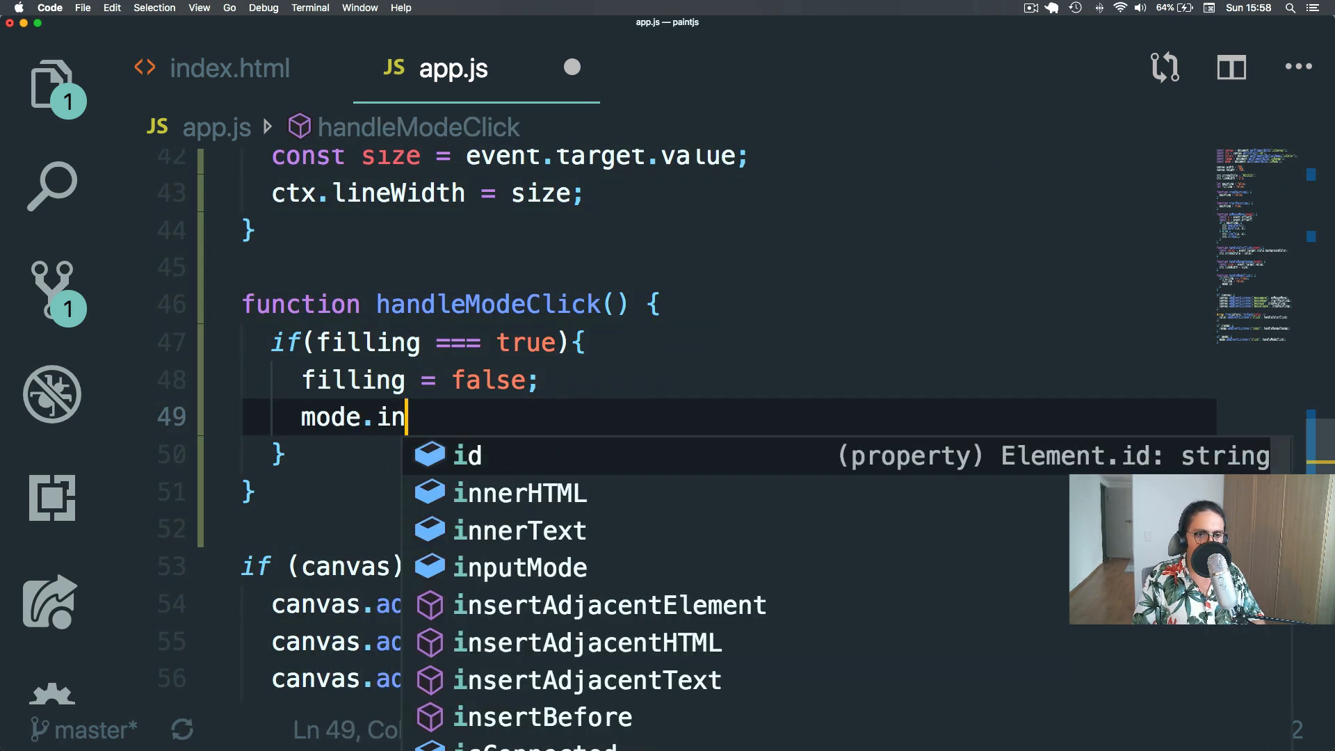
type("nerText")
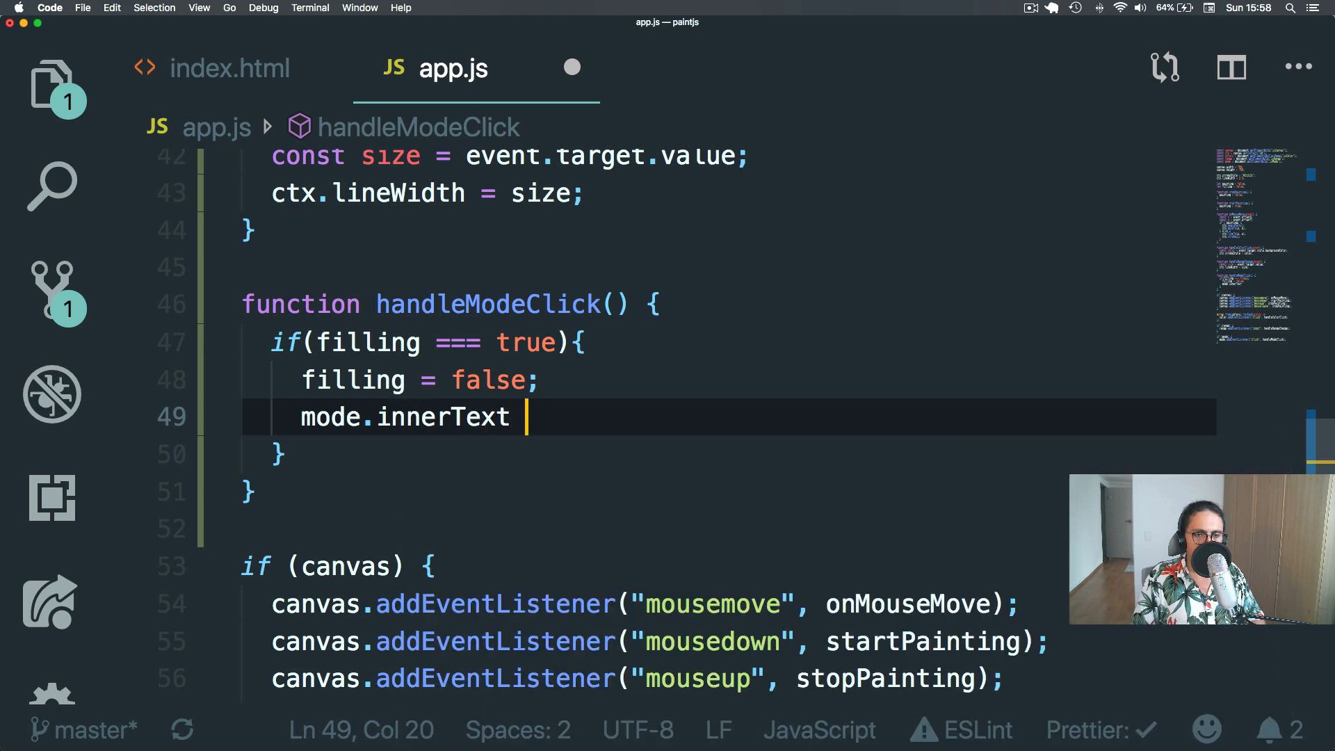
type("= \"\"")
type("fillig")
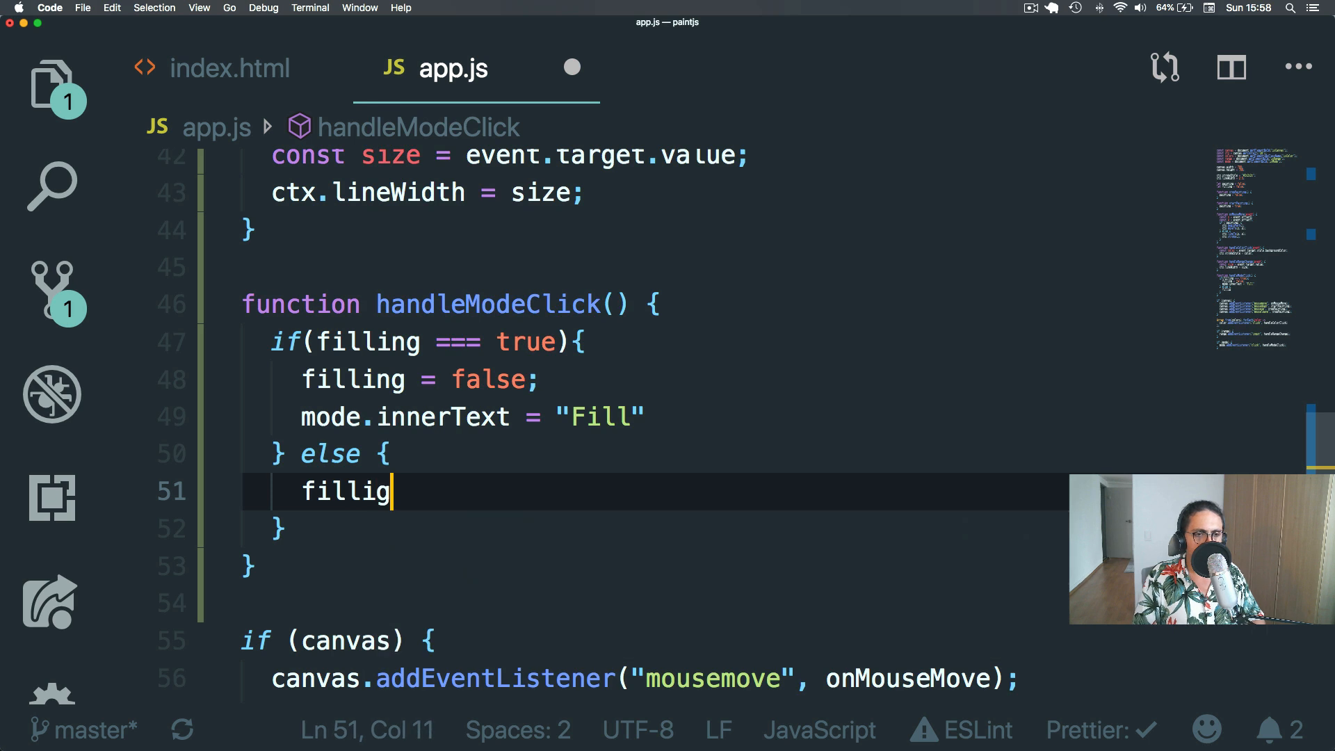
Add the else branch setting filling to true and mode.innerText to "Paint".
type("ng = true;")
type("mode.")
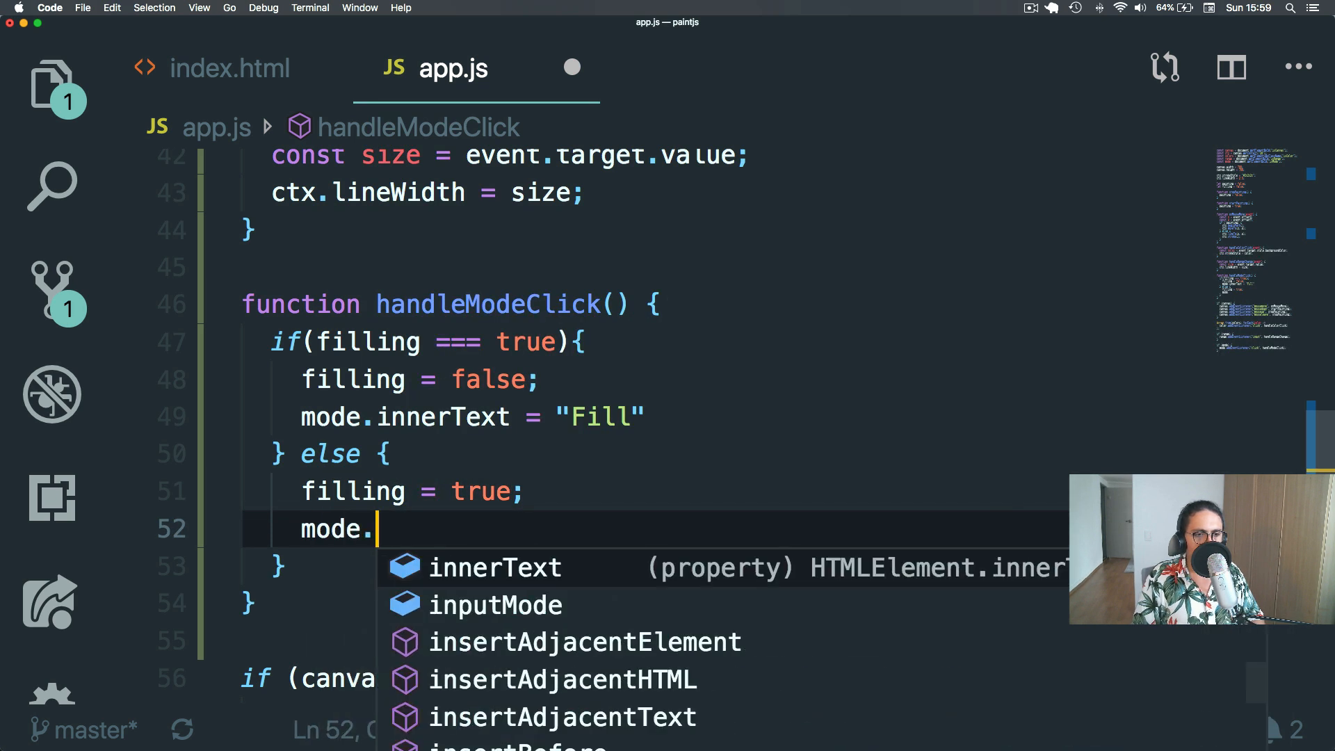
type("innerText =")
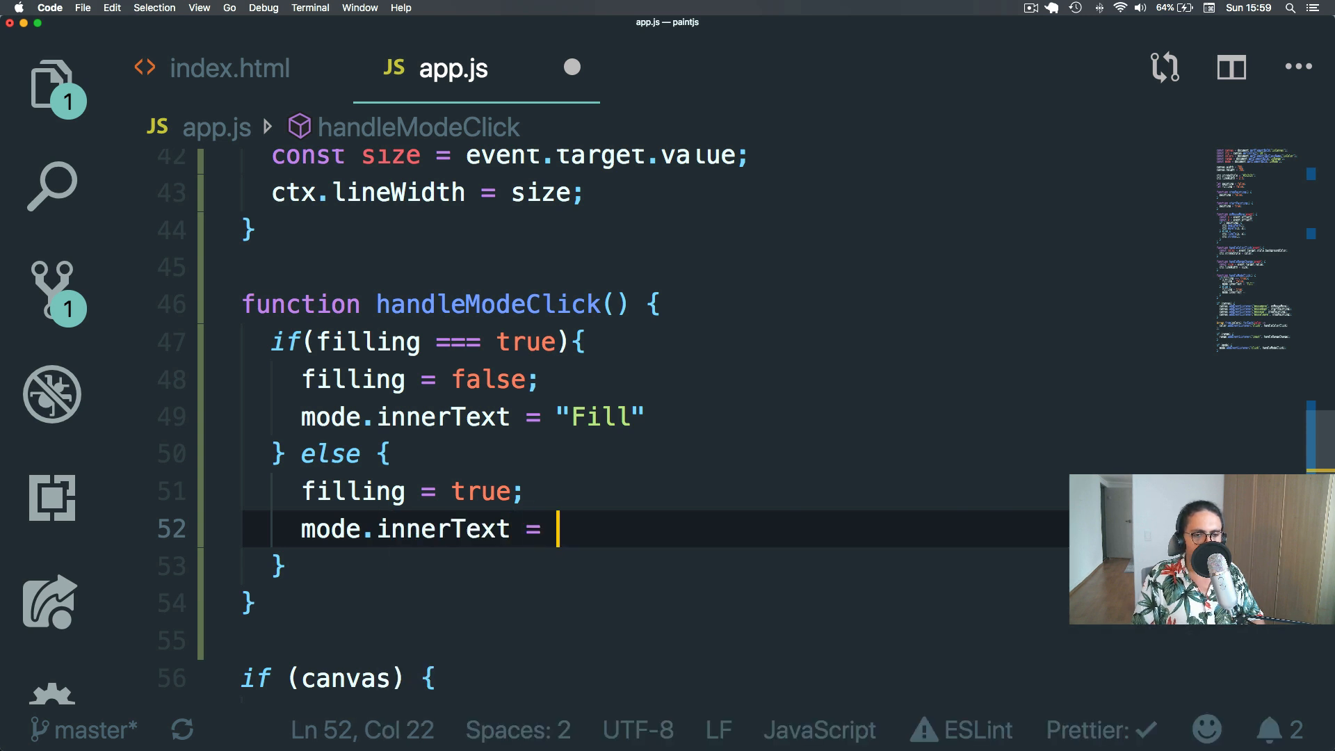
type("\"Paint\";")
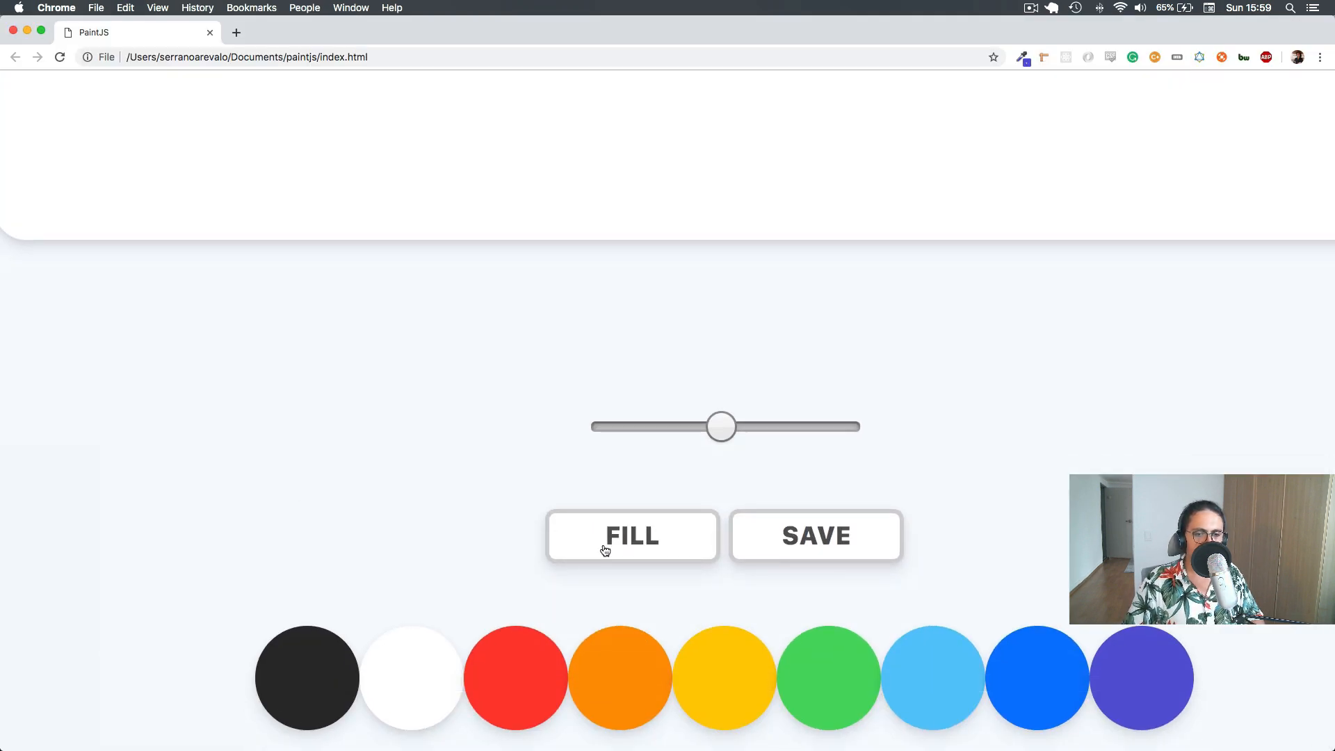
Press the mode button four times to confirm its label toggles between PAINT and FILL.
left_click(642, 539)
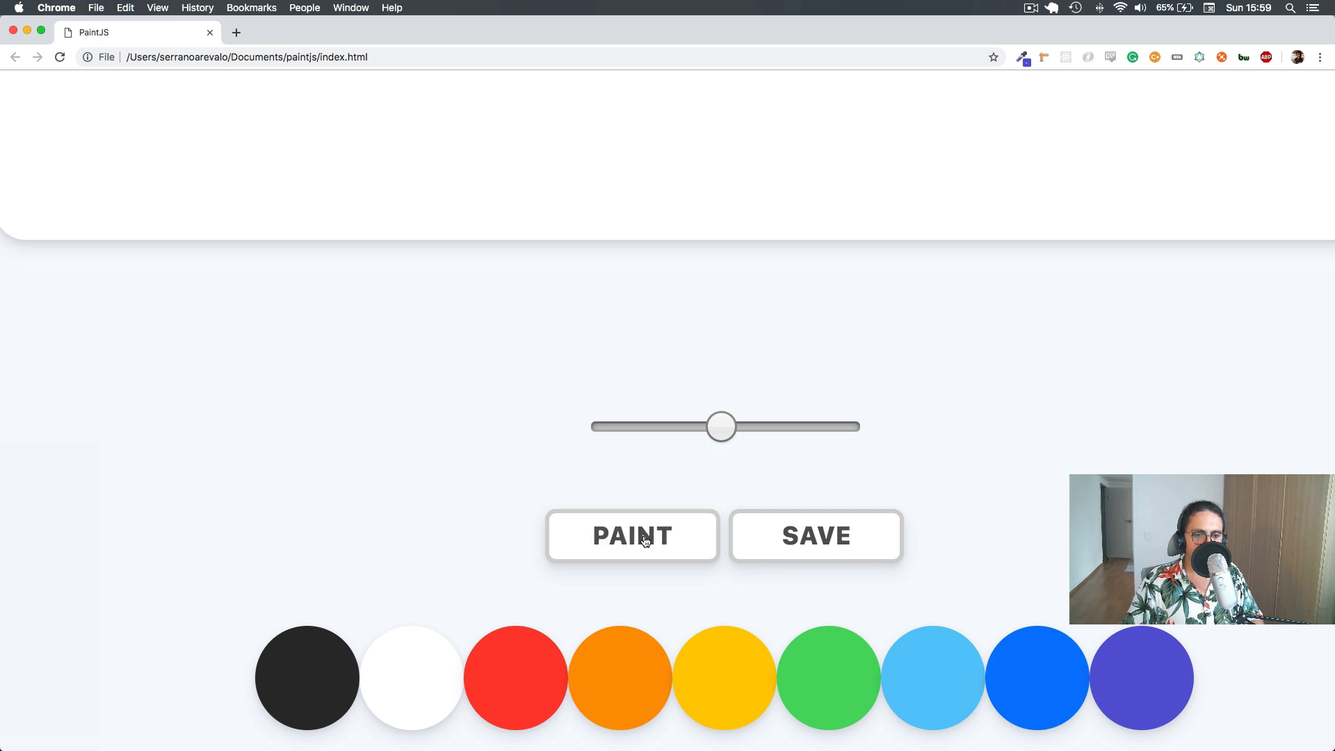
left_click(632, 537)
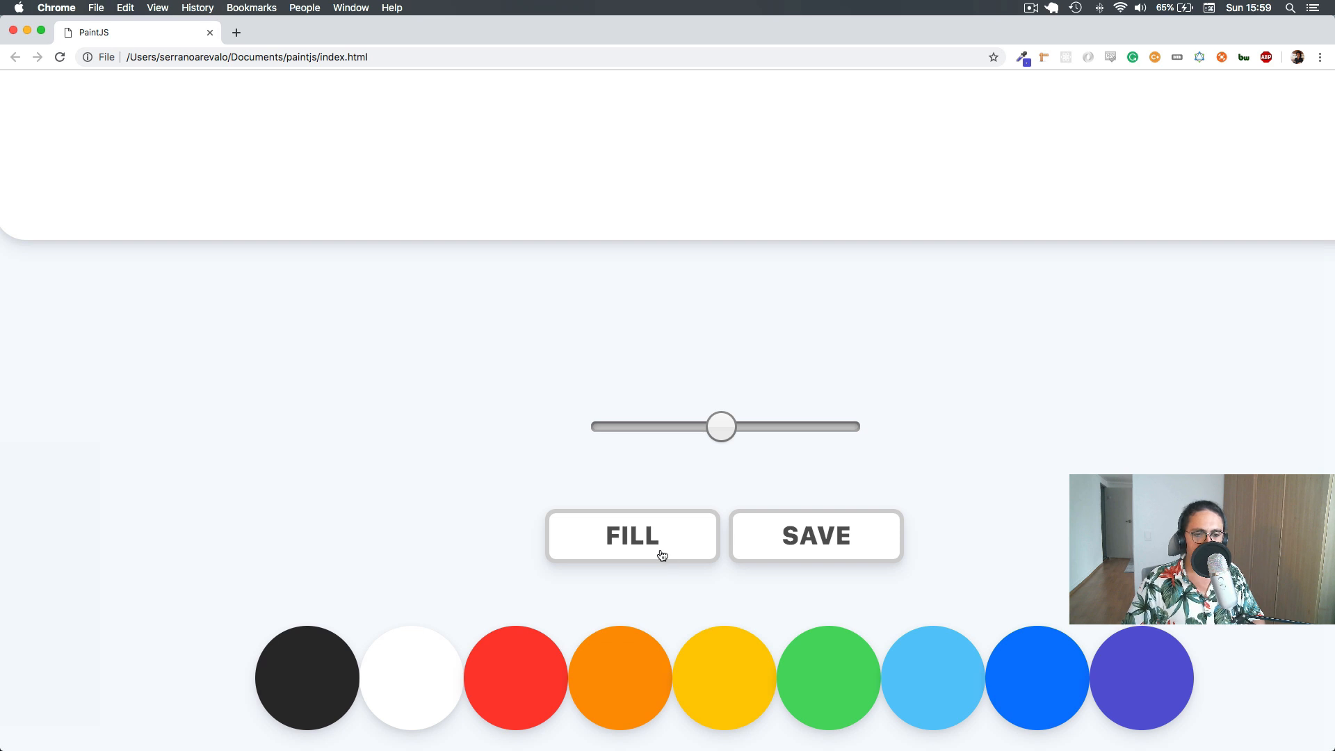
left_click(633, 537)
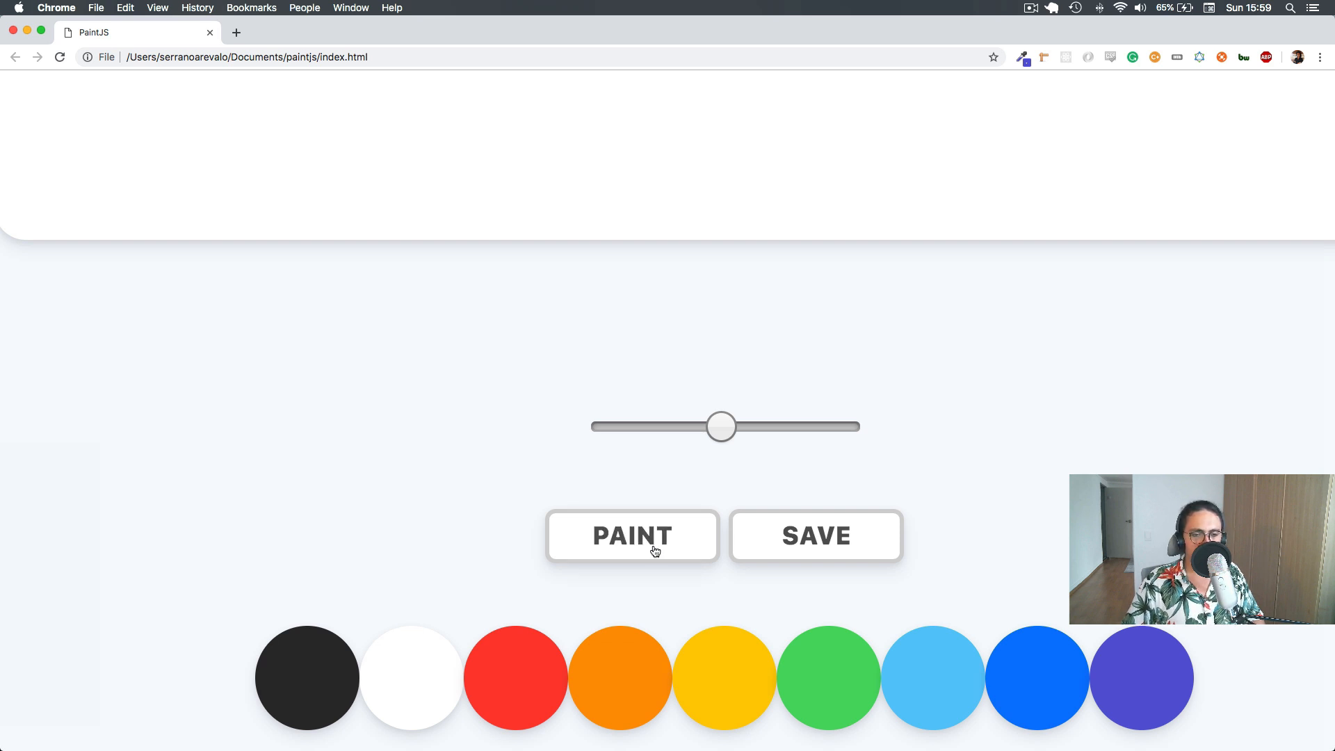
left_click(633, 537)
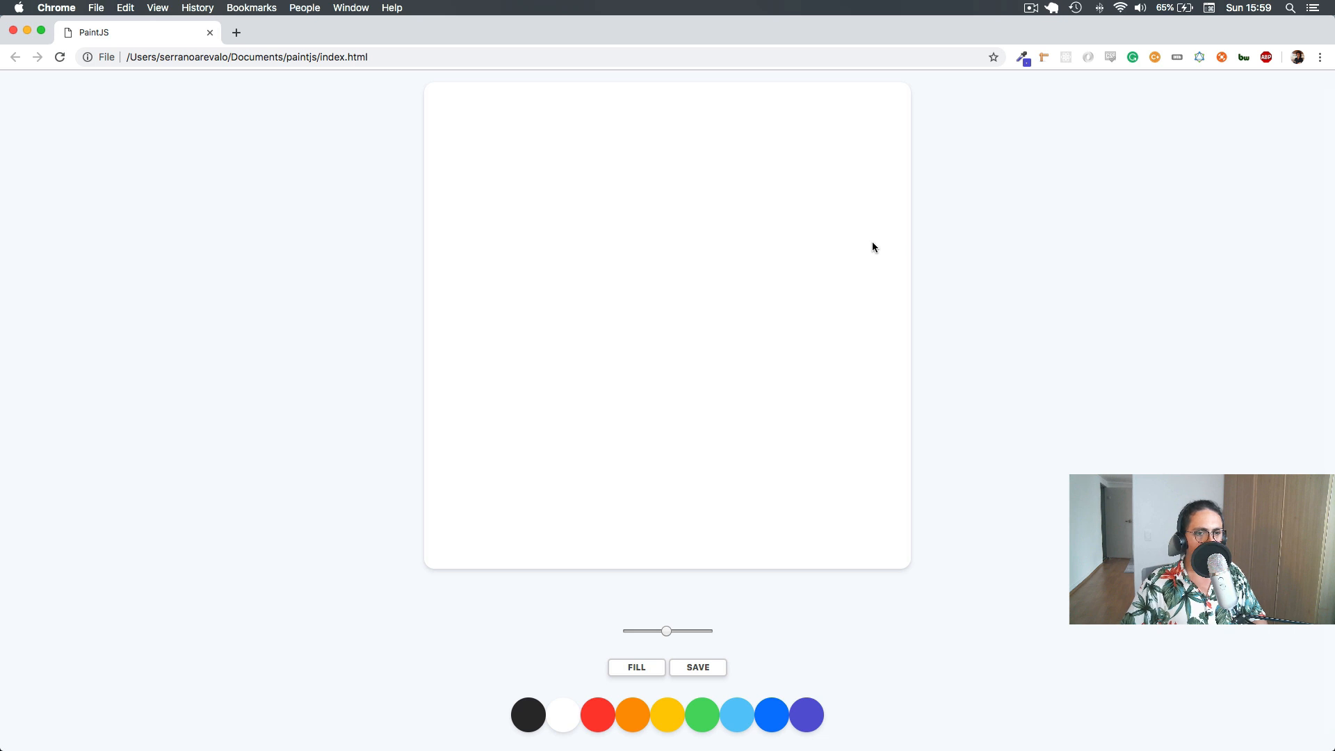
mouse_move(747, 386)
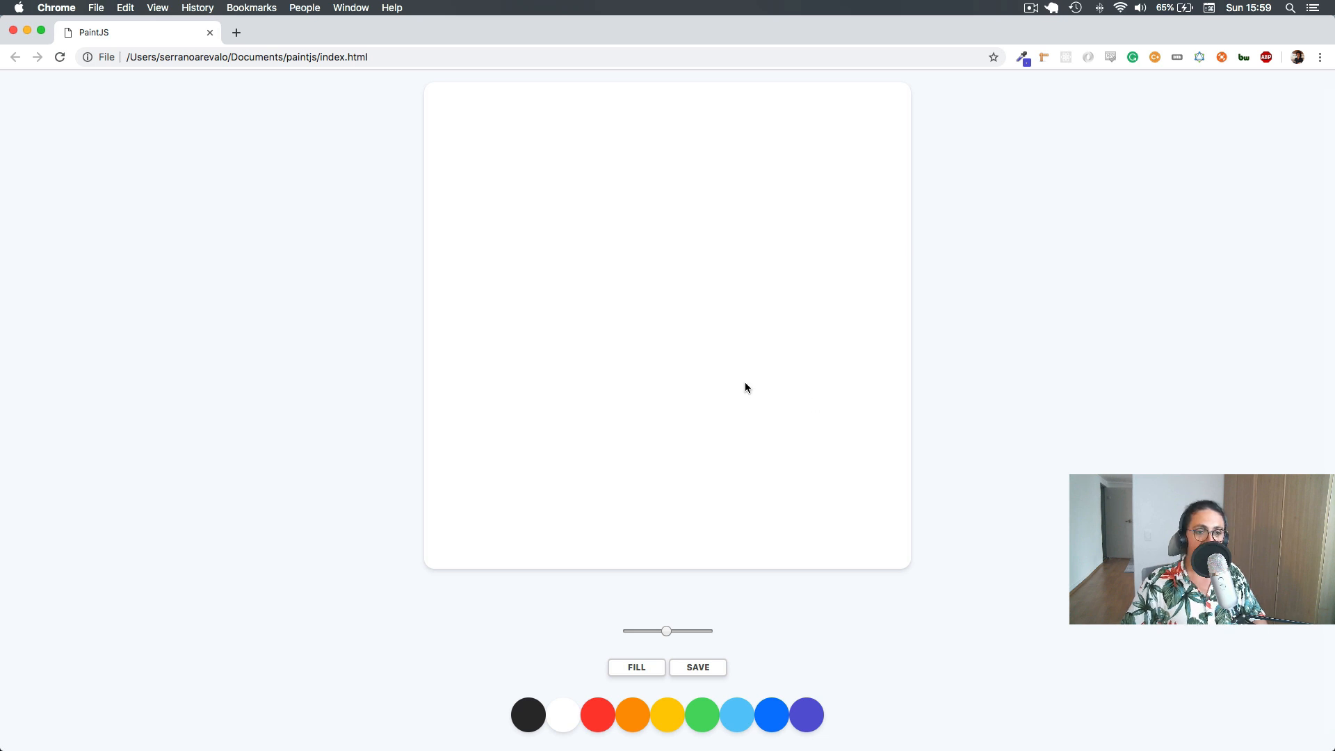
Scribble looping black lines across the centre of the PaintJS canvas.
left_click_drag(630, 346, 810, 267)
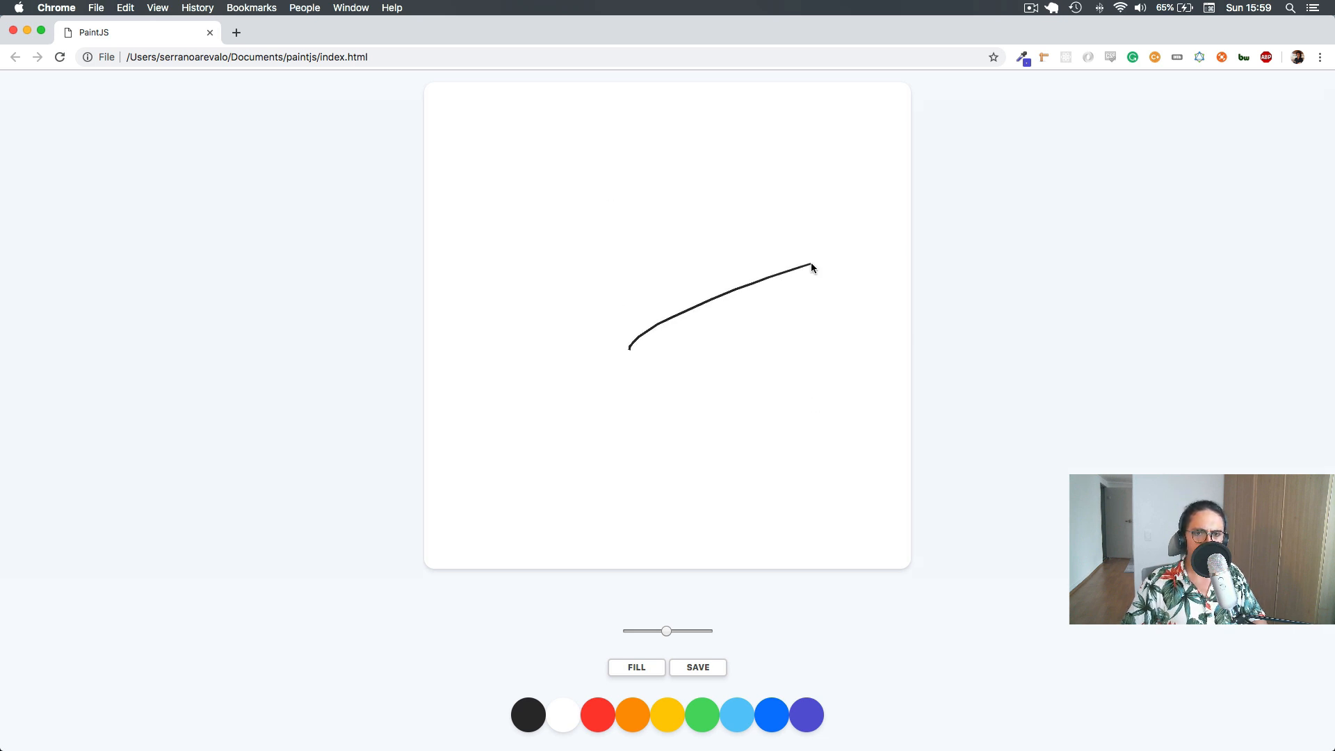
left_click_drag(813, 268, 601, 346)
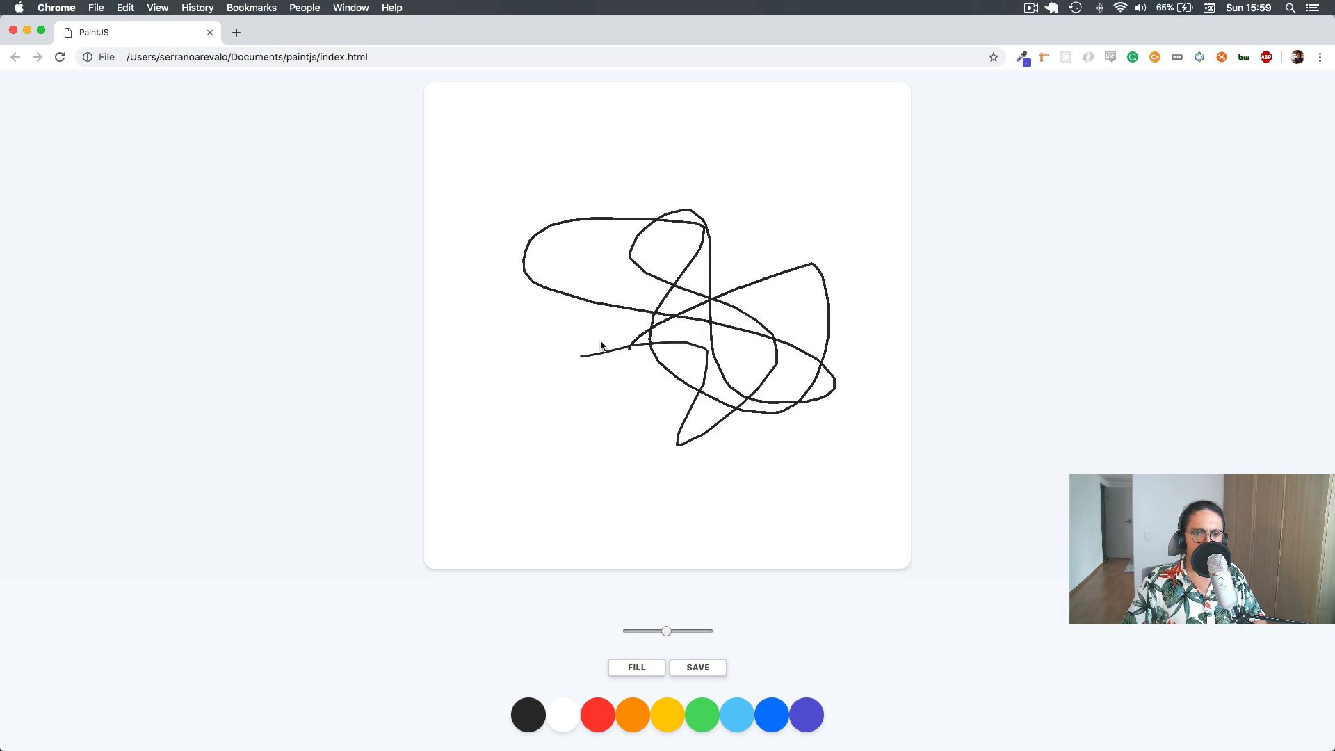